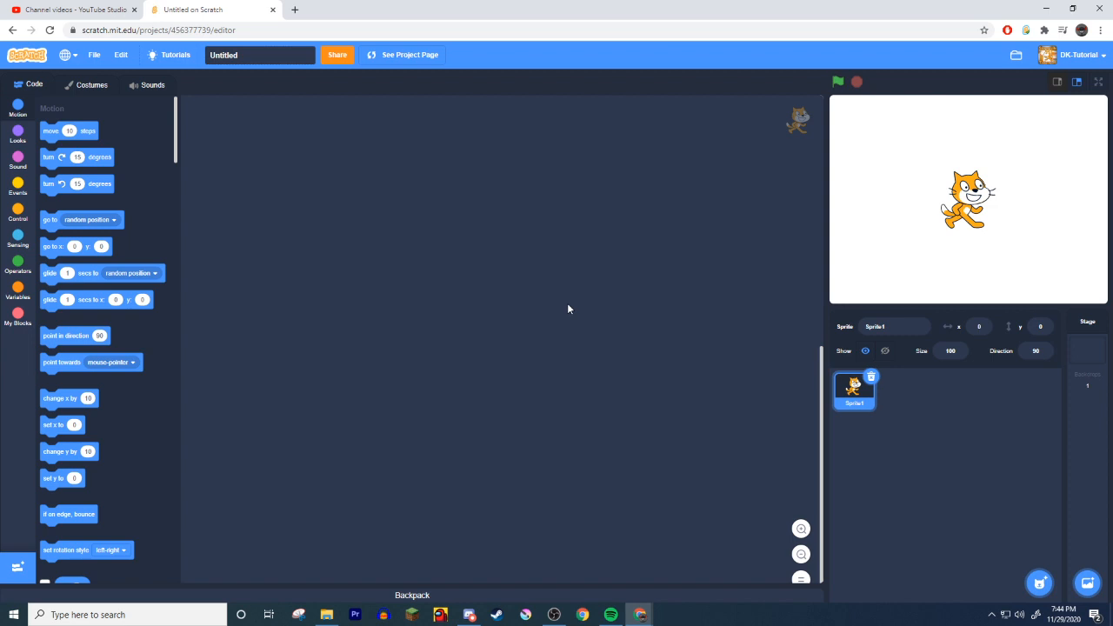
{"action": "mouse_move", "coordinate": [571, 310]}
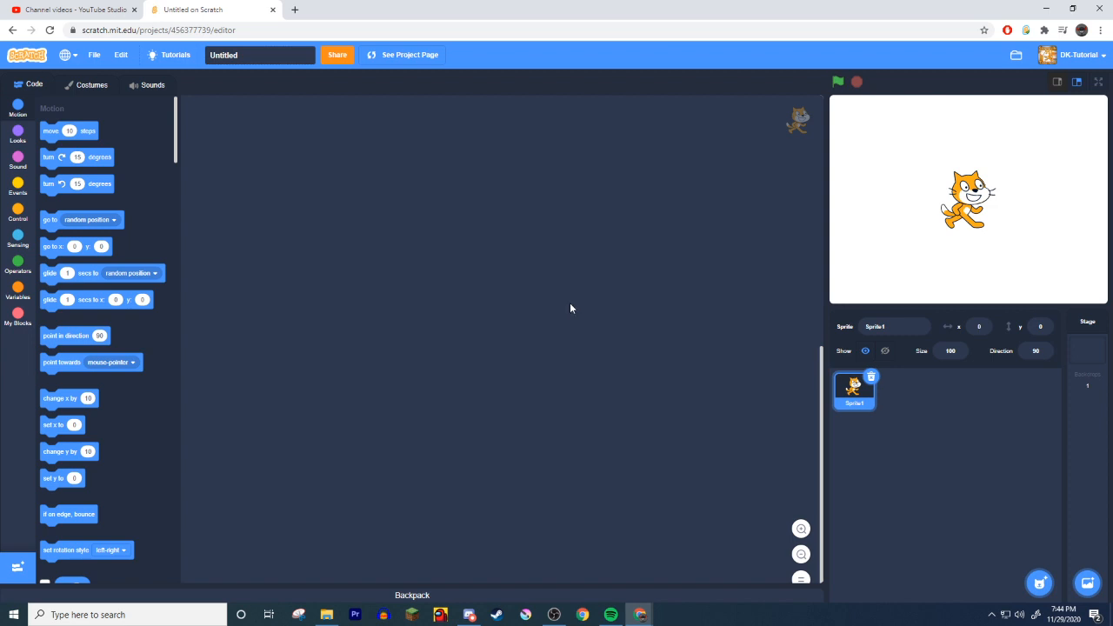
{"action": "mouse_move", "coordinate": [292, 171]}
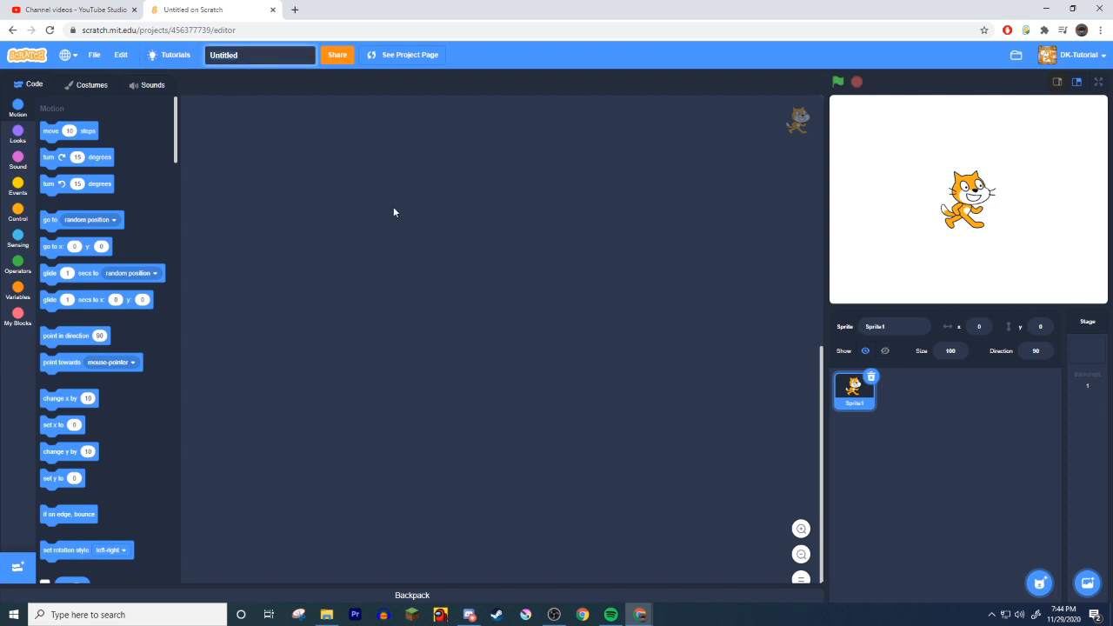
Step: Rename the project from 'Untitled' to 'Quiz Tutorial'
{"action": "type", "text": "Quix Tutor"}
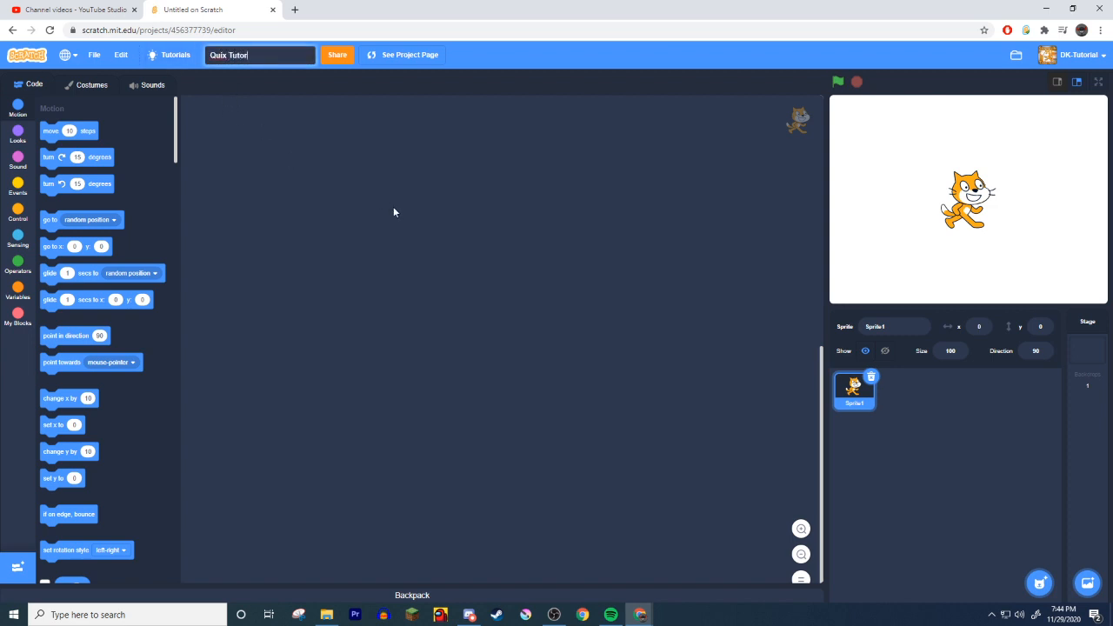
{"action": "type", "text": "ial"}
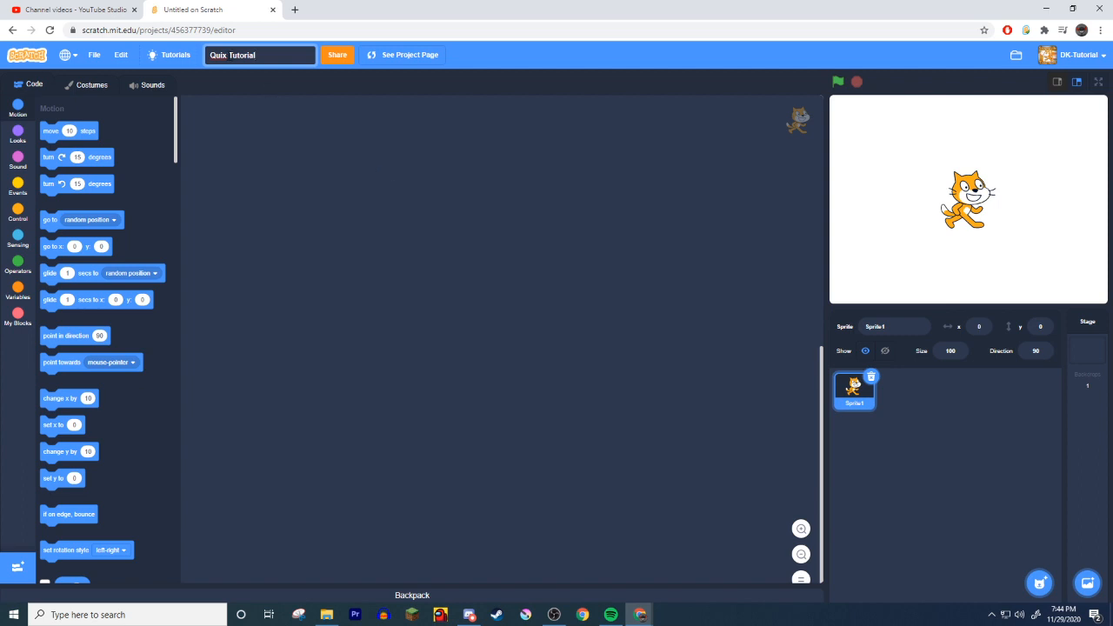
{"action": "type", "text": "Quiz Tutorial"}
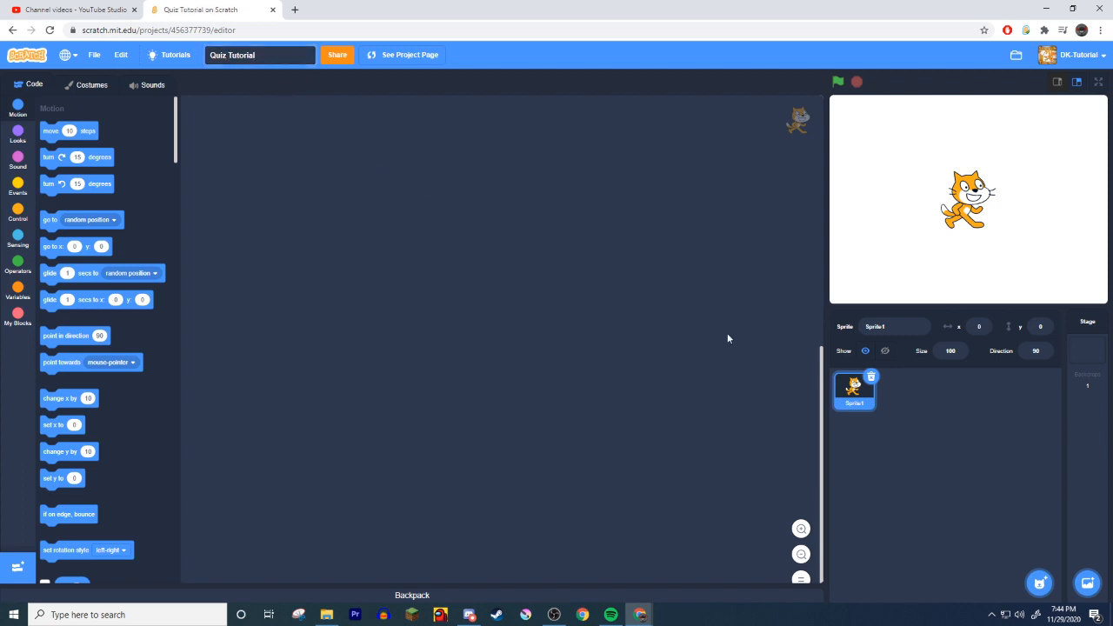
Step: Convert the sprite's costume to bitmap and set the paint colour to a dark green
{"action": "left_click", "coordinate": [1087, 345]}
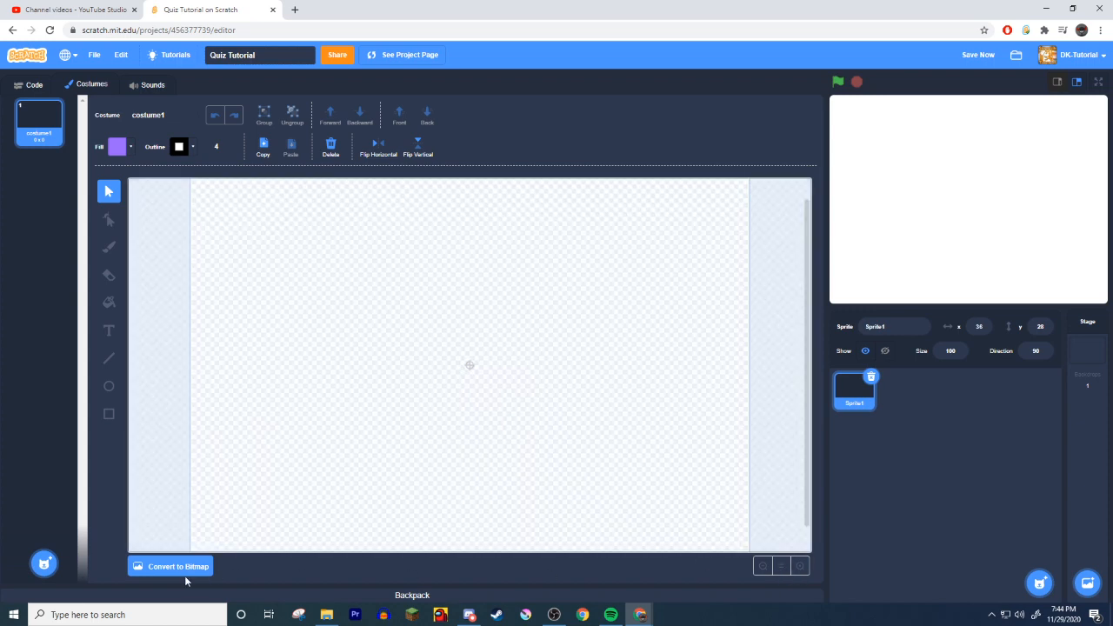
{"action": "left_click", "coordinate": [171, 567]}
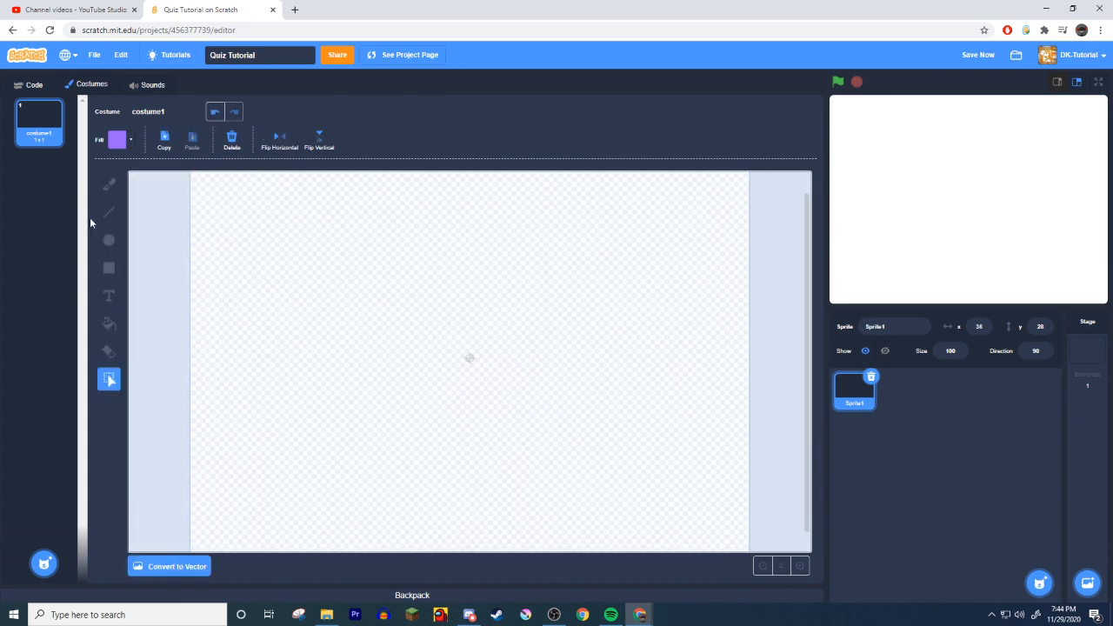
{"action": "left_click", "coordinate": [118, 139]}
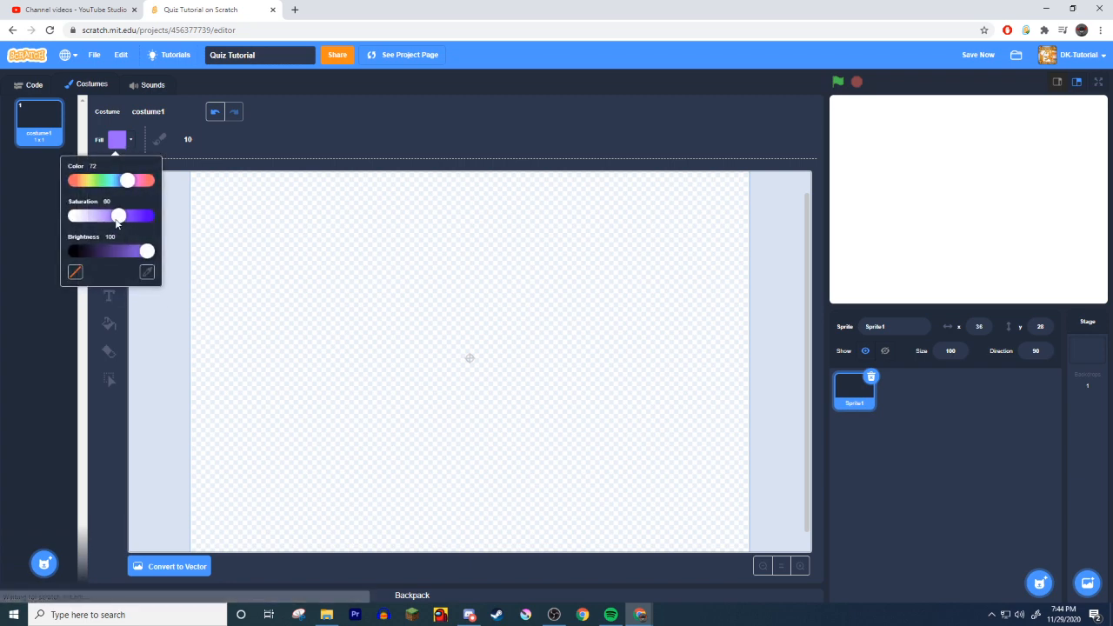
{"action": "left_click_drag", "start_coordinate": [126, 179], "coordinate": [101, 179]}
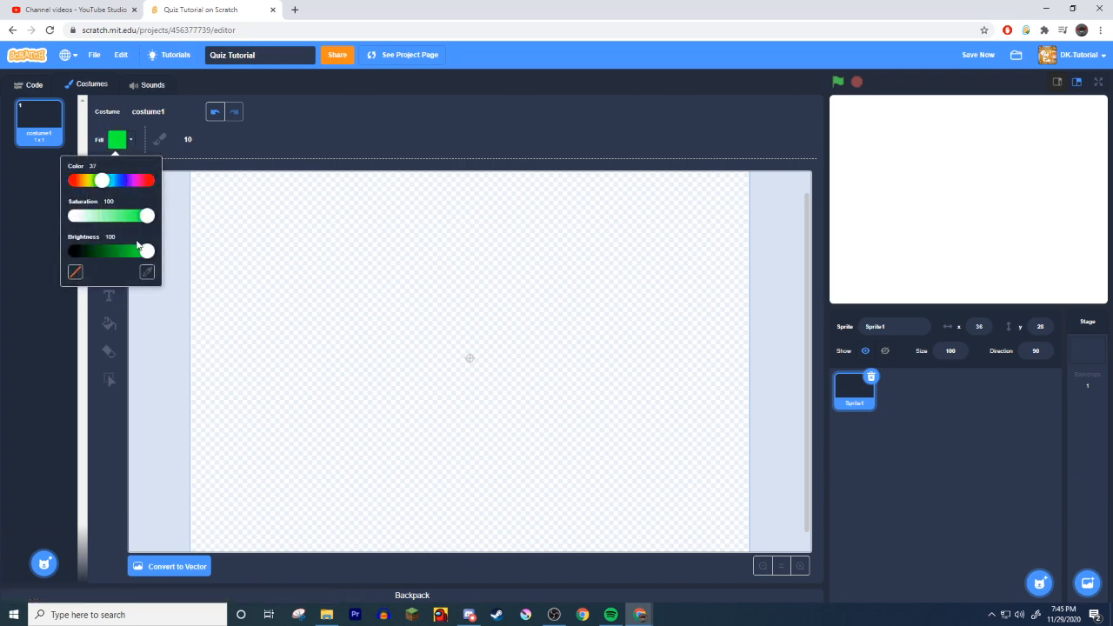
{"action": "left_click_drag", "start_coordinate": [148, 251], "coordinate": [119, 250]}
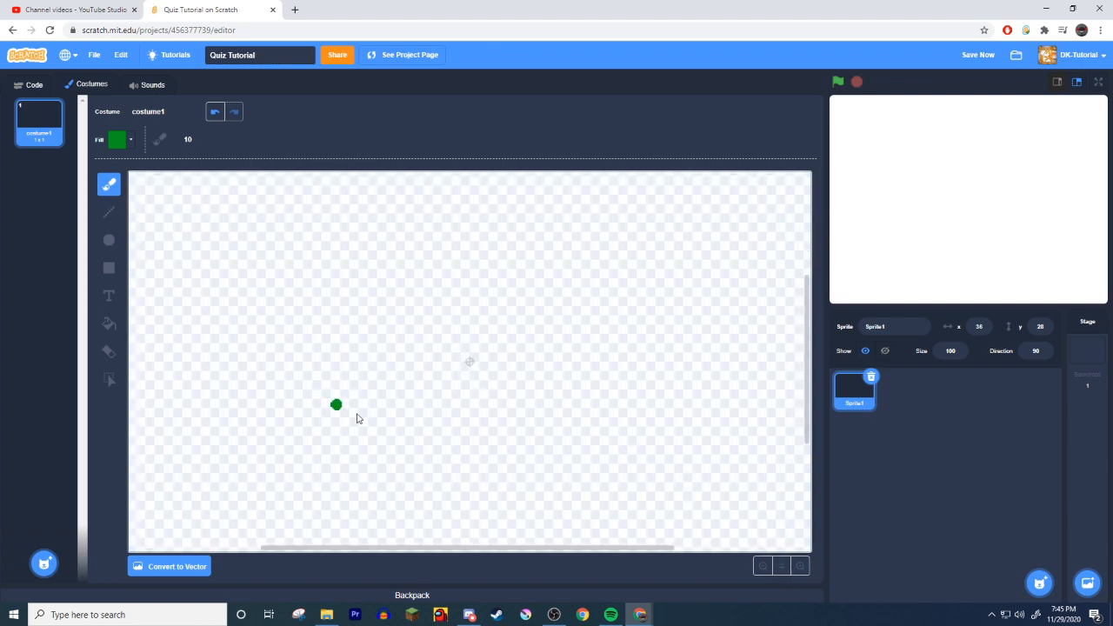
Step: Brush the slime's flat base line and a first attempt at the dome's curved top, undoing the lopsided stroke
{"action": "left_click_drag", "start_coordinate": [338, 404], "coordinate": [519, 417]}
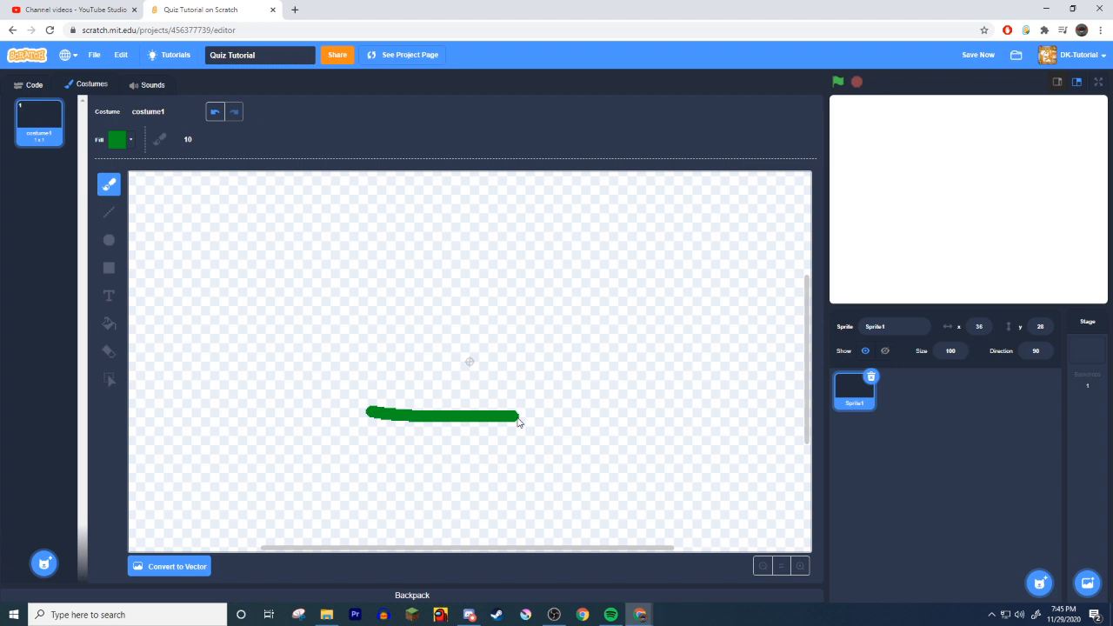
{"action": "left_click_drag", "start_coordinate": [518, 414], "coordinate": [577, 414]}
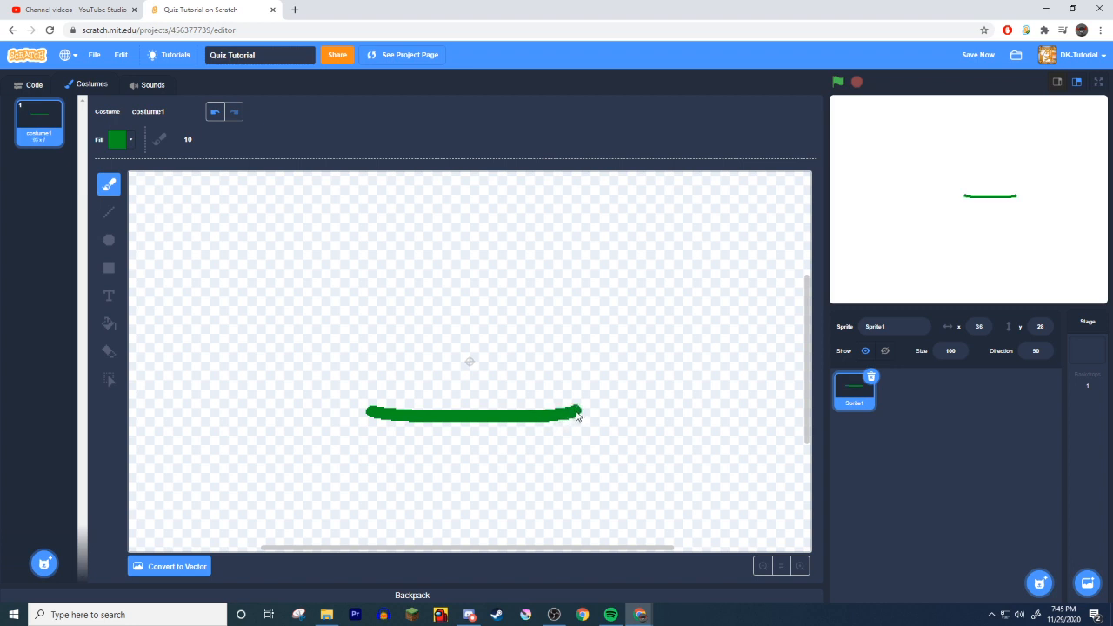
{"action": "left_click_drag", "start_coordinate": [578, 415], "coordinate": [379, 334]}
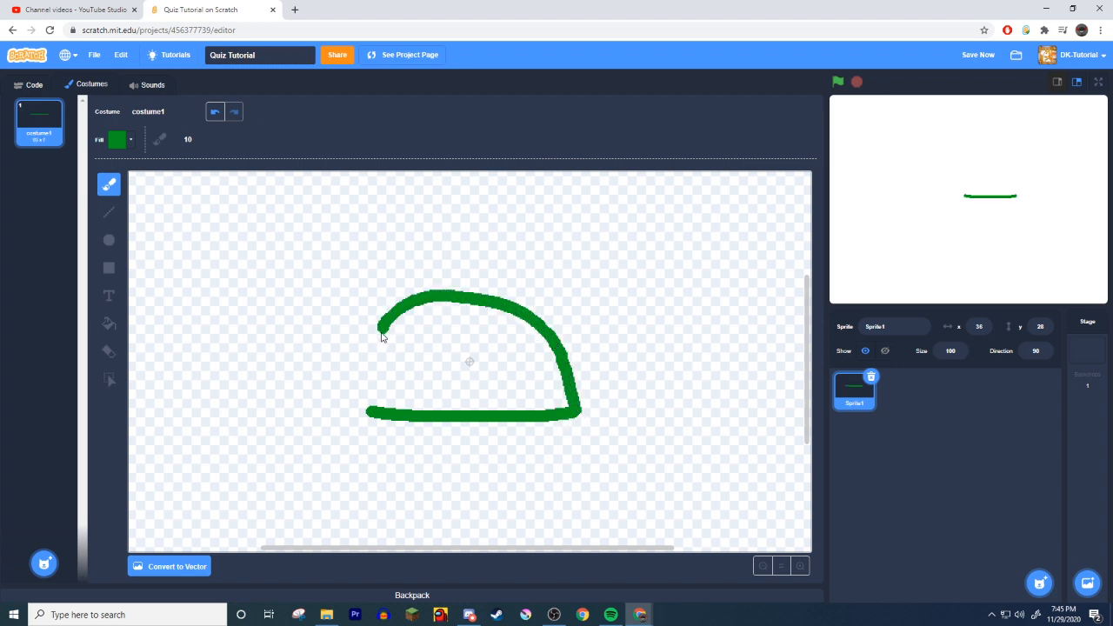
{"action": "left_click", "coordinate": [215, 112]}
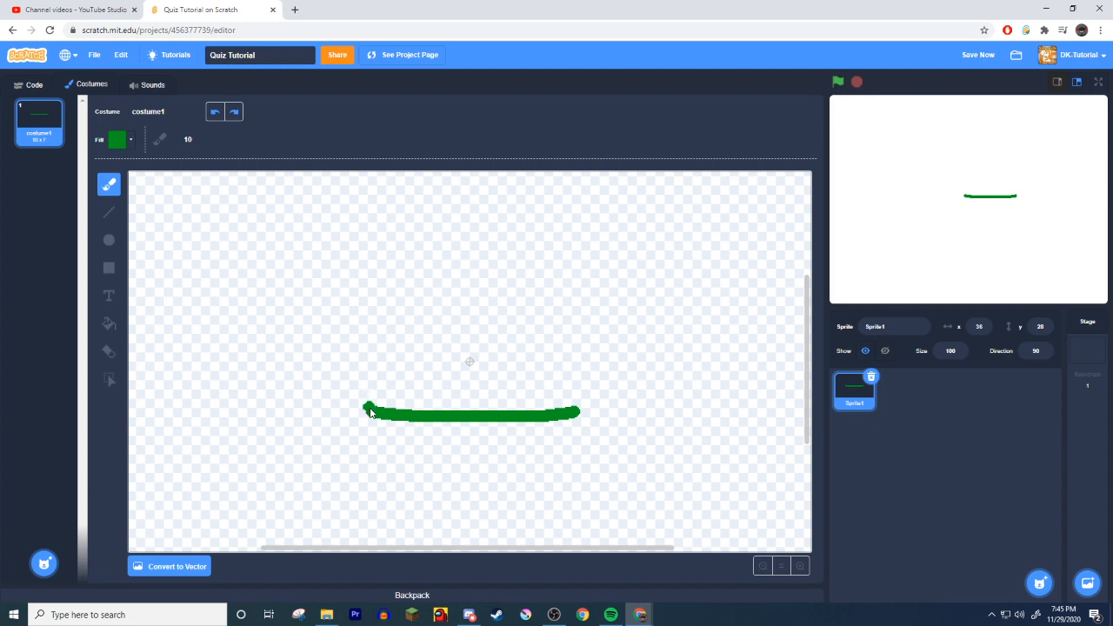
{"action": "left_click_drag", "start_coordinate": [369, 414], "coordinate": [398, 349]}
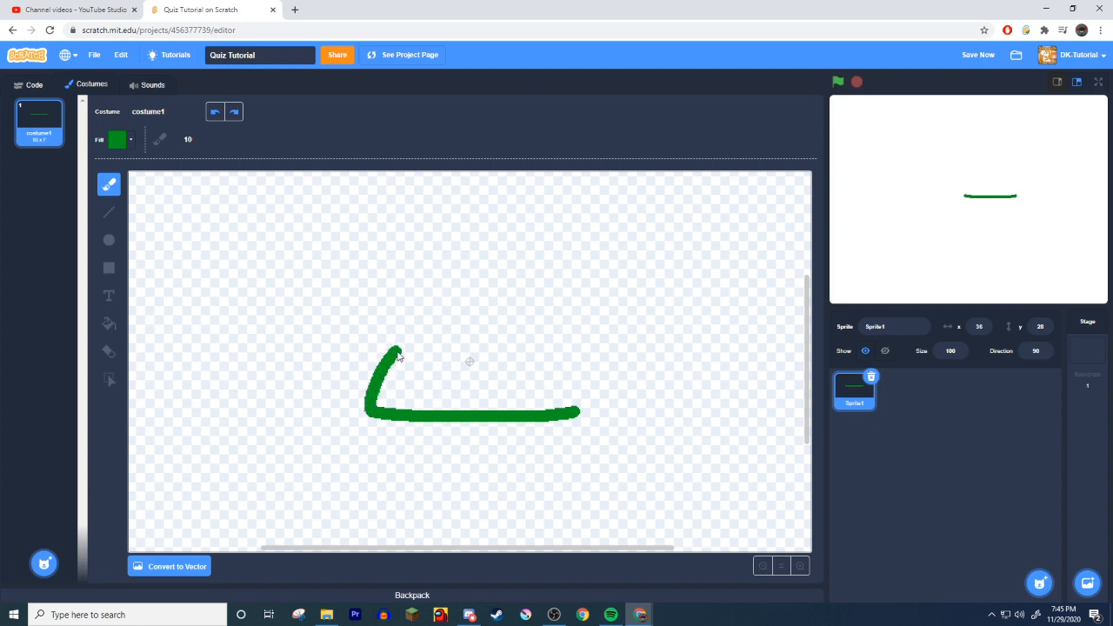
{"action": "left_click_drag", "start_coordinate": [399, 351], "coordinate": [540, 346]}
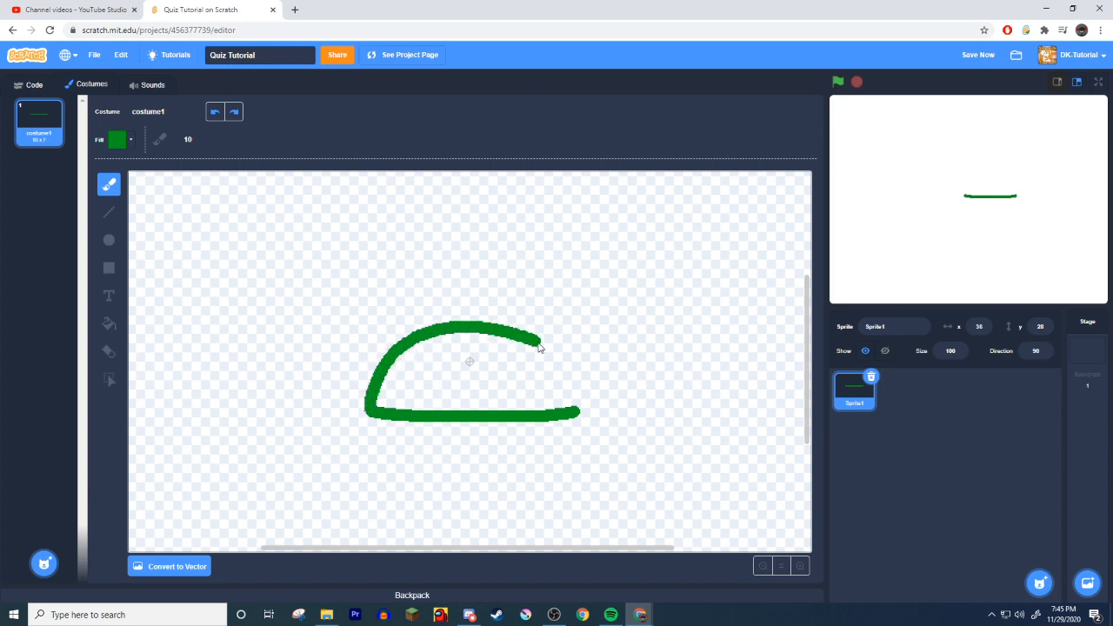
{"action": "left_click_drag", "start_coordinate": [539, 339], "coordinate": [569, 449]}
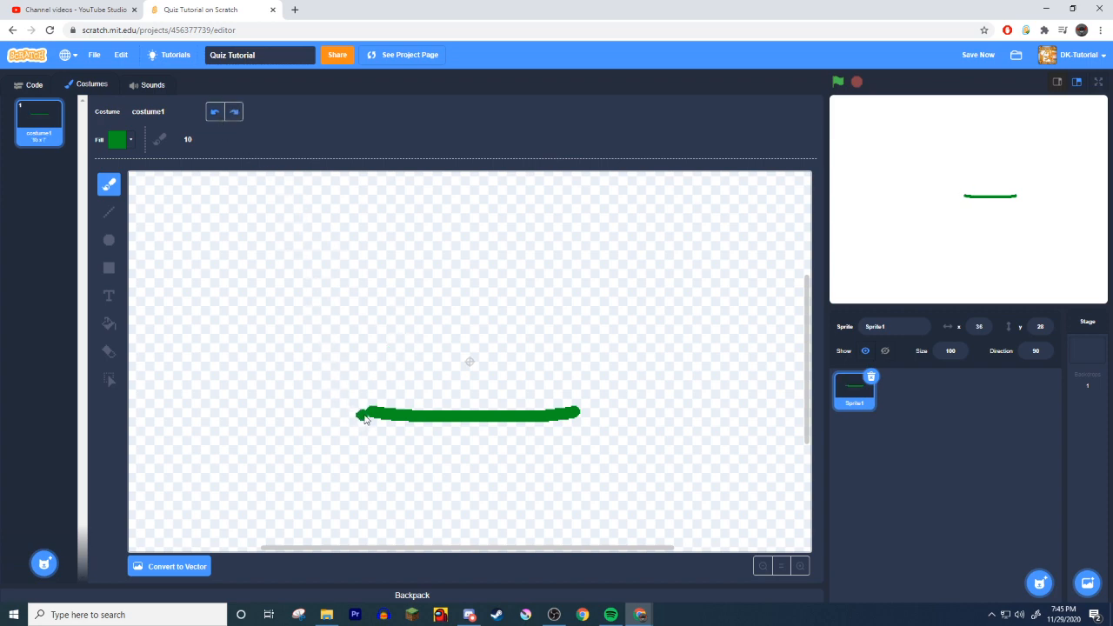
Step: Redraw the dome arc closing onto the base's right end and erase the stray dot below
{"action": "left_click_drag", "start_coordinate": [365, 418], "coordinate": [379, 365]}
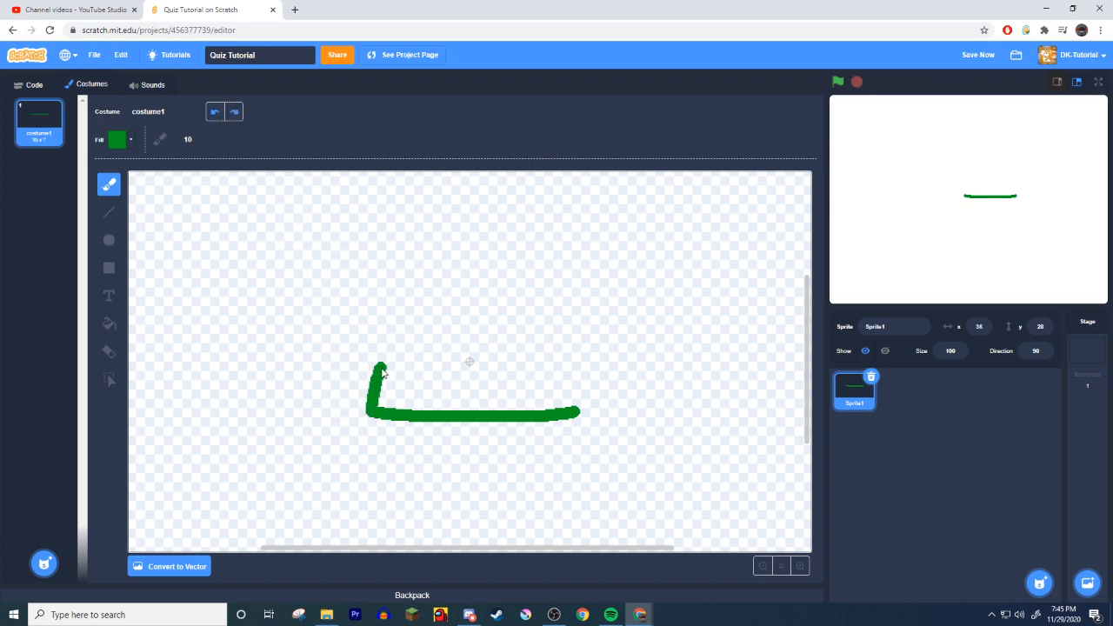
{"action": "left_click_drag", "start_coordinate": [379, 374], "coordinate": [483, 313]}
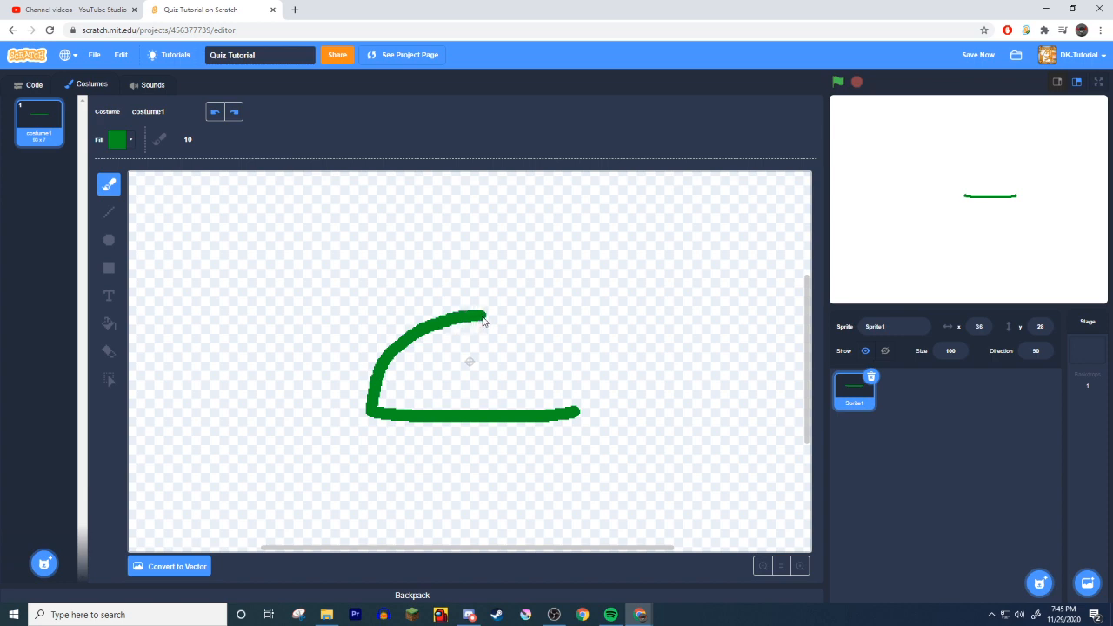
{"action": "left_click_drag", "start_coordinate": [483, 314], "coordinate": [578, 391]}
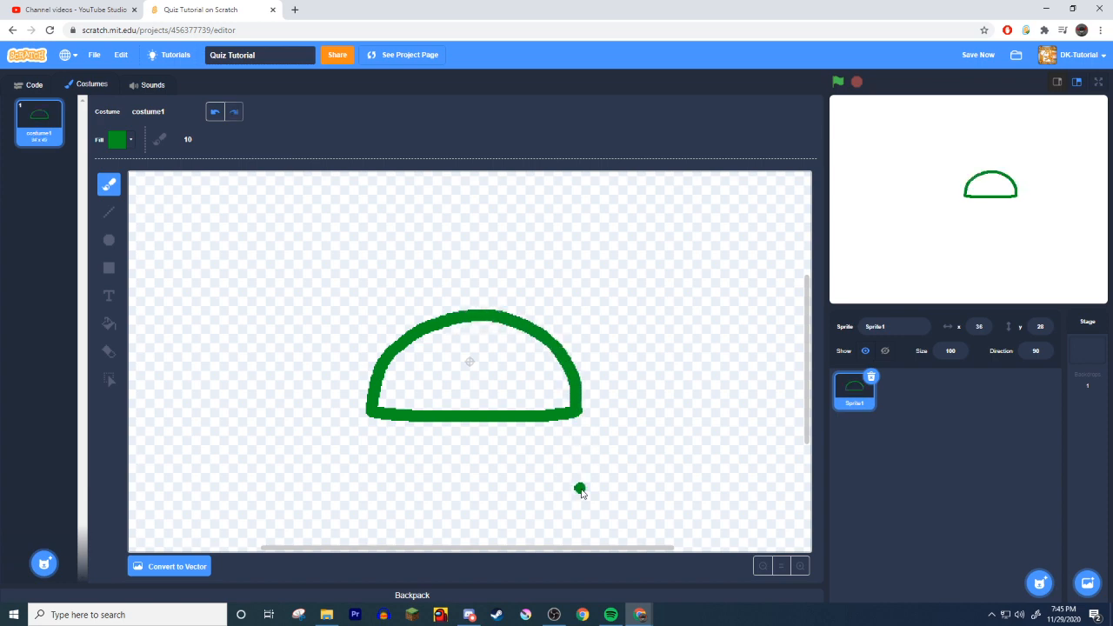
{"action": "left_click", "coordinate": [108, 324]}
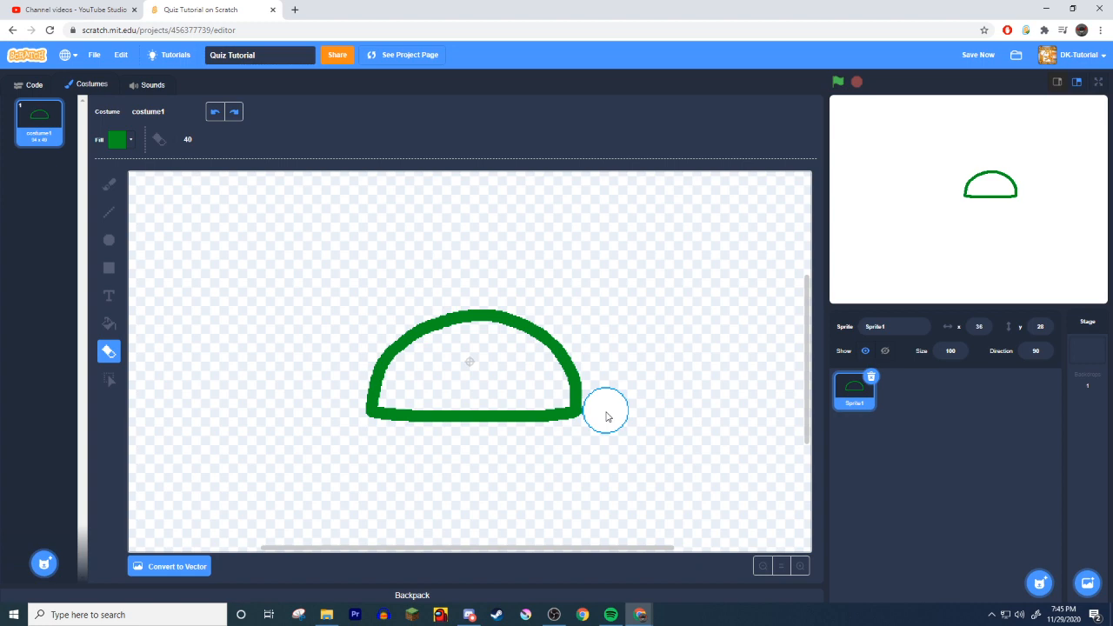
{"action": "mouse_move", "coordinate": [612, 416]}
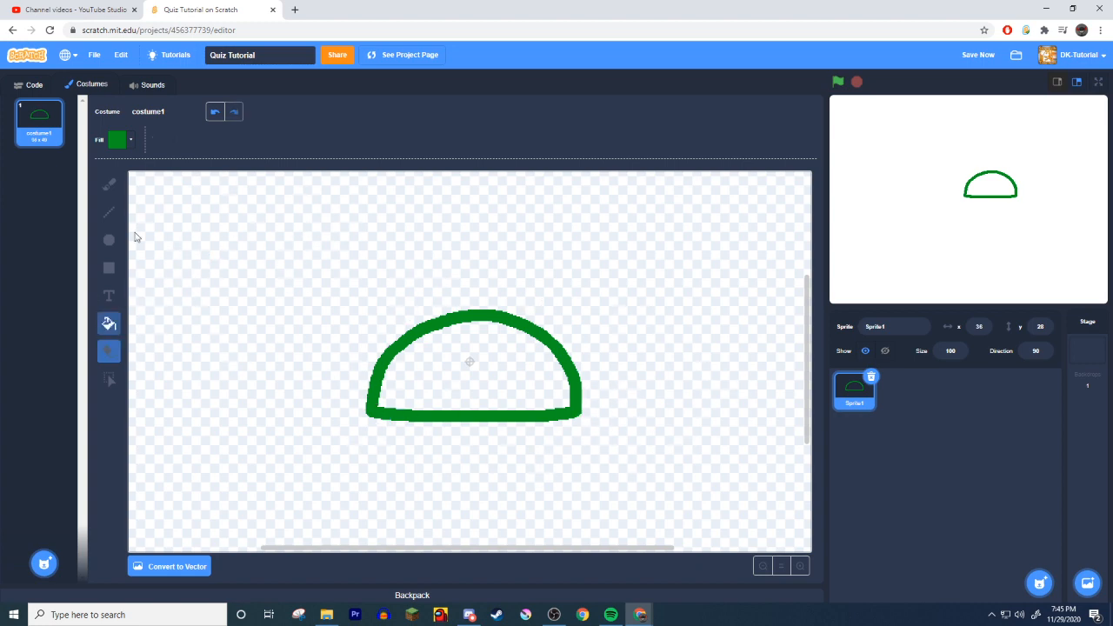
Step: Fill the inside of the dome with green and lighten the fill colour
{"action": "left_click", "coordinate": [117, 139]}
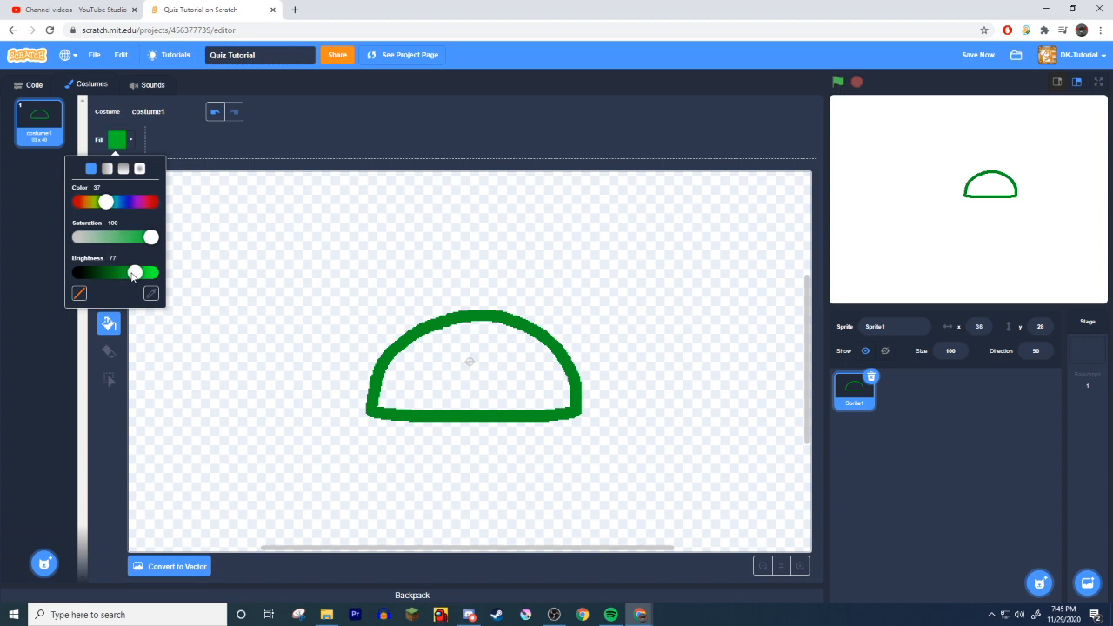
{"action": "left_click", "coordinate": [473, 363]}
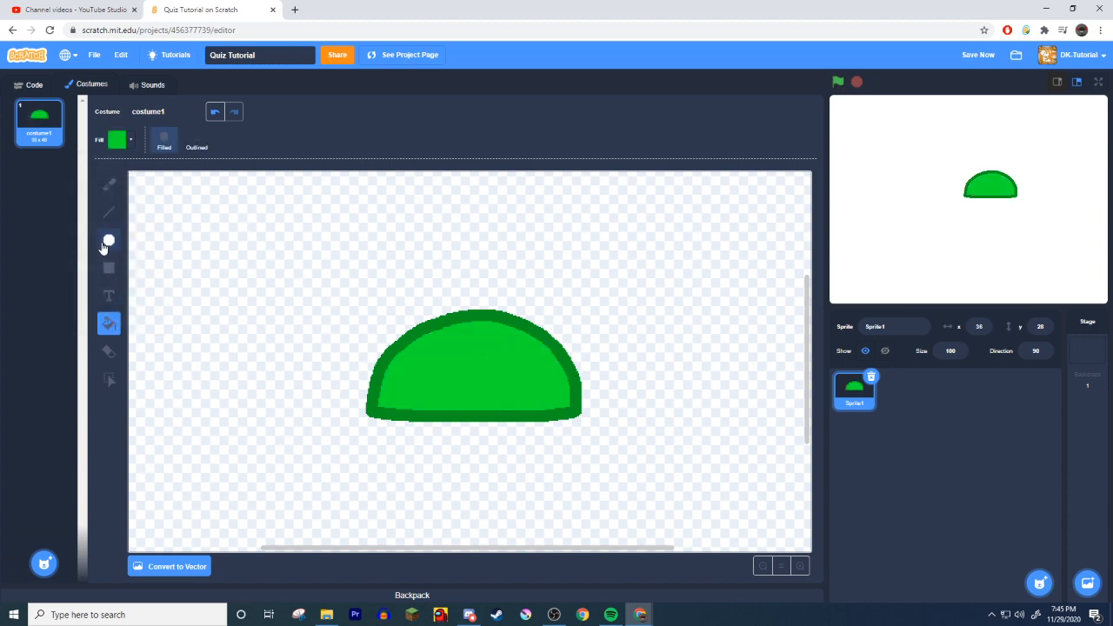
{"action": "left_click", "coordinate": [117, 139]}
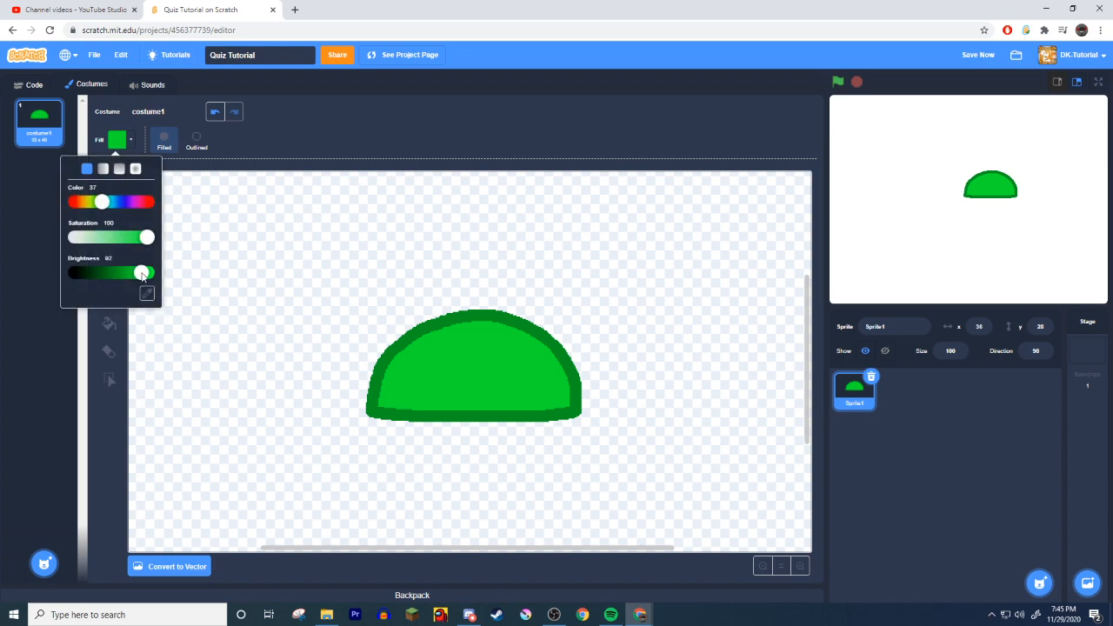
{"action": "left_click_drag", "start_coordinate": [143, 272], "coordinate": [146, 271]}
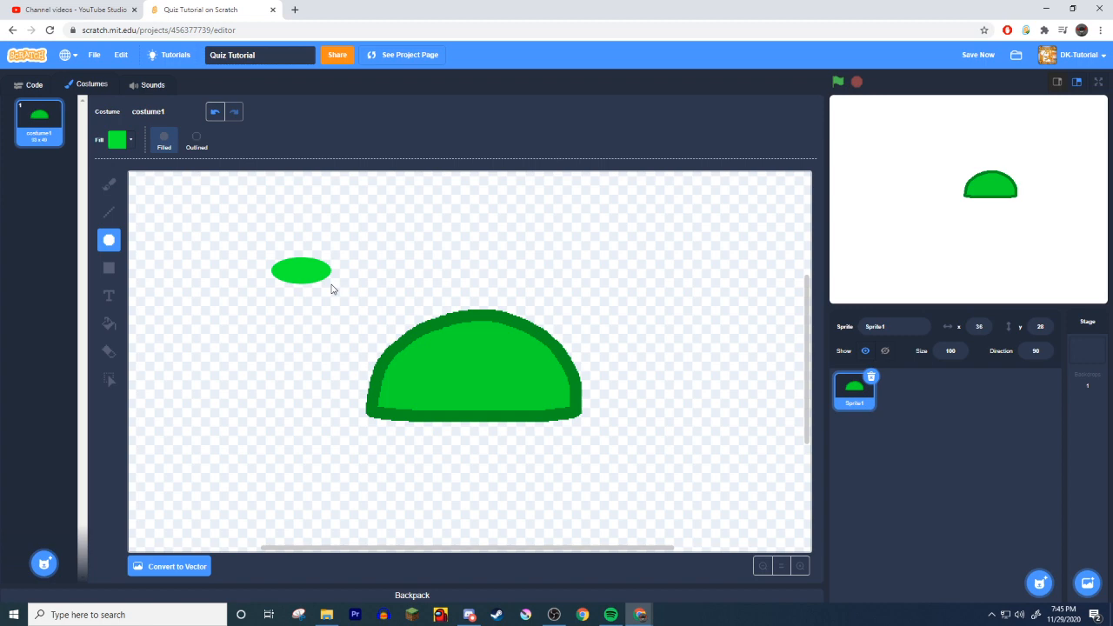
Step: Place the light-green oval shine on the dome and switch the fill to a pale green
{"action": "left_click", "coordinate": [301, 271]}
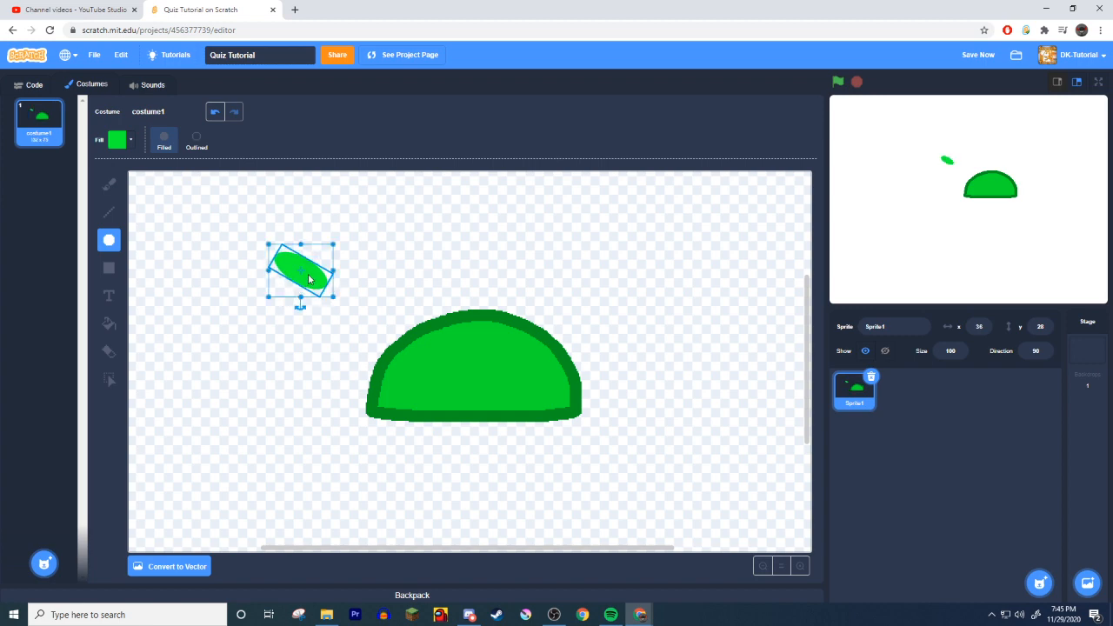
{"action": "left_click_drag", "start_coordinate": [299, 275], "coordinate": [518, 348]}
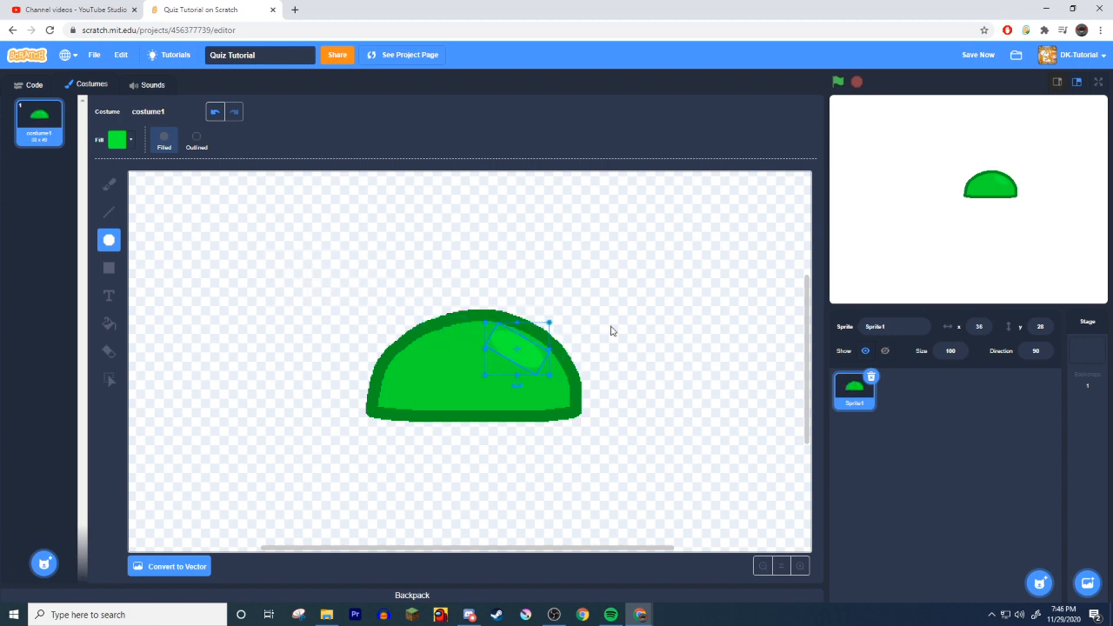
{"action": "left_click", "coordinate": [117, 139]}
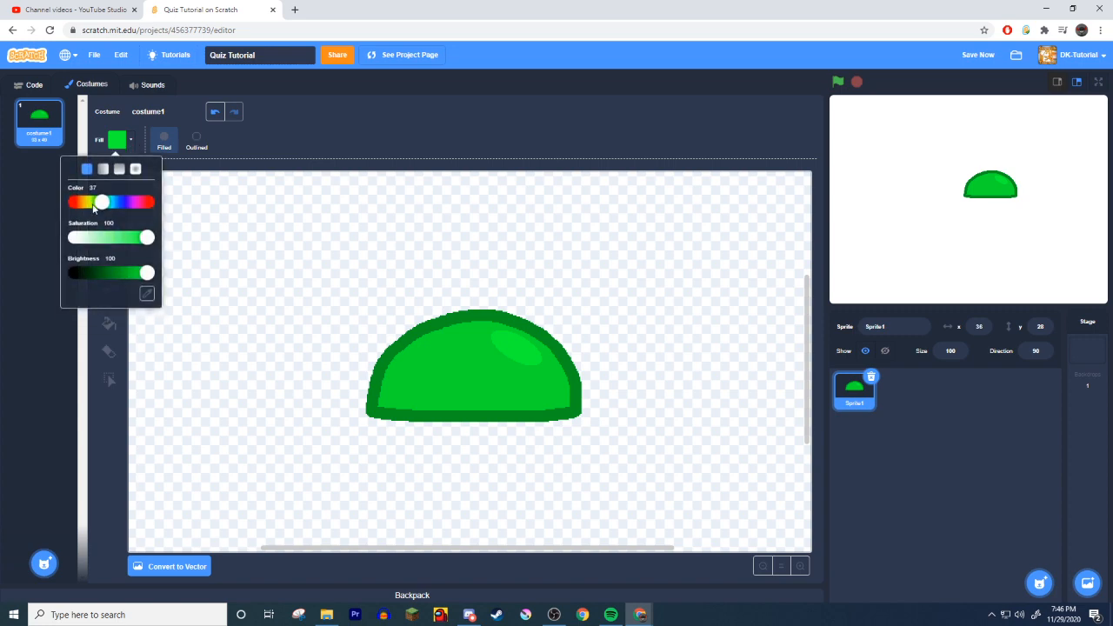
{"action": "left_click_drag", "start_coordinate": [146, 237], "coordinate": [97, 237]}
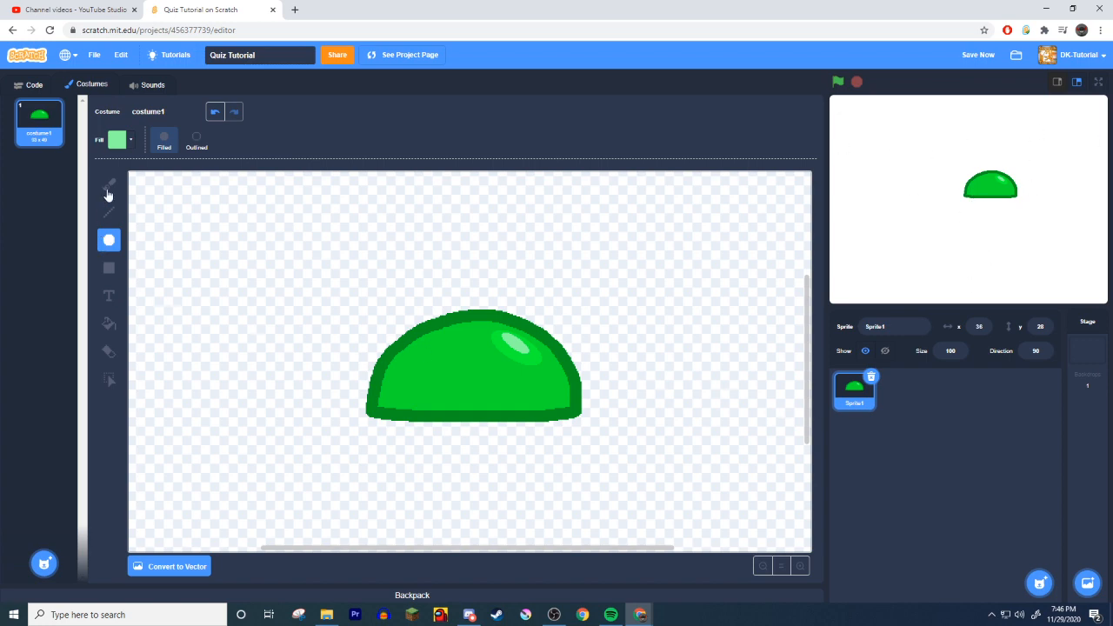
Step: Dot two black eyes and a smile on the slime and rename the sprite 'question5'
{"action": "left_click", "coordinate": [116, 139]}
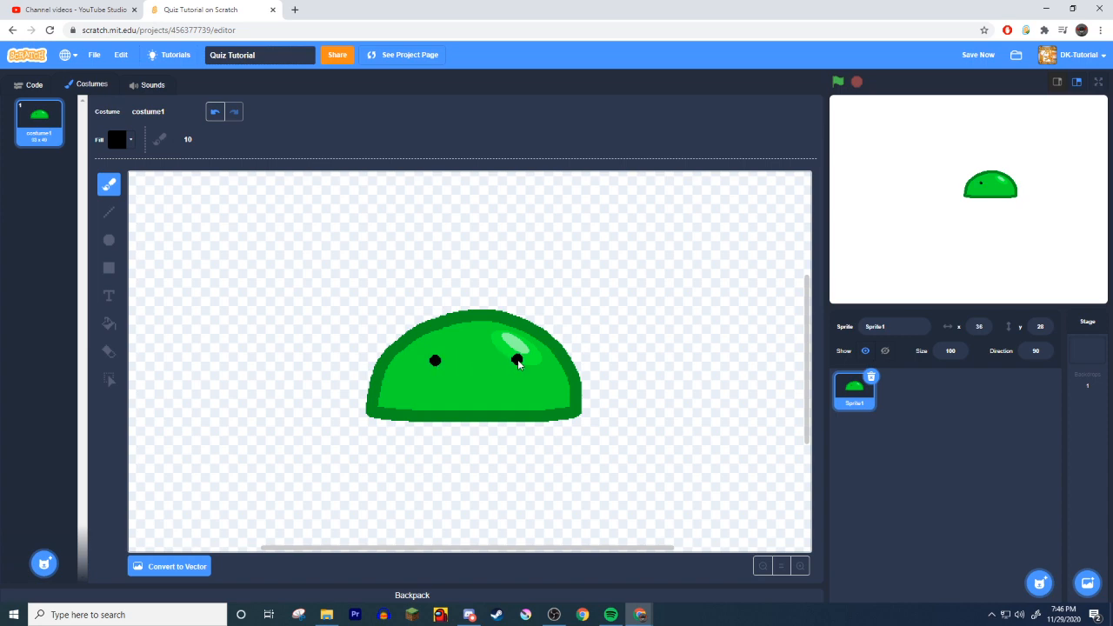
{"action": "left_click", "coordinate": [483, 379]}
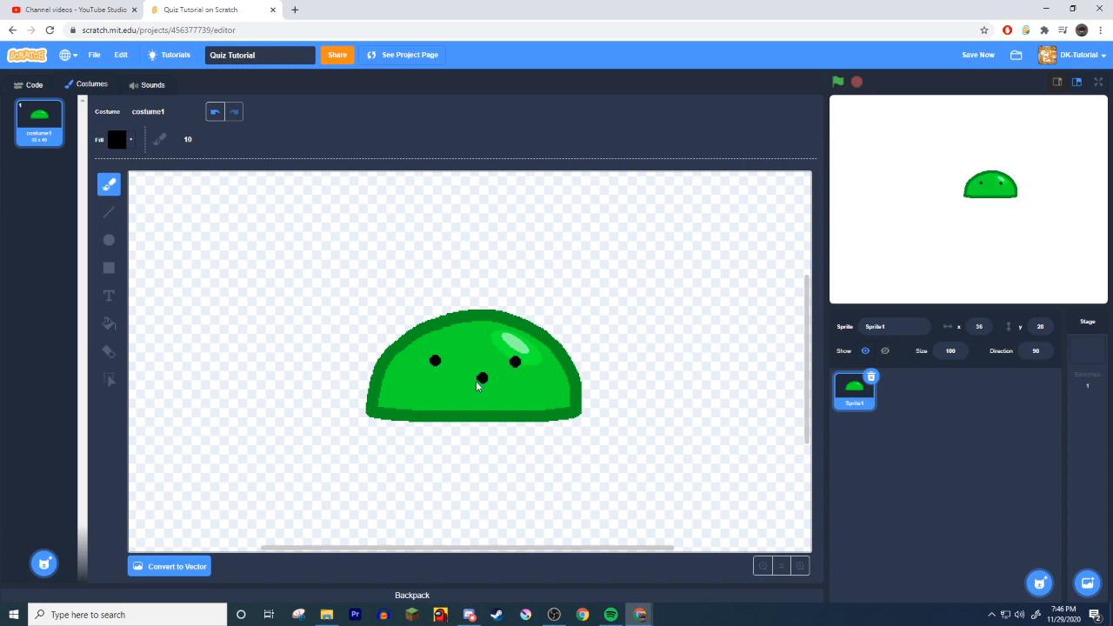
{"action": "left_click_drag", "start_coordinate": [456, 386], "coordinate": [496, 391]}
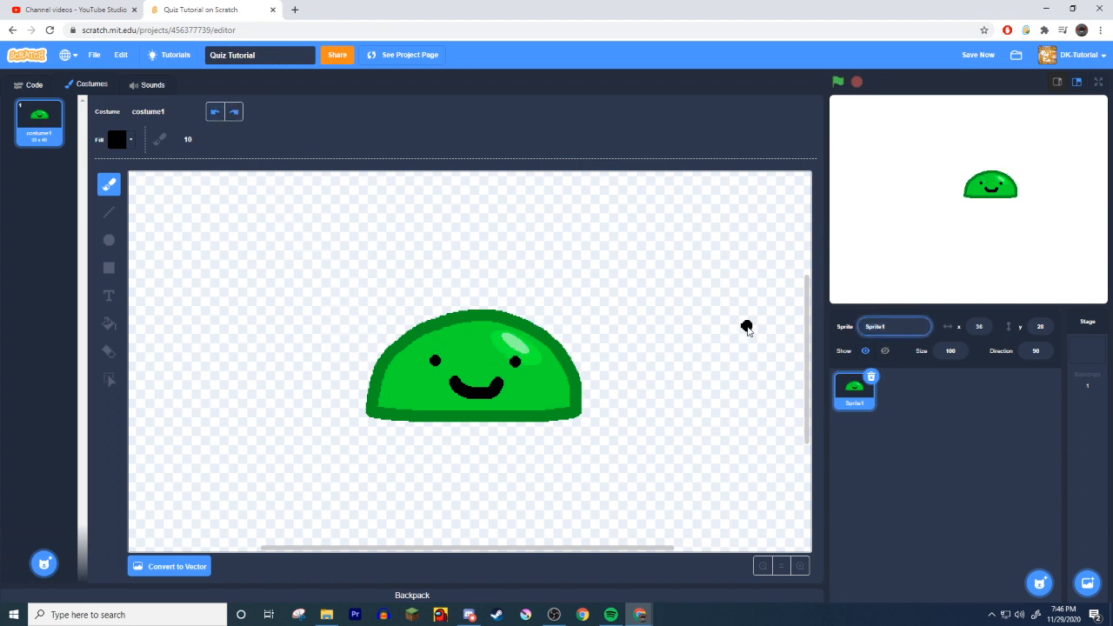
{"action": "type", "text": "question5"}
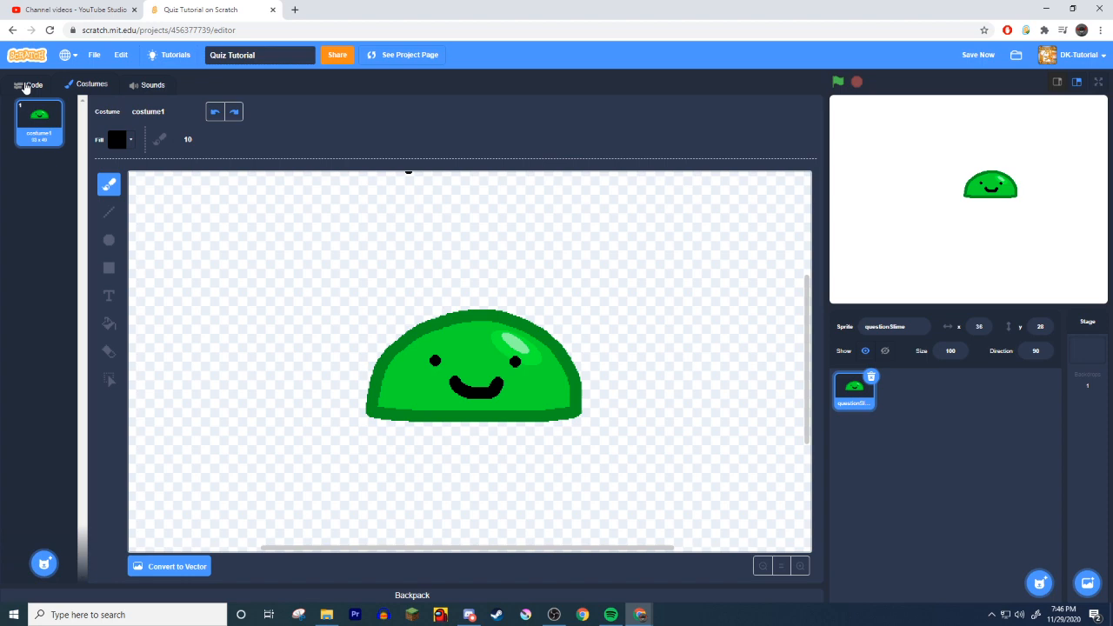
Step: Under 'when green flag clicked', add 'go to x: 0 y: 0' and 'show' for the slime
{"action": "left_click", "coordinate": [35, 83]}
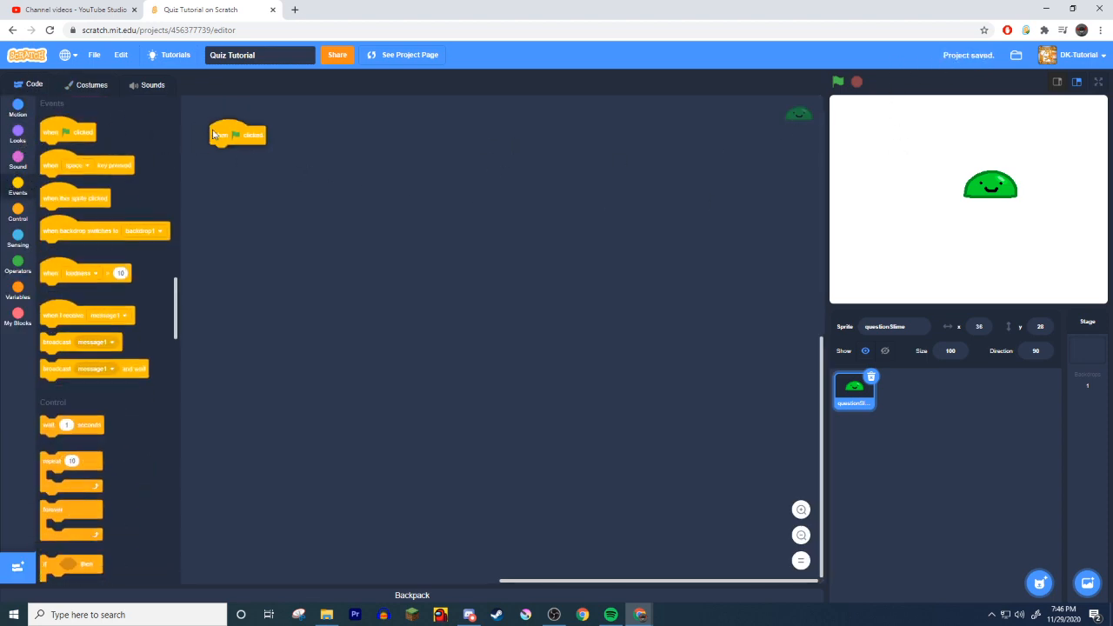
{"action": "left_click", "coordinate": [18, 108]}
{"action": "type", "text": "0"}
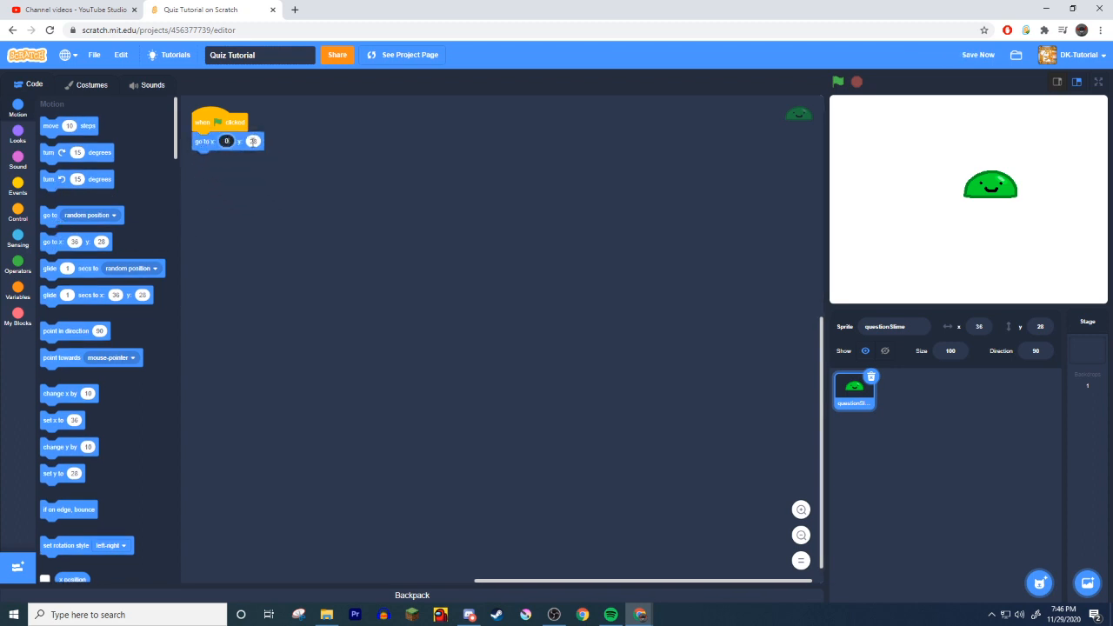
{"action": "left_click", "coordinate": [17, 136]}
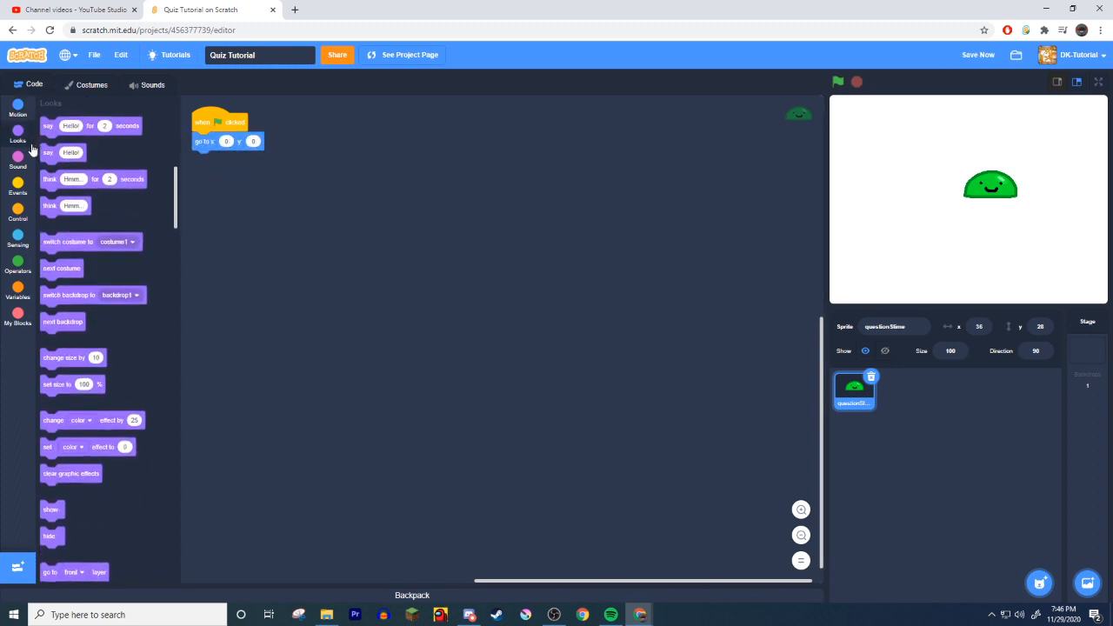
{"action": "left_click_drag", "start_coordinate": [50, 510], "coordinate": [202, 160]}
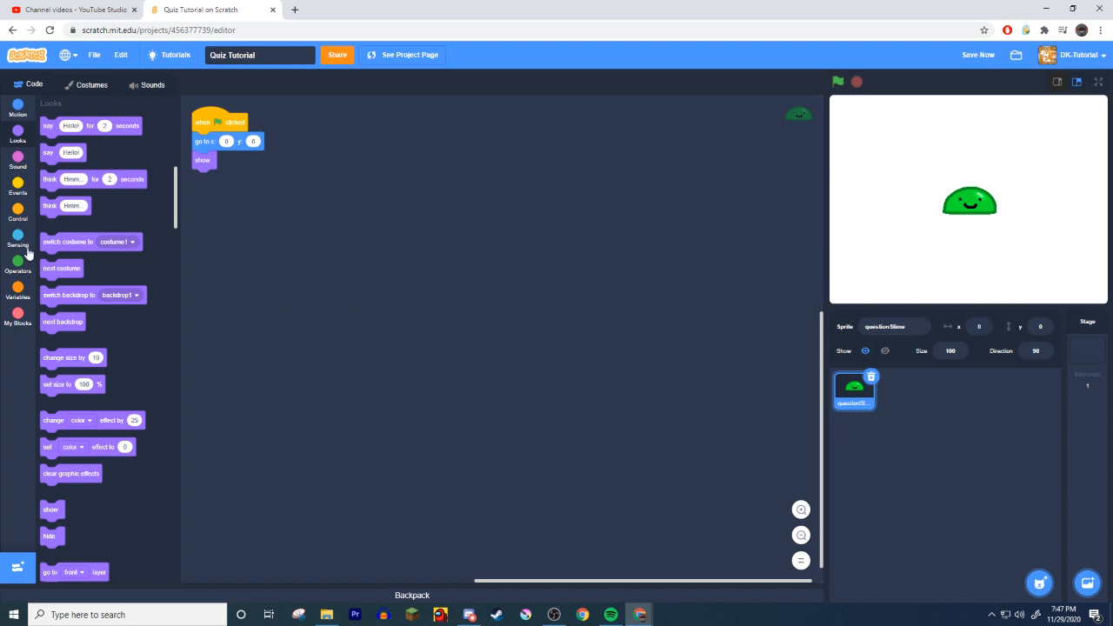
{"action": "left_click", "coordinate": [17, 240]}
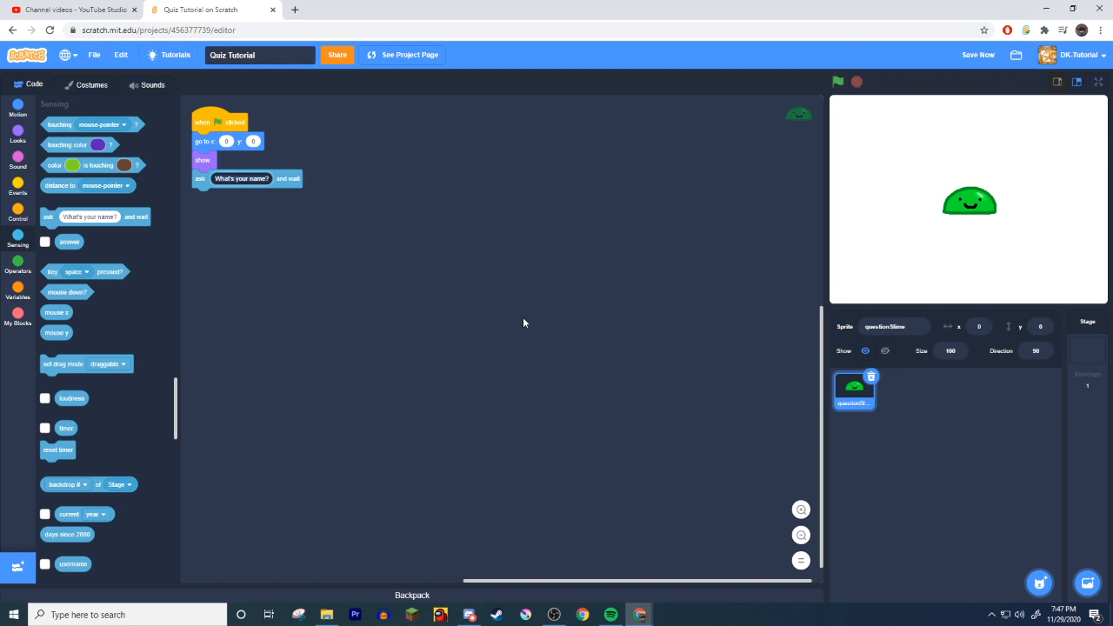
Step: Add a broadcast of a new message 'q1' after the slime shows
{"action": "left_click", "coordinate": [17, 178]}
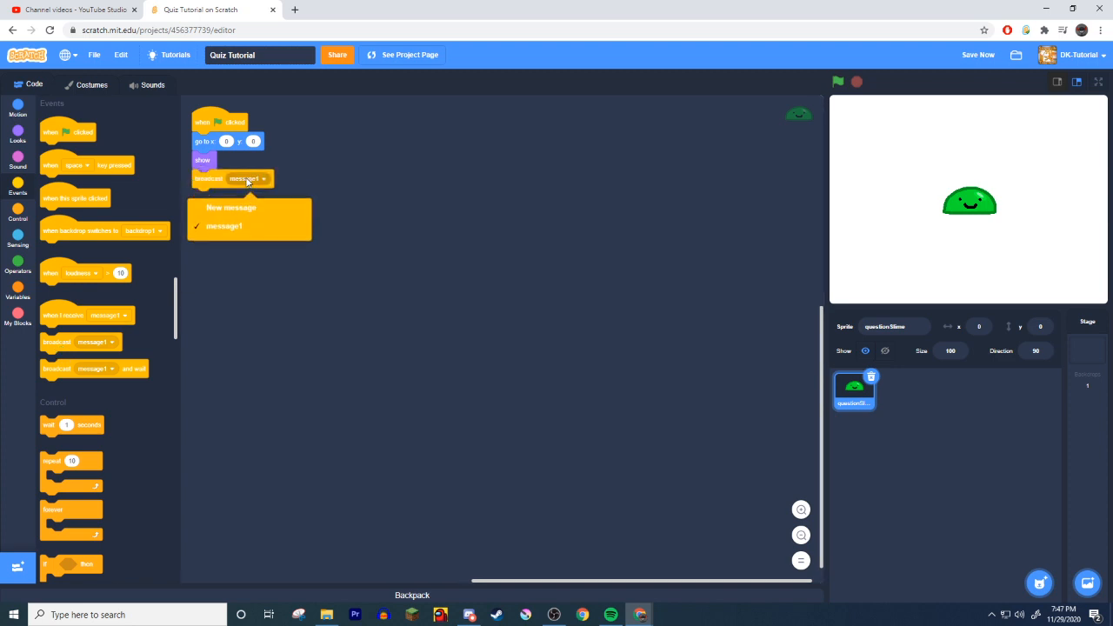
{"action": "type", "text": "q1"}
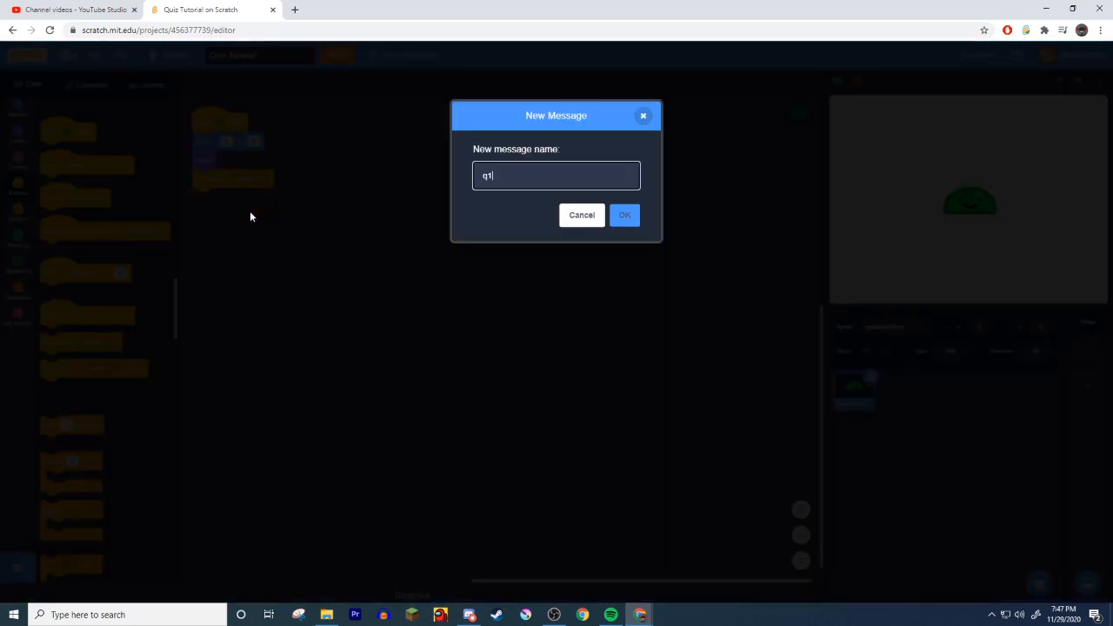
{"action": "left_click", "coordinate": [625, 216]}
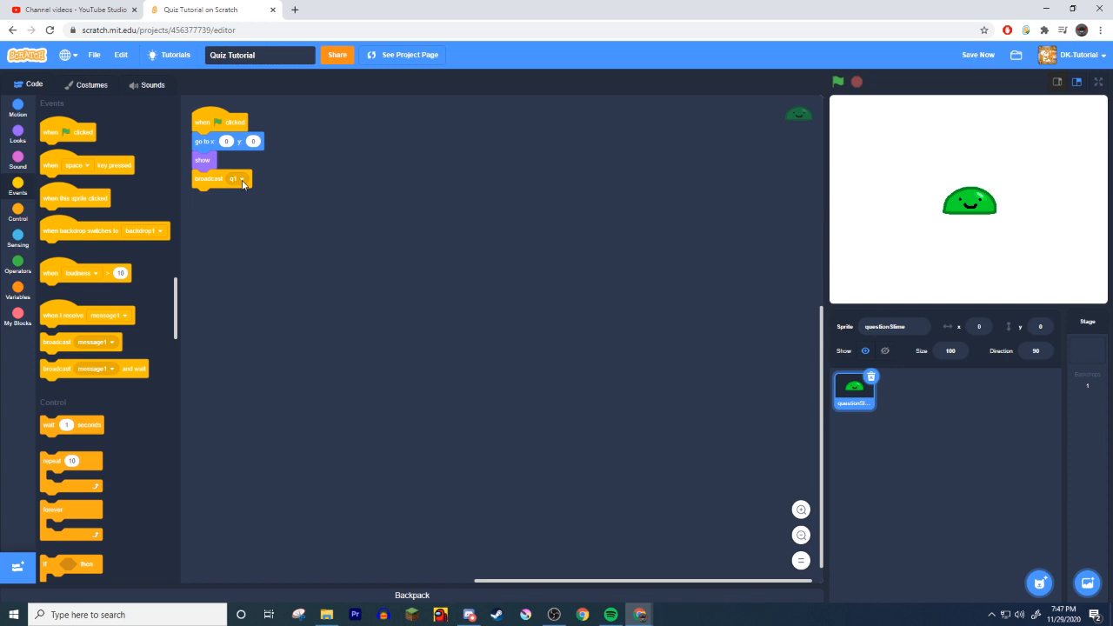
{"action": "mouse_move", "coordinate": [251, 221]}
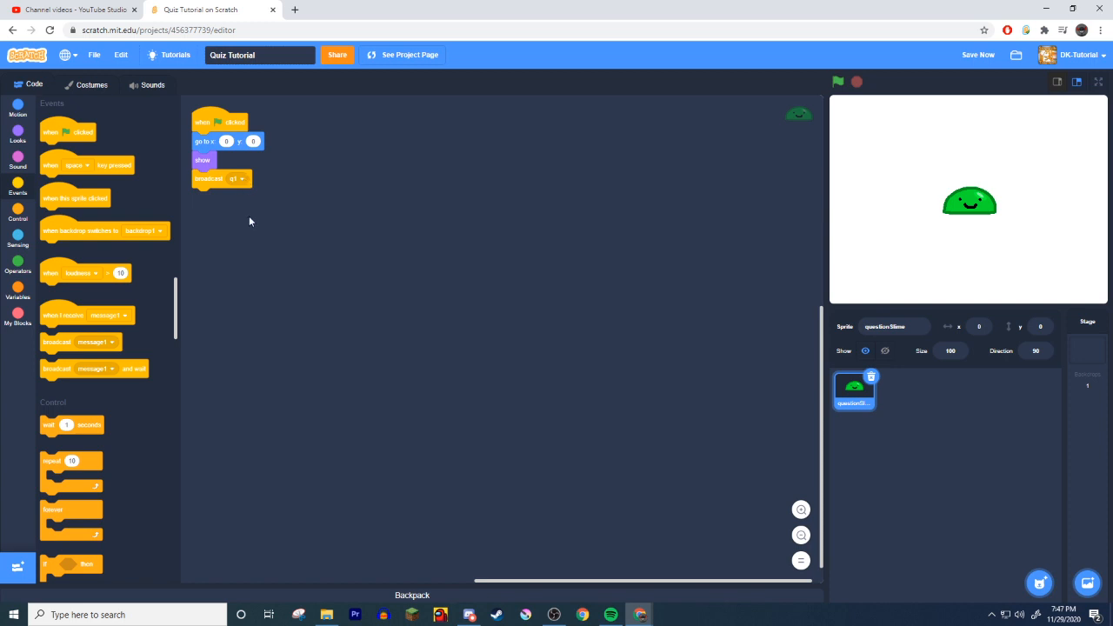
{"action": "mouse_move", "coordinate": [254, 211]}
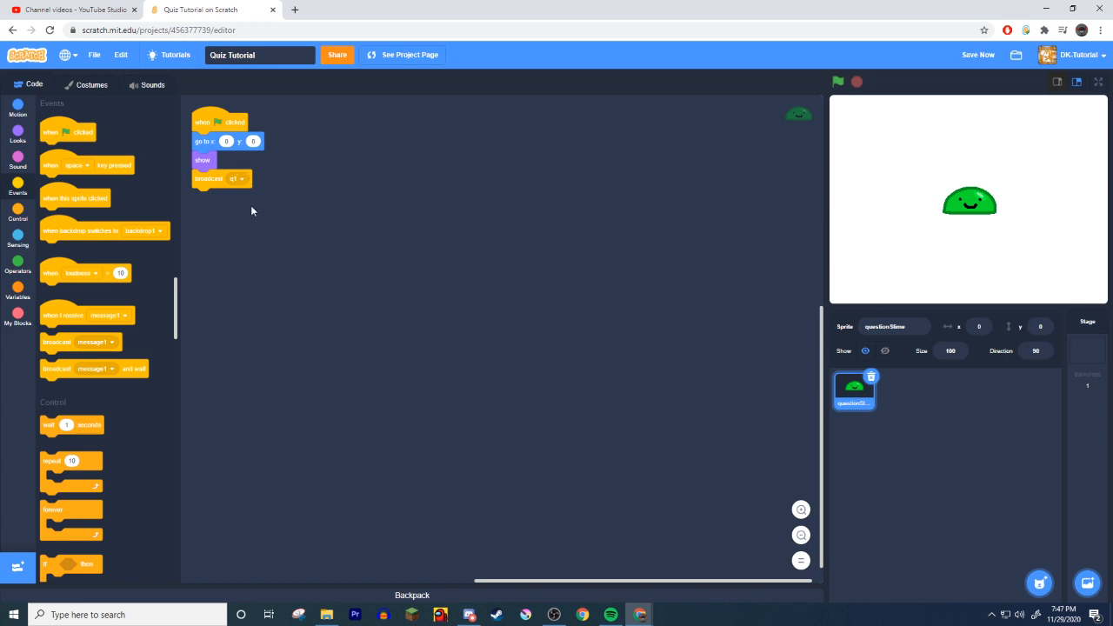
{"action": "mouse_move", "coordinate": [97, 270]}
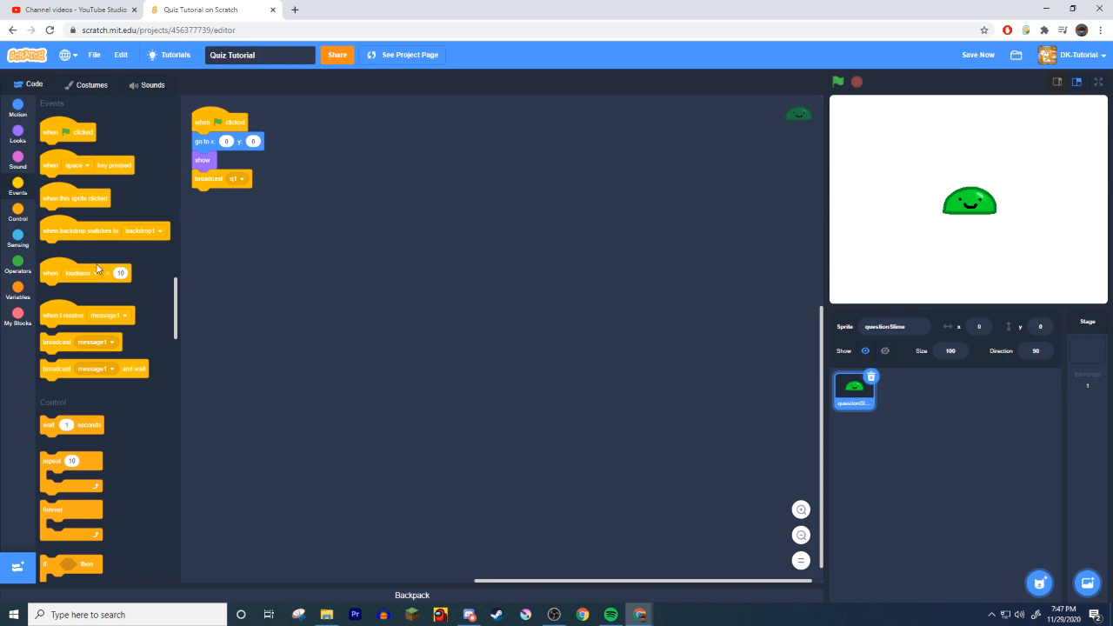
Step: Start a separate 'when I receive q1' script
{"action": "left_click_drag", "start_coordinate": [87, 315], "coordinate": [334, 120]}
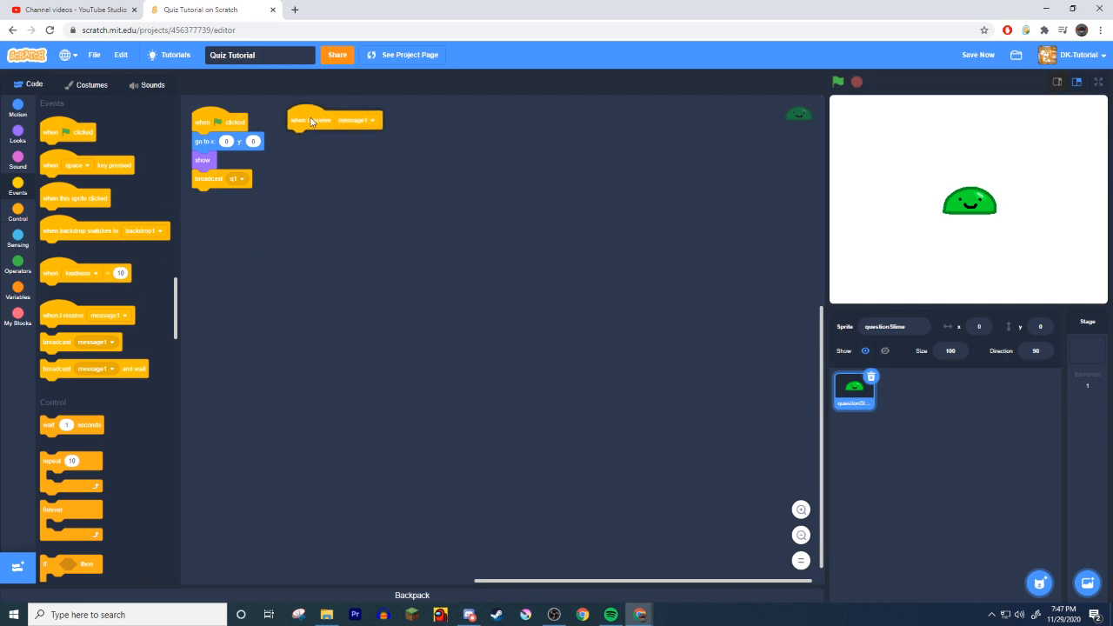
{"action": "left_click", "coordinate": [355, 121]}
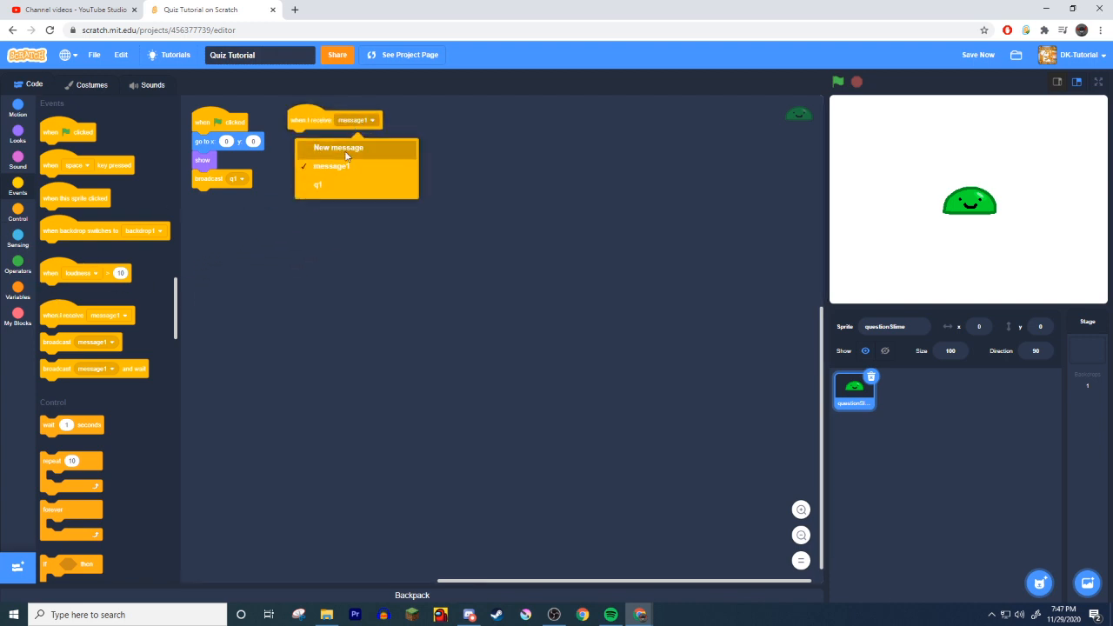
{"action": "left_click", "coordinate": [316, 185]}
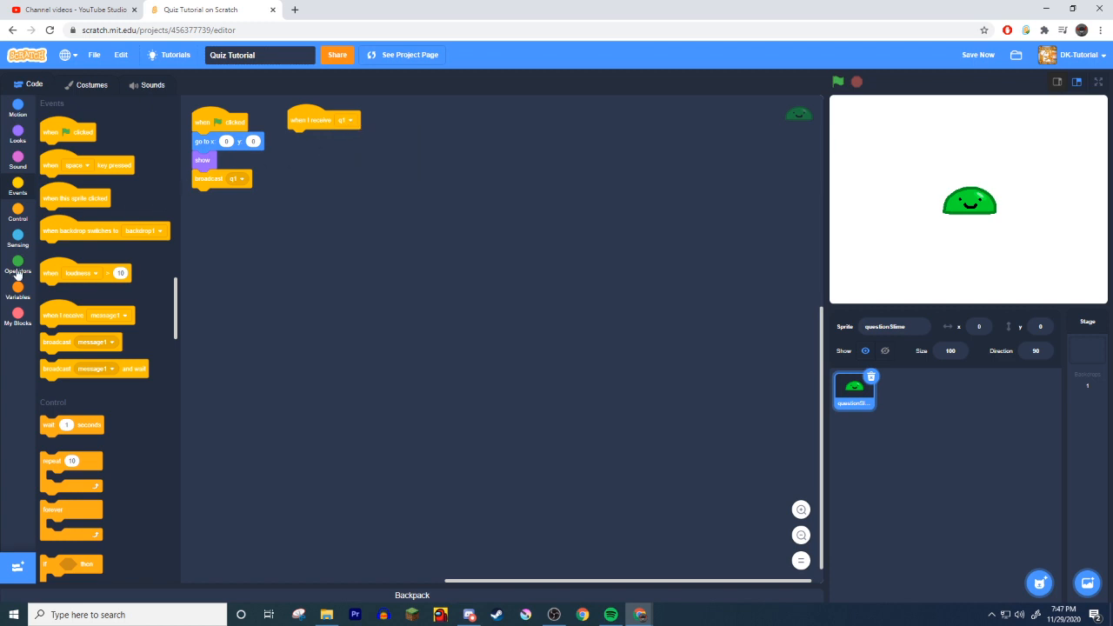
Step: Make the q1 script ask 'What's 2 + 2 = ?' and wait, then run the project to test it
{"action": "left_click", "coordinate": [17, 240]}
{"action": "type", "text": "What's 2 + 2 = ?"}
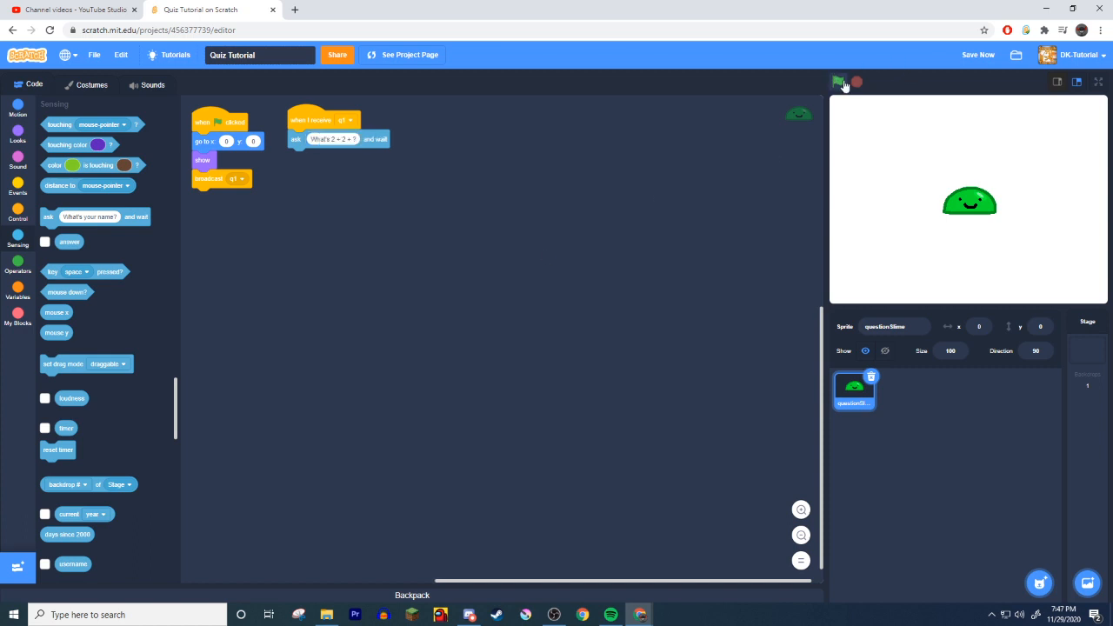
{"action": "left_click", "coordinate": [838, 82]}
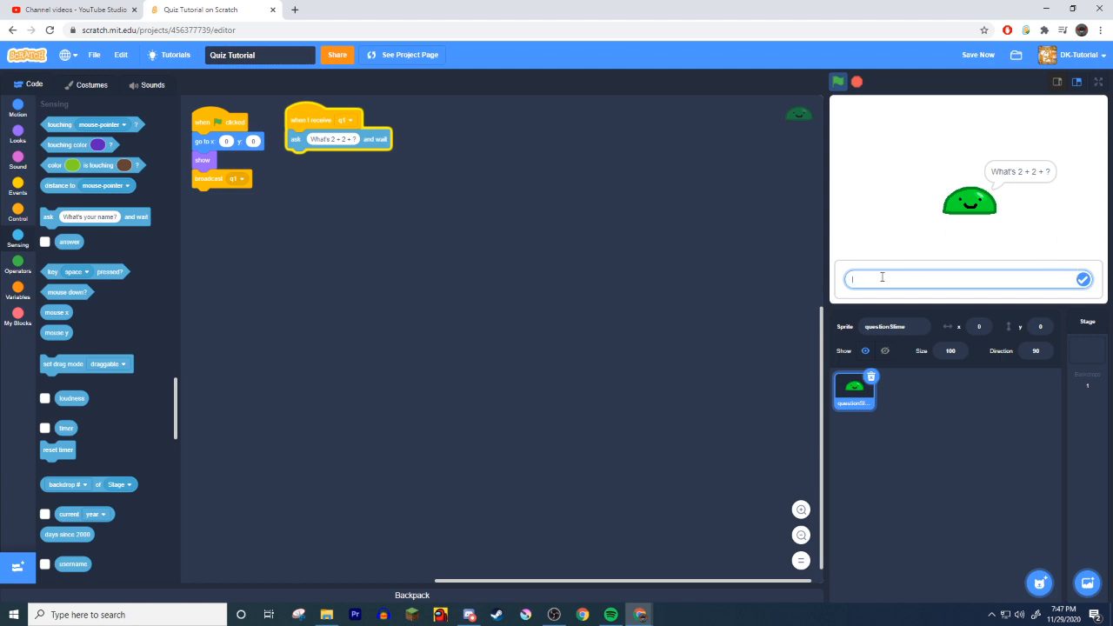
{"action": "mouse_move", "coordinate": [1103, 286]}
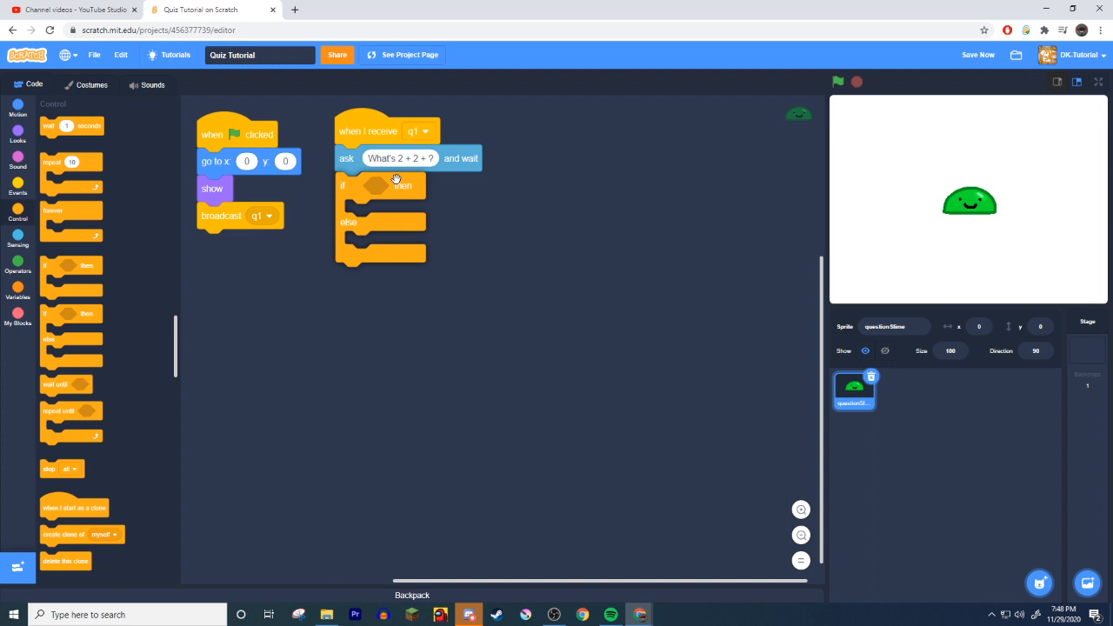
Step: Add an if-else after the question checking whether 'answer' = 4
{"action": "left_click", "coordinate": [17, 257]}
{"action": "type", "text": "4"}
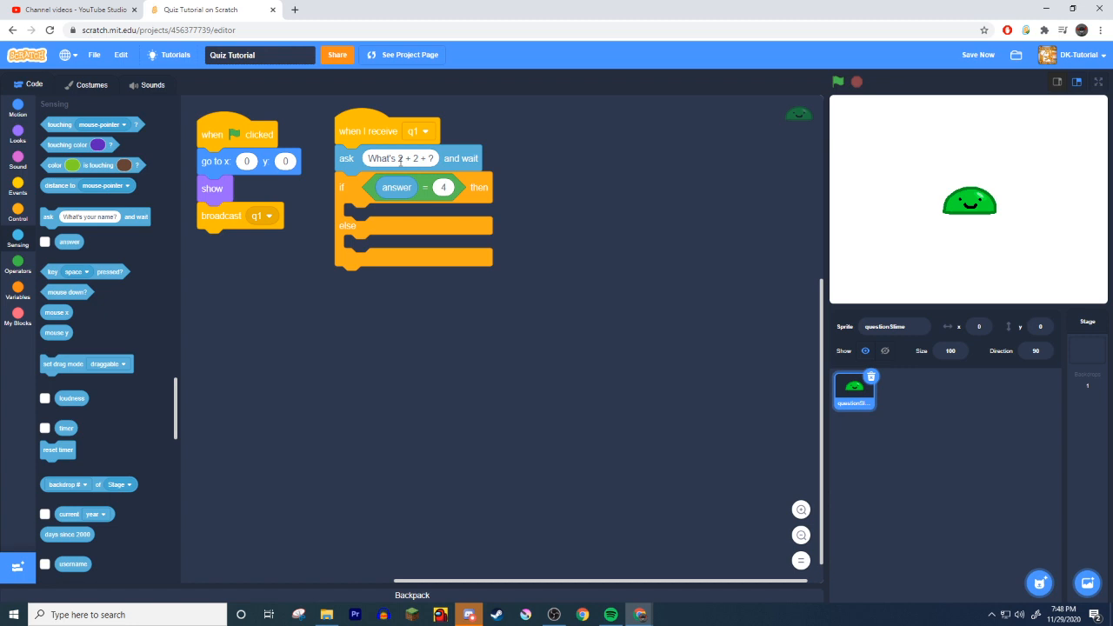
{"action": "mouse_move", "coordinate": [414, 163]}
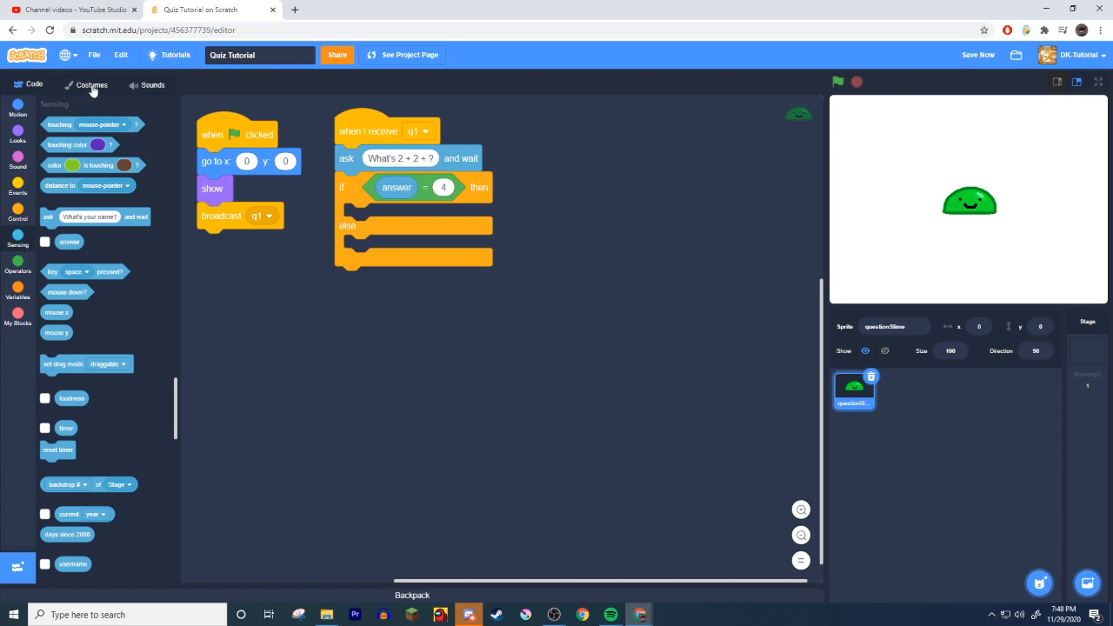
Step: Add a sound-effect from the library to the slime sprite and return to its code
{"action": "left_click", "coordinate": [153, 84]}
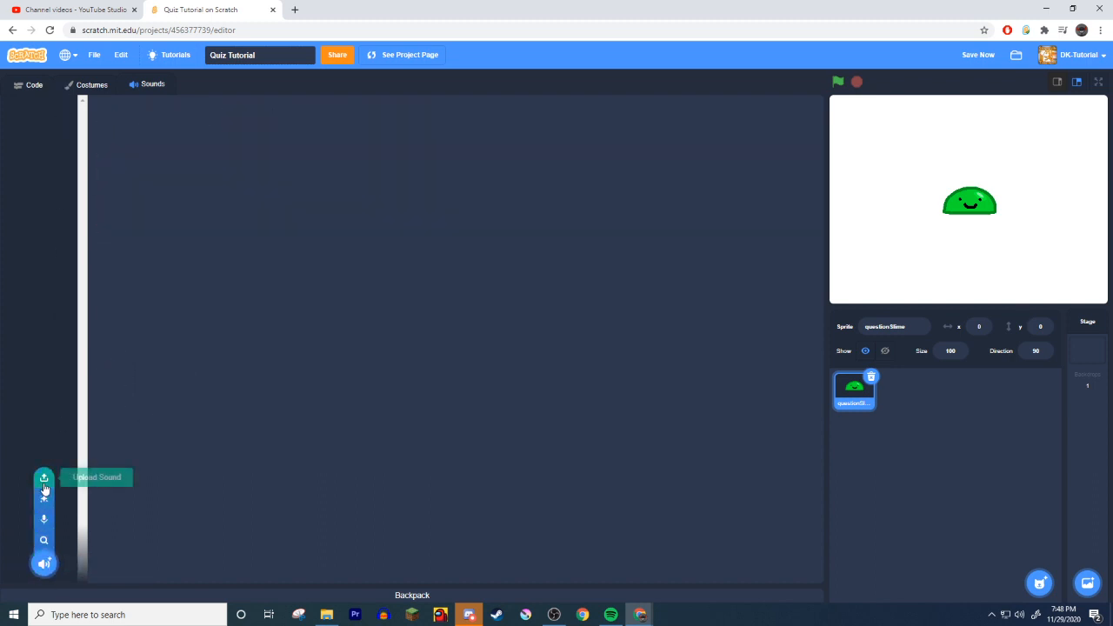
{"action": "left_click", "coordinate": [44, 518]}
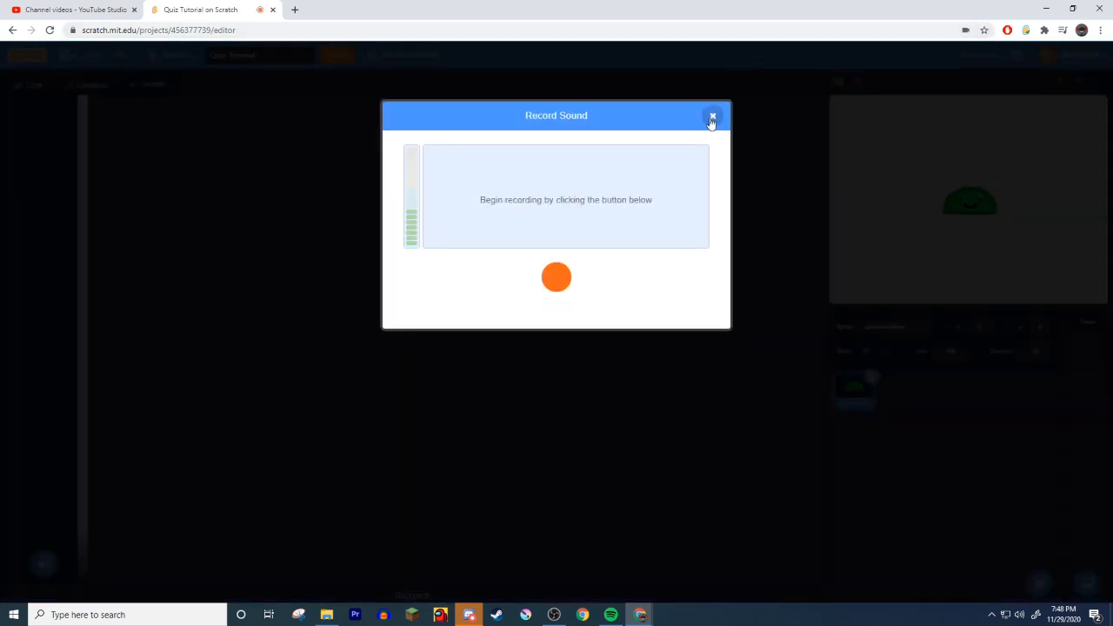
{"action": "left_click", "coordinate": [713, 115]}
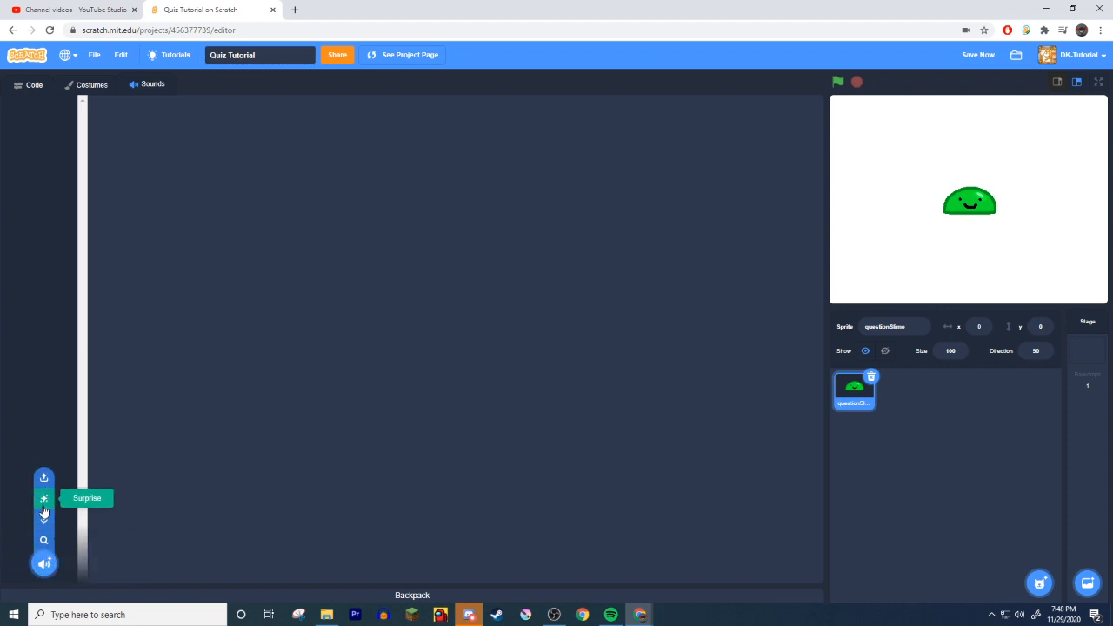
{"action": "mouse_move", "coordinate": [44, 539]}
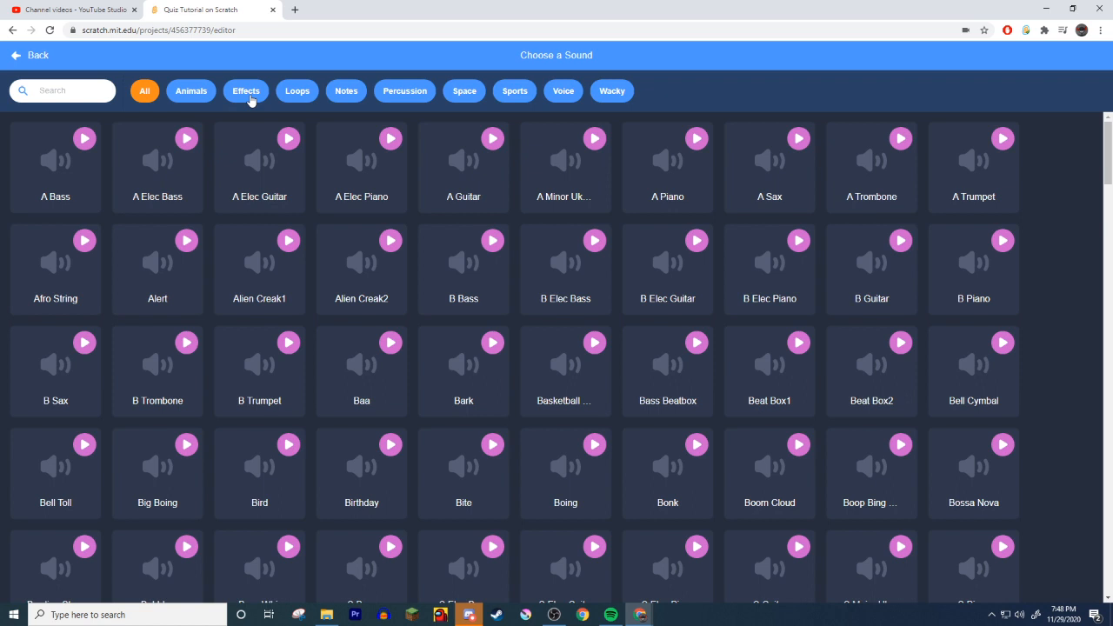
{"action": "left_click", "coordinate": [247, 91]}
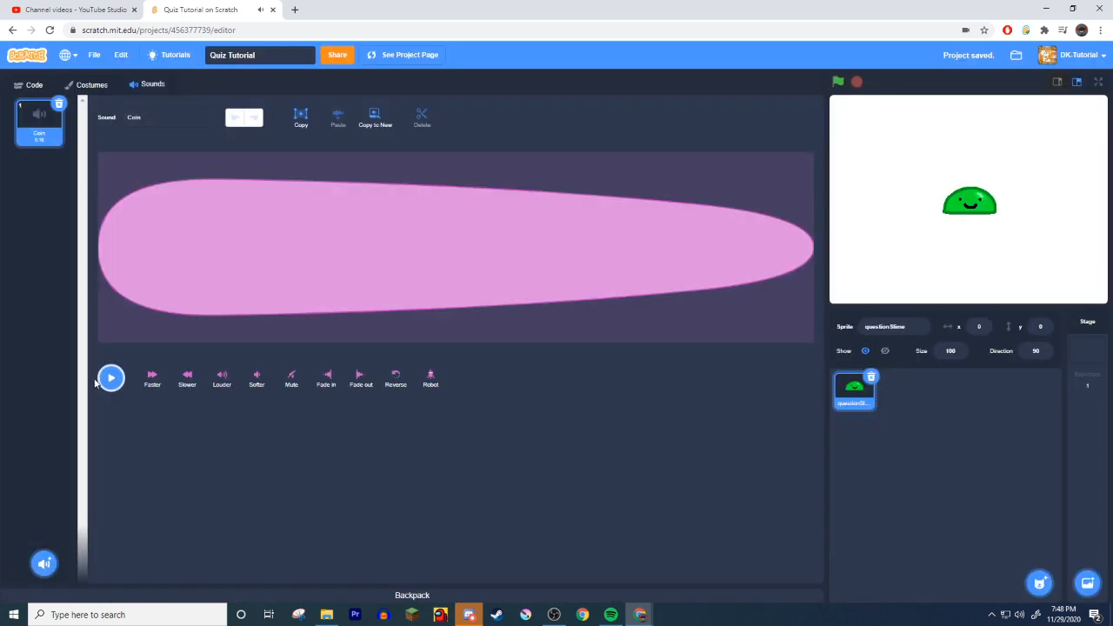
{"action": "left_click", "coordinate": [35, 84]}
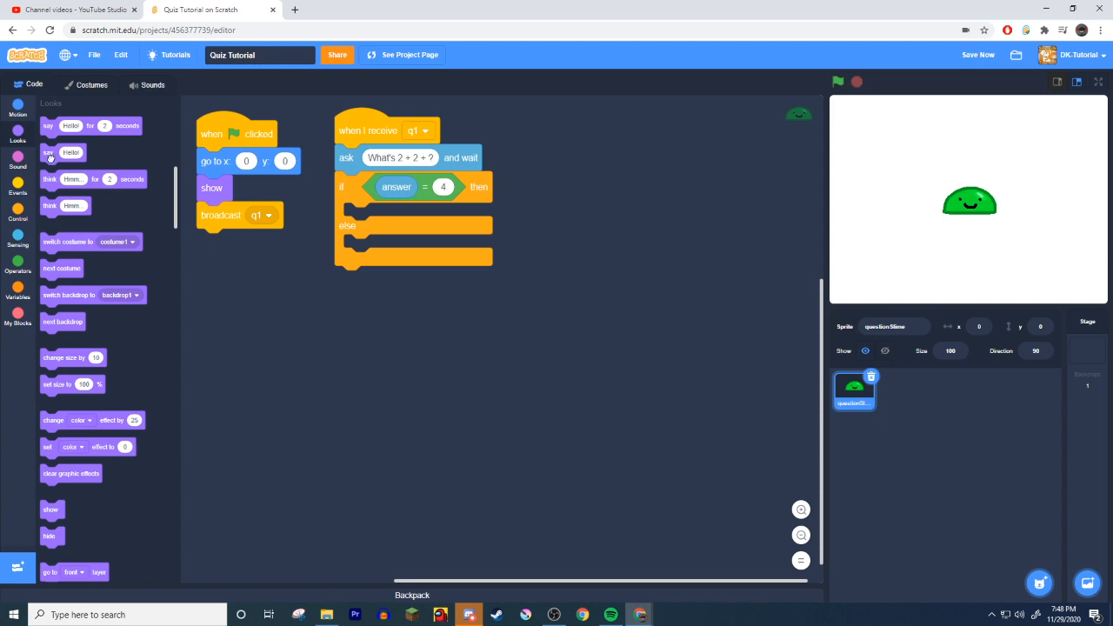
Step: Make a correct answer say Correct and then play the Coin sound until done
{"action": "left_click_drag", "start_coordinate": [51, 153], "coordinate": [355, 216]}
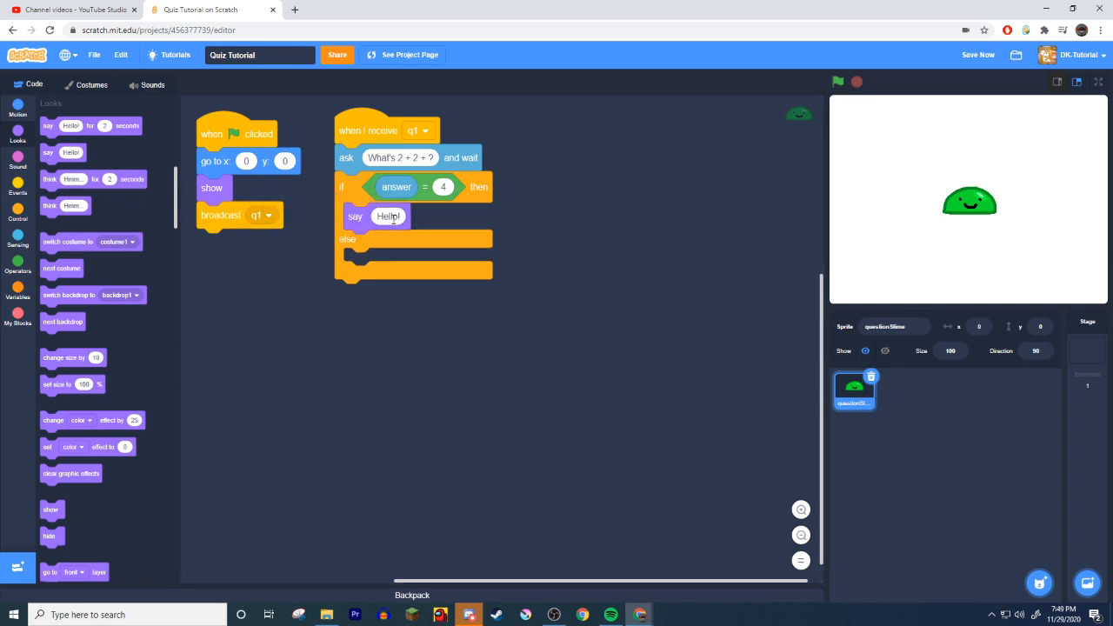
{"action": "type", "text": "Correct!"}
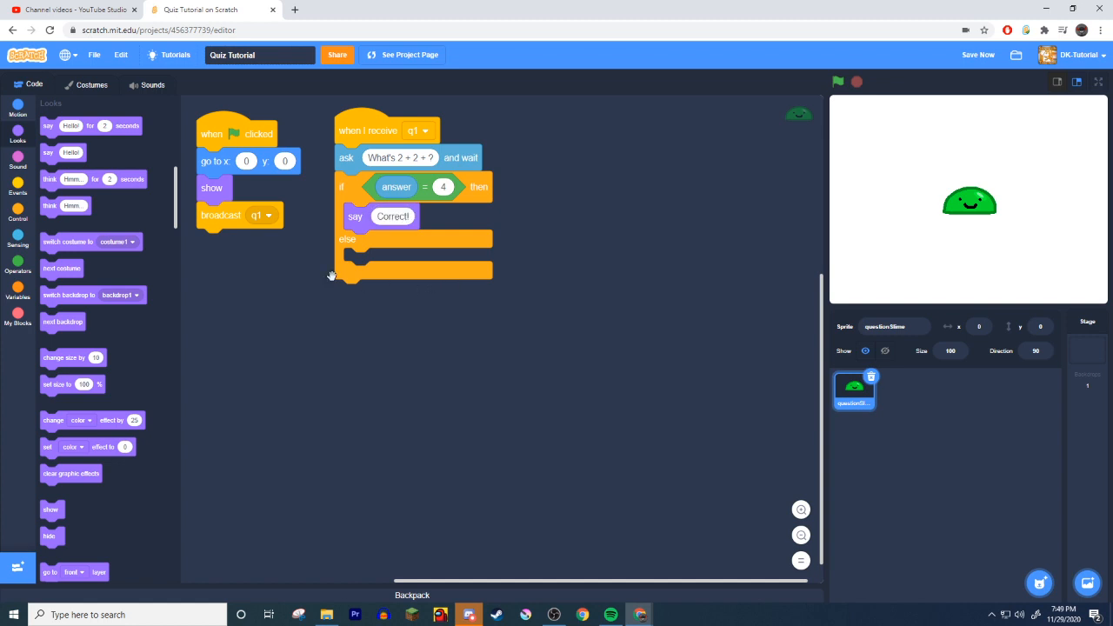
{"action": "left_click", "coordinate": [18, 162]}
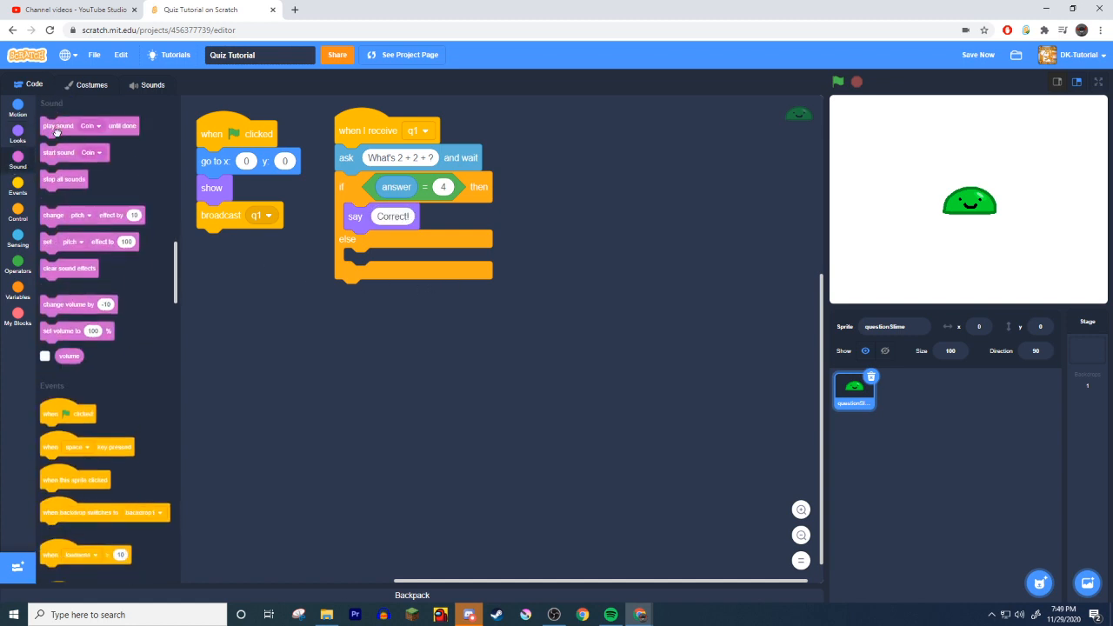
{"action": "left_click_drag", "start_coordinate": [60, 125], "coordinate": [369, 243]}
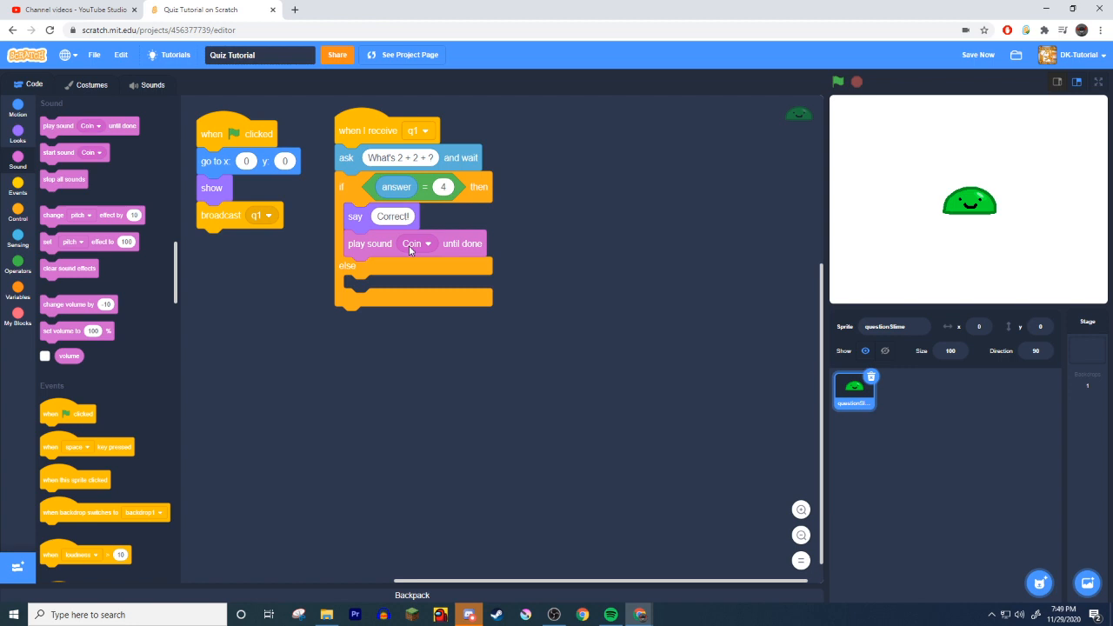
{"action": "mouse_move", "coordinate": [386, 251]}
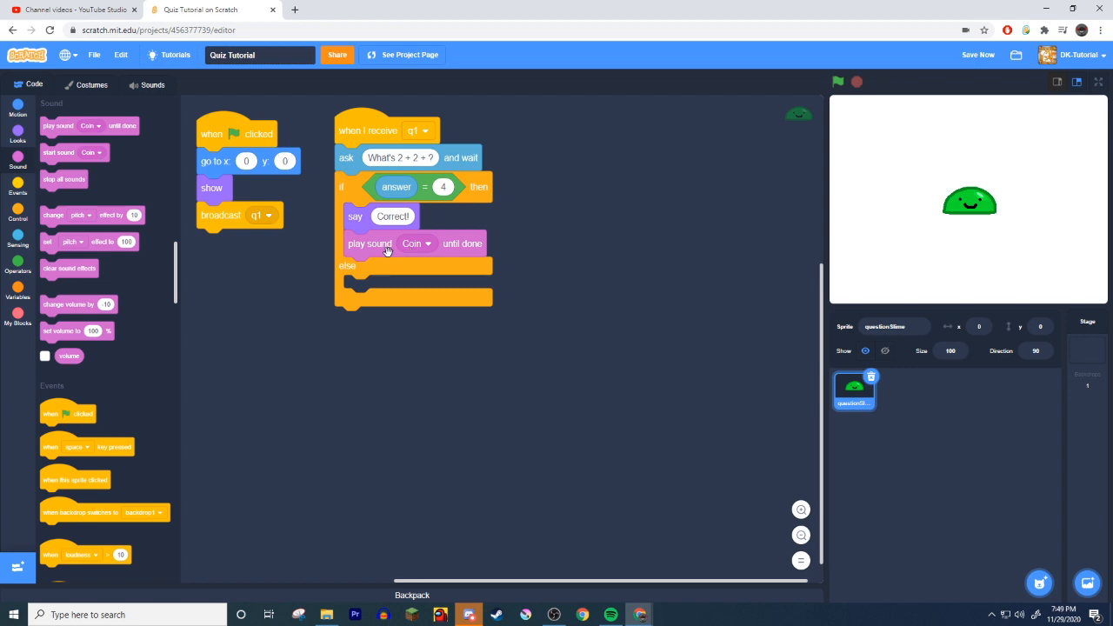
Step: Set the broadcast after a correct answer to send the next question's message
{"action": "scroll", "scroll_direction": "down", "scroll_amount": 3}
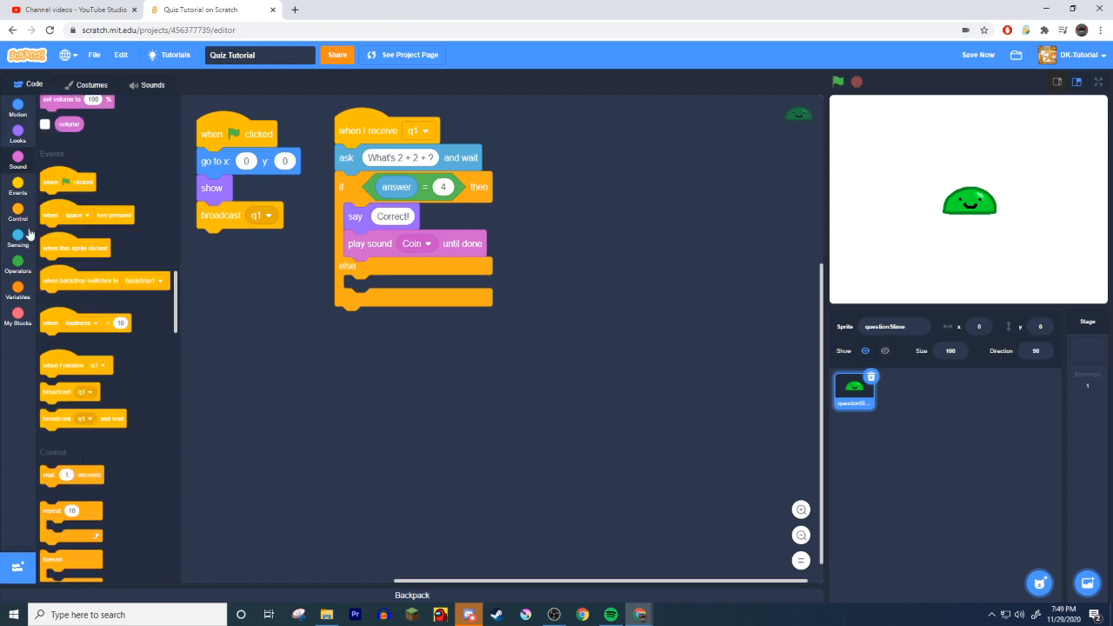
{"action": "scroll", "scroll_direction": "down", "scroll_amount": 3}
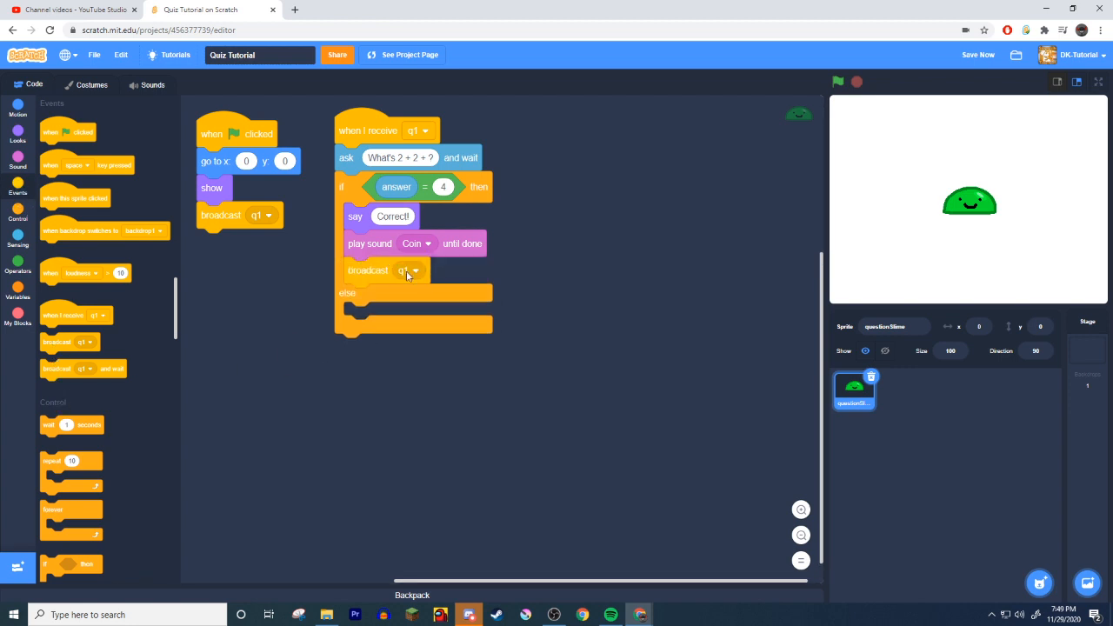
{"action": "left_click", "coordinate": [416, 271]}
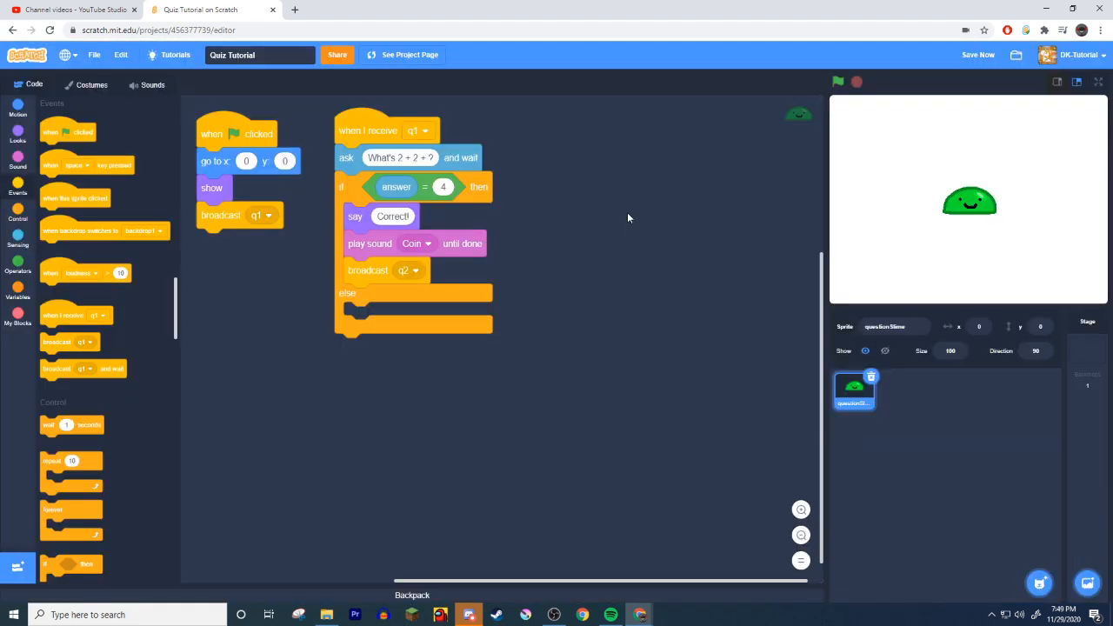
{"action": "mouse_move", "coordinate": [513, 303]}
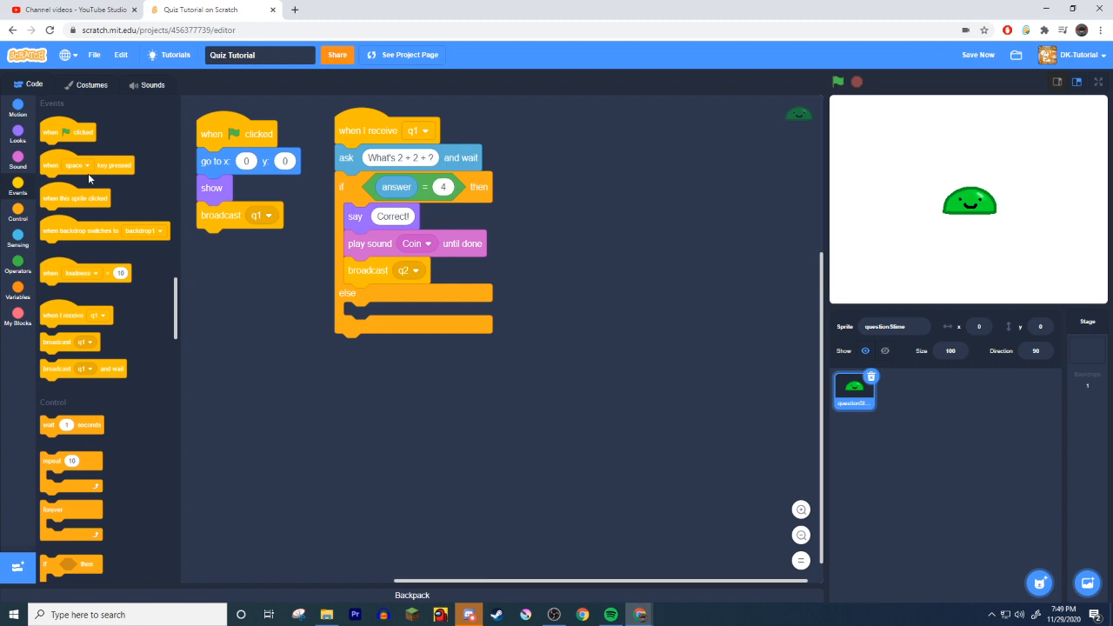
{"action": "left_click", "coordinate": [146, 84]}
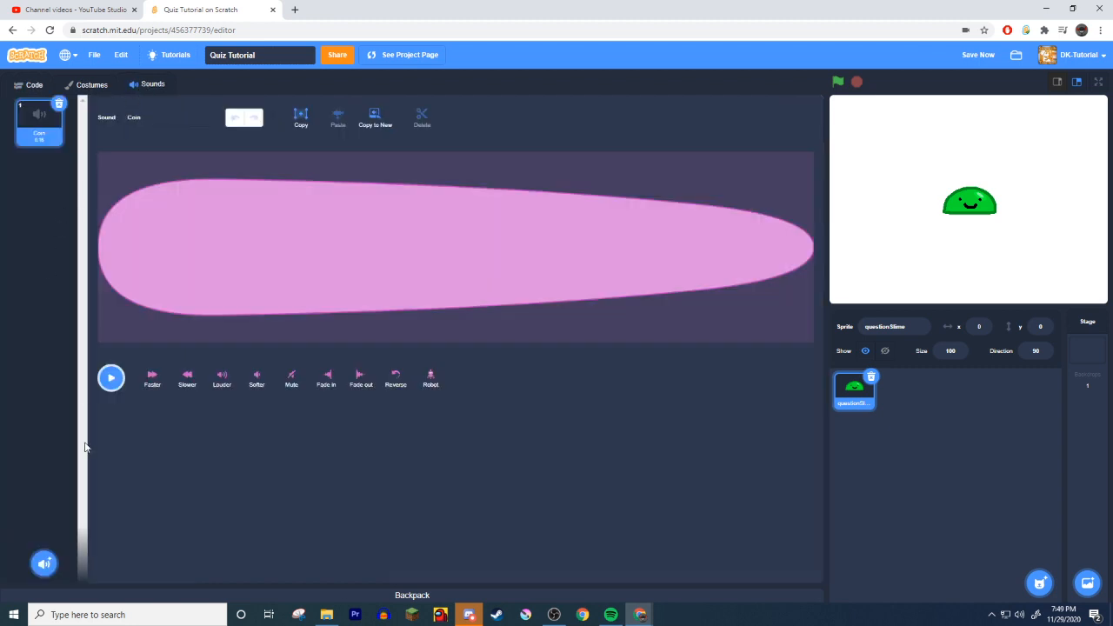
{"action": "mouse_move", "coordinate": [45, 564]}
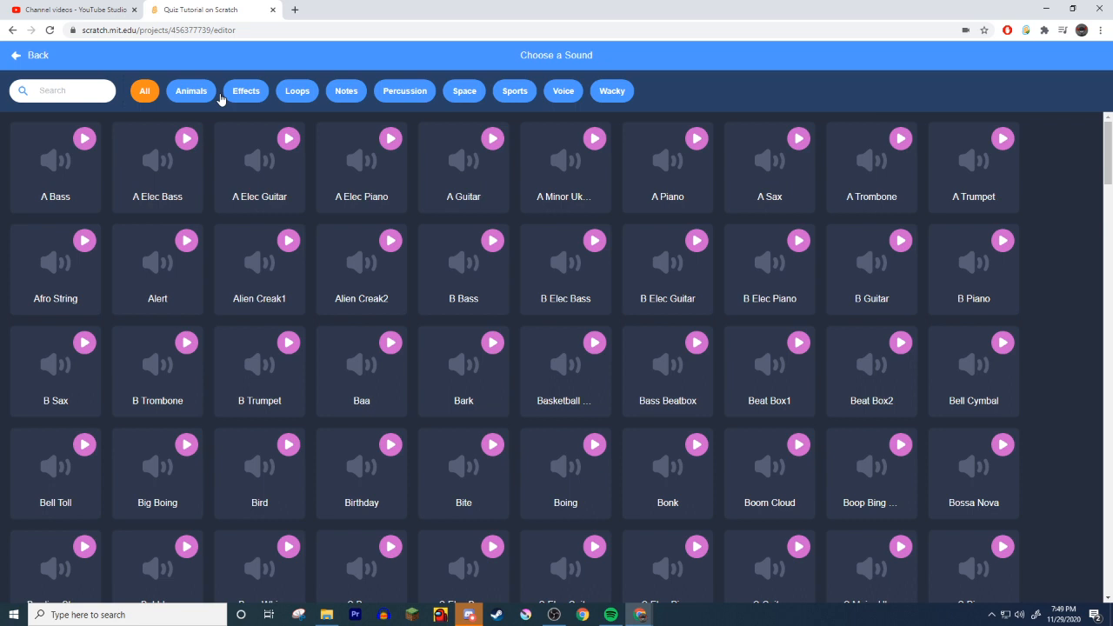
Step: Filter the sound library to Effects and add the Lose sound to the slime sprite
{"action": "left_click", "coordinate": [247, 91]}
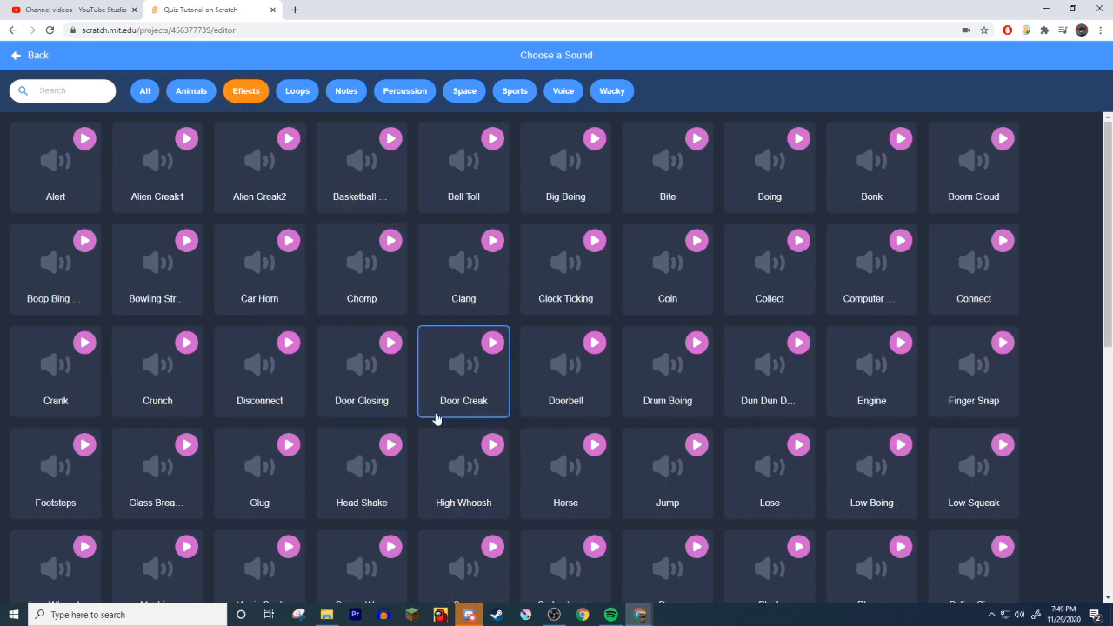
{"action": "scroll", "scroll_direction": "down", "scroll_amount": 3}
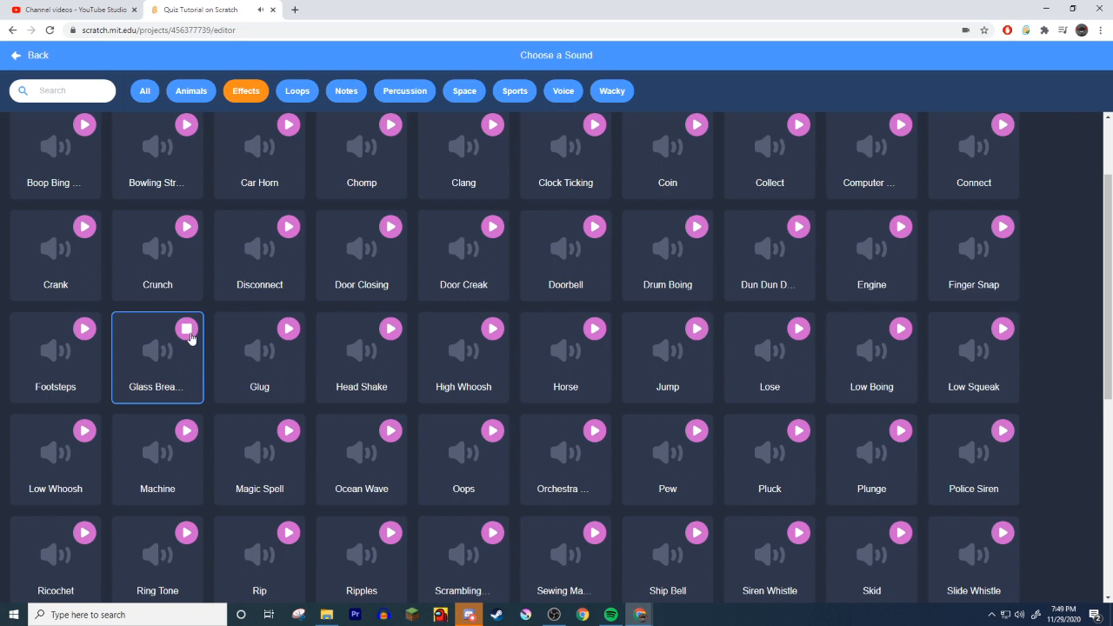
{"action": "scroll", "scroll_direction": "down", "scroll_amount": 3}
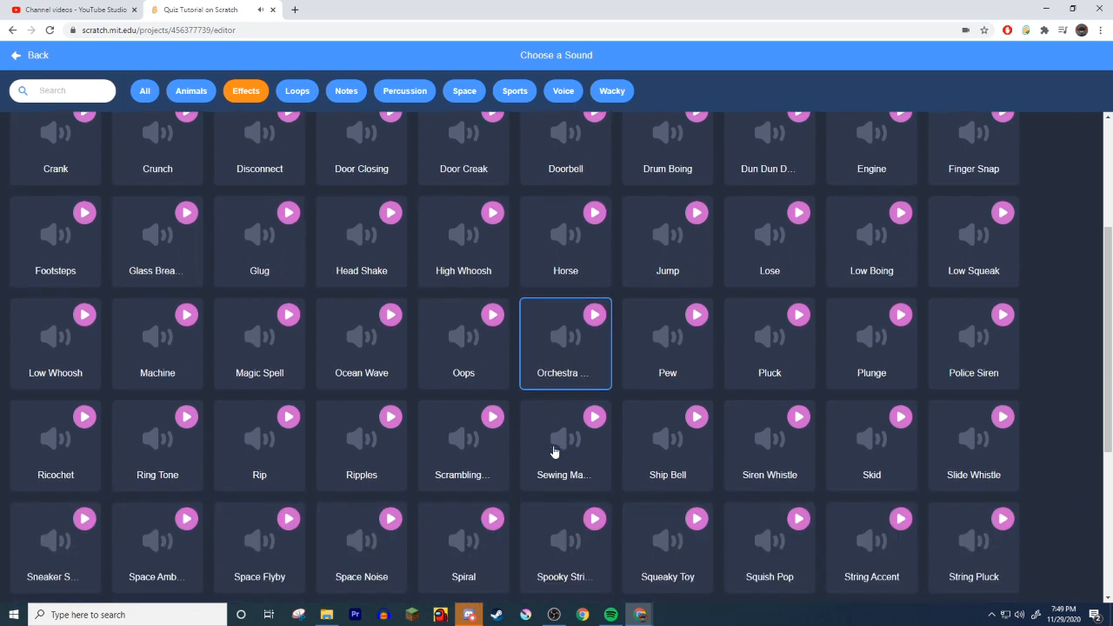
{"action": "scroll", "scroll_direction": "down", "scroll_amount": 3}
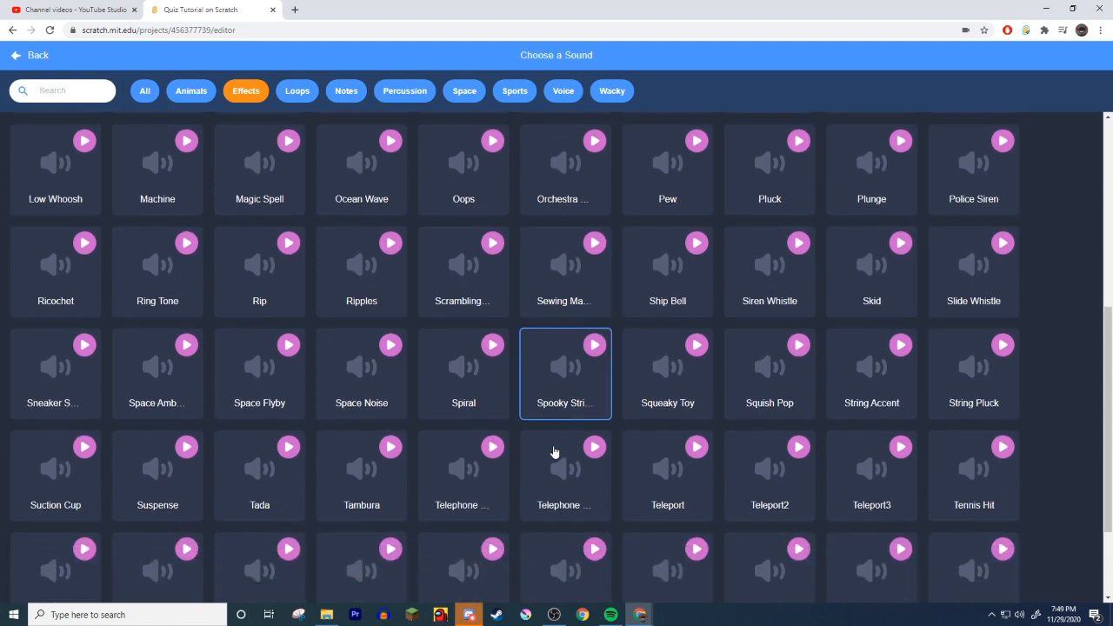
{"action": "scroll", "scroll_direction": "down", "scroll_amount": 3}
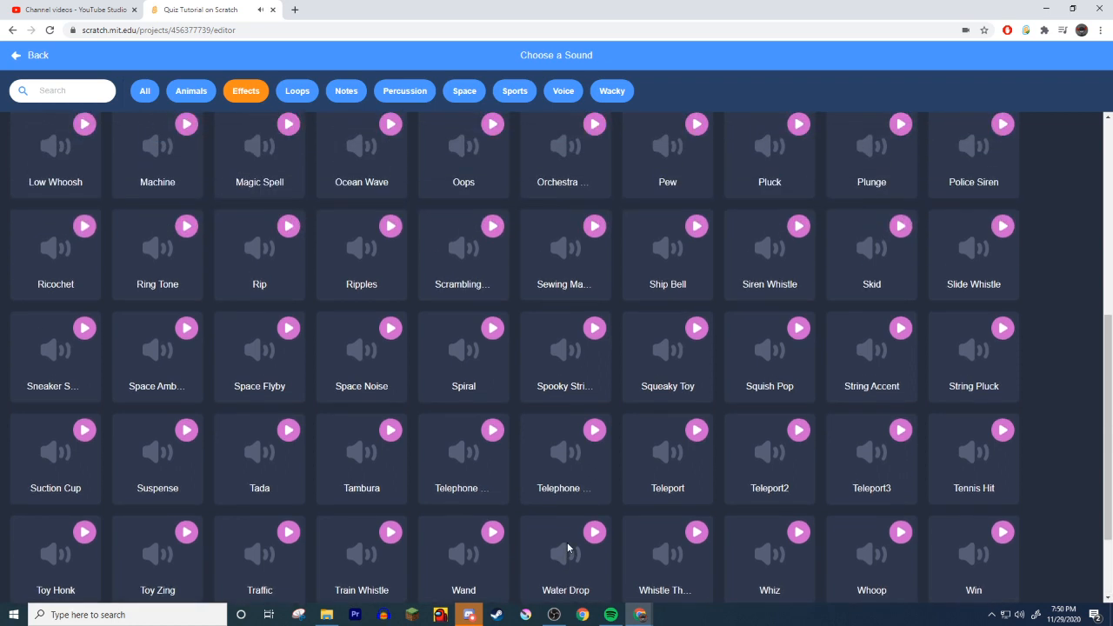
{"action": "mouse_move", "coordinate": [546, 409]}
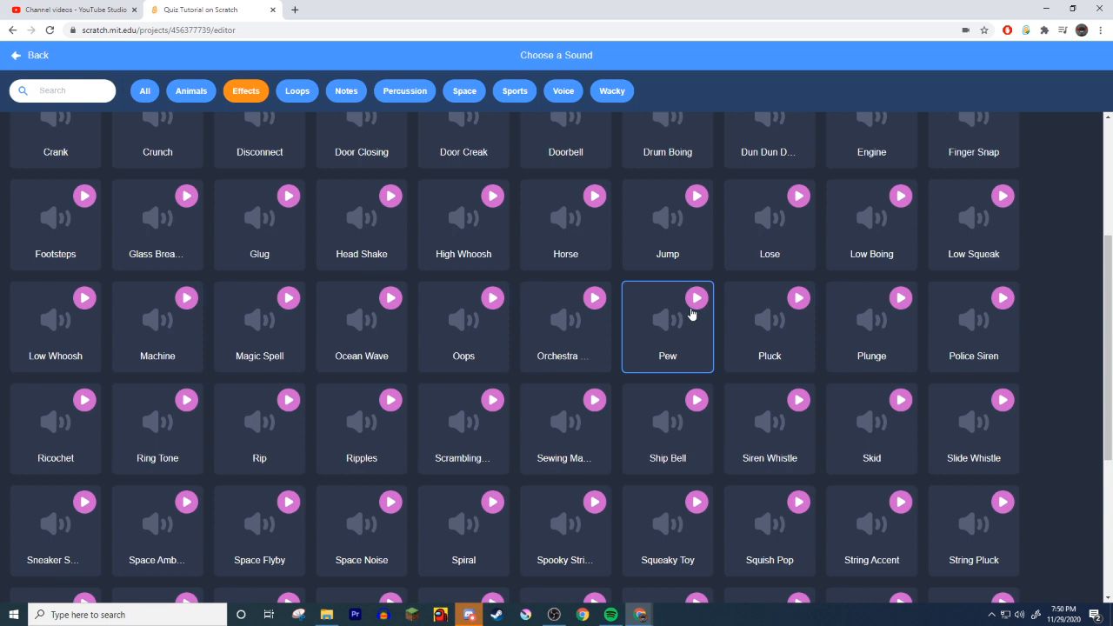
{"action": "scroll", "scroll_direction": "down", "scroll_amount": 3}
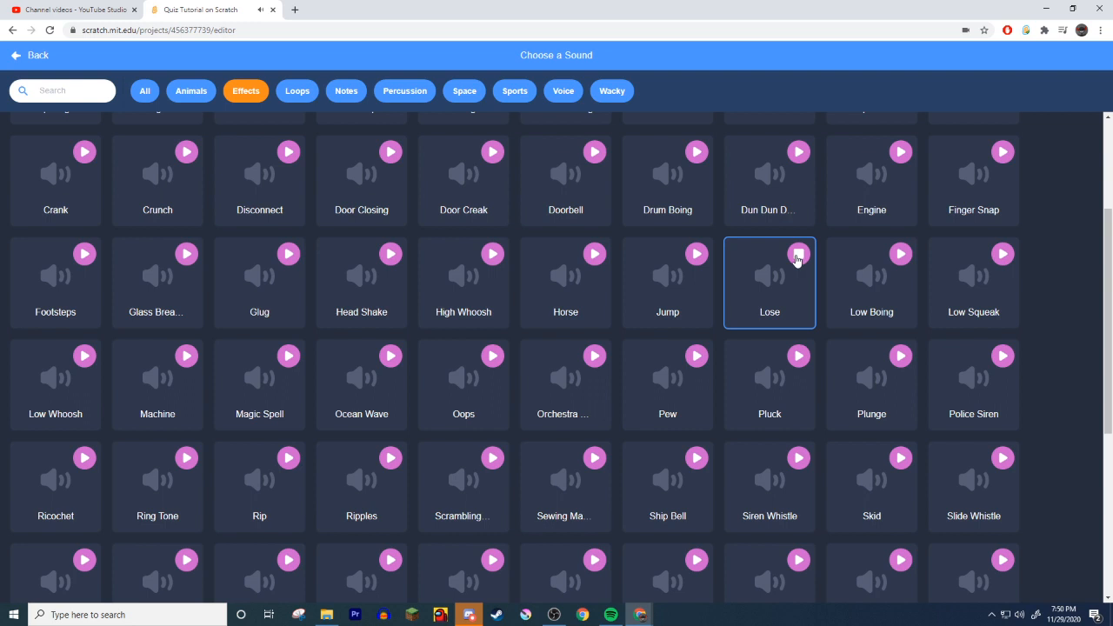
{"action": "left_click", "coordinate": [769, 282]}
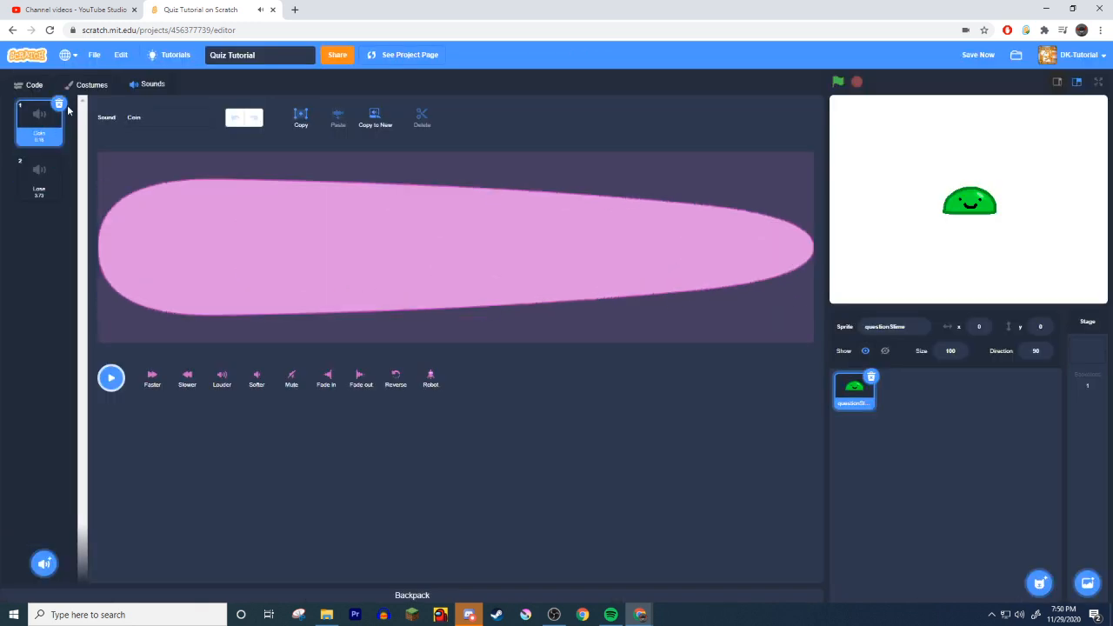
Step: Add the Win sound to the sprite as well and return to its code
{"action": "left_click", "coordinate": [39, 178]}
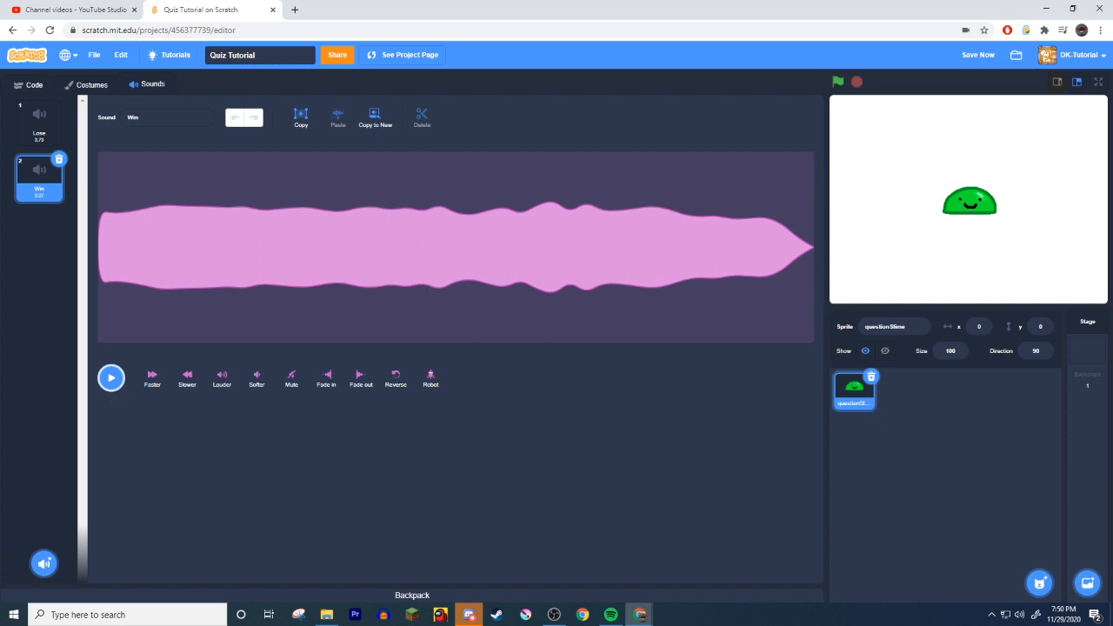
{"action": "left_click", "coordinate": [38, 122]}
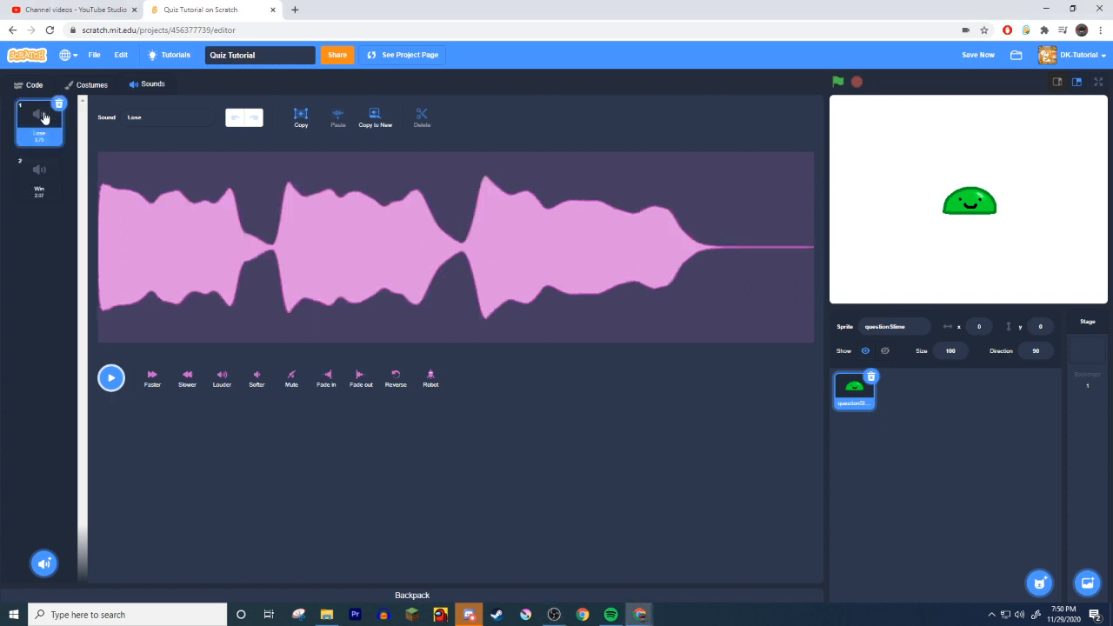
{"action": "left_click", "coordinate": [38, 178]}
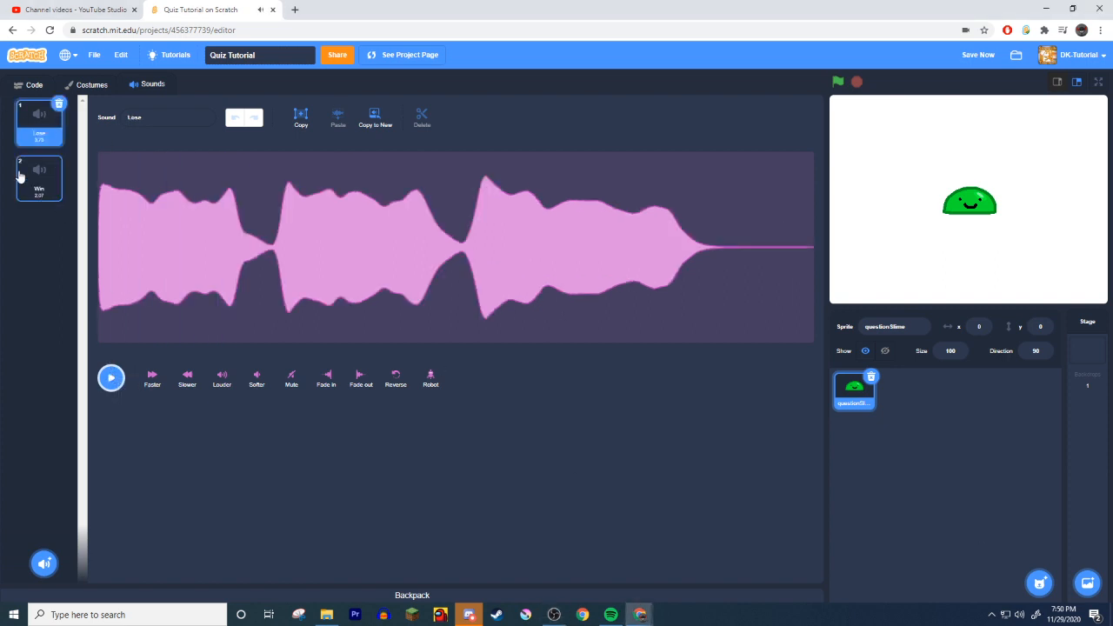
{"action": "left_click", "coordinate": [38, 178]}
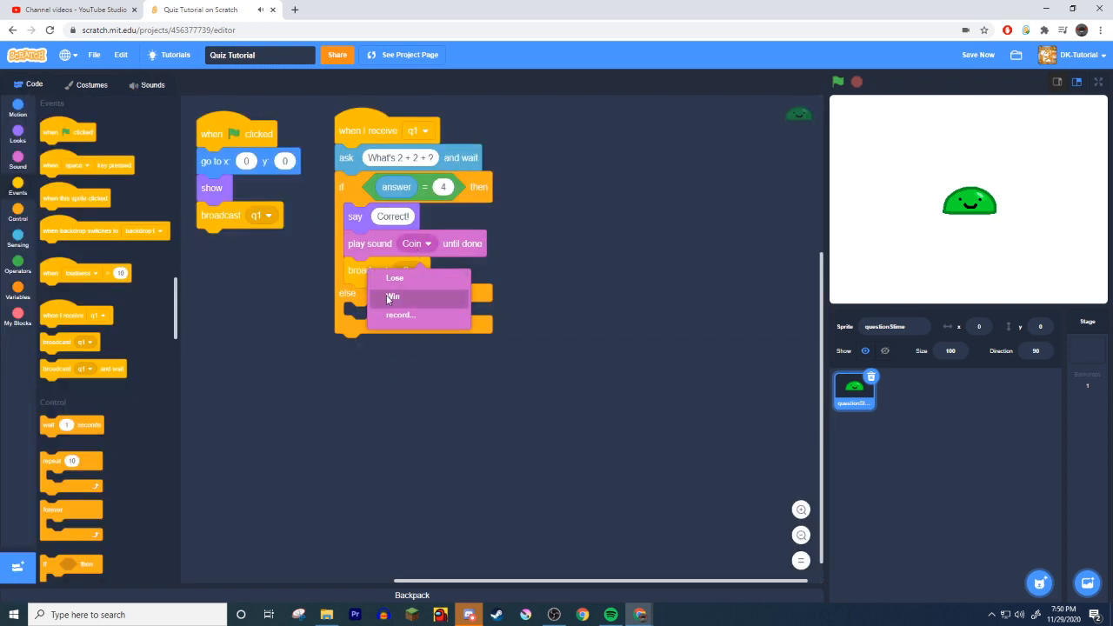
Step: Play Win on a correct answer; on a wrong answer say Incorrect and rebroadcast q1
{"action": "left_click", "coordinate": [393, 296]}
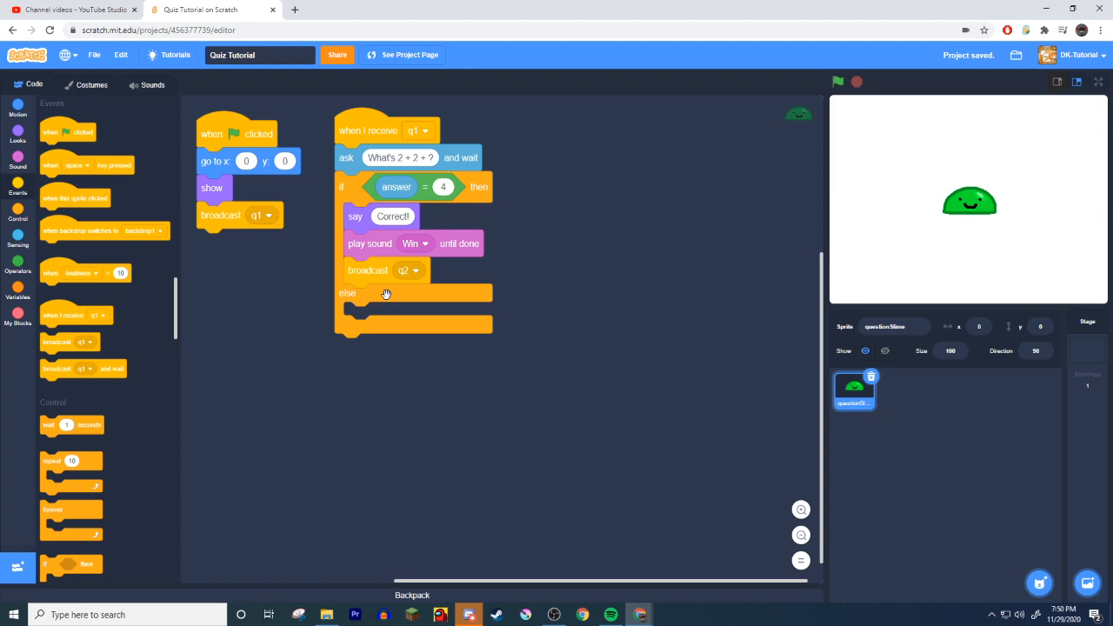
{"action": "mouse_move", "coordinate": [460, 243]}
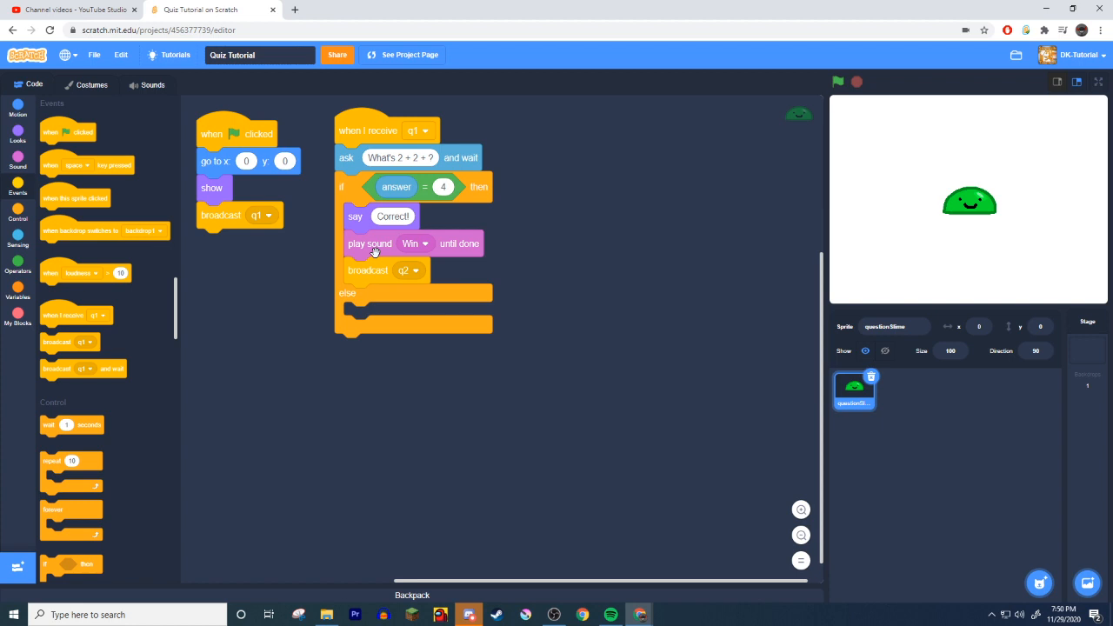
{"action": "mouse_move", "coordinate": [395, 258]}
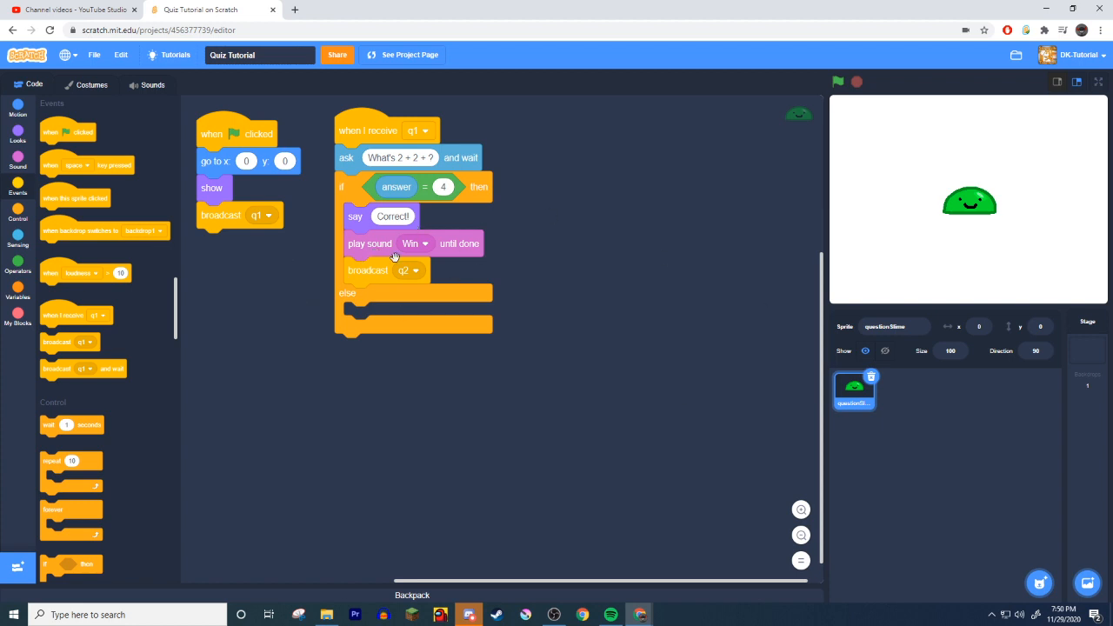
{"action": "mouse_move", "coordinate": [284, 197]}
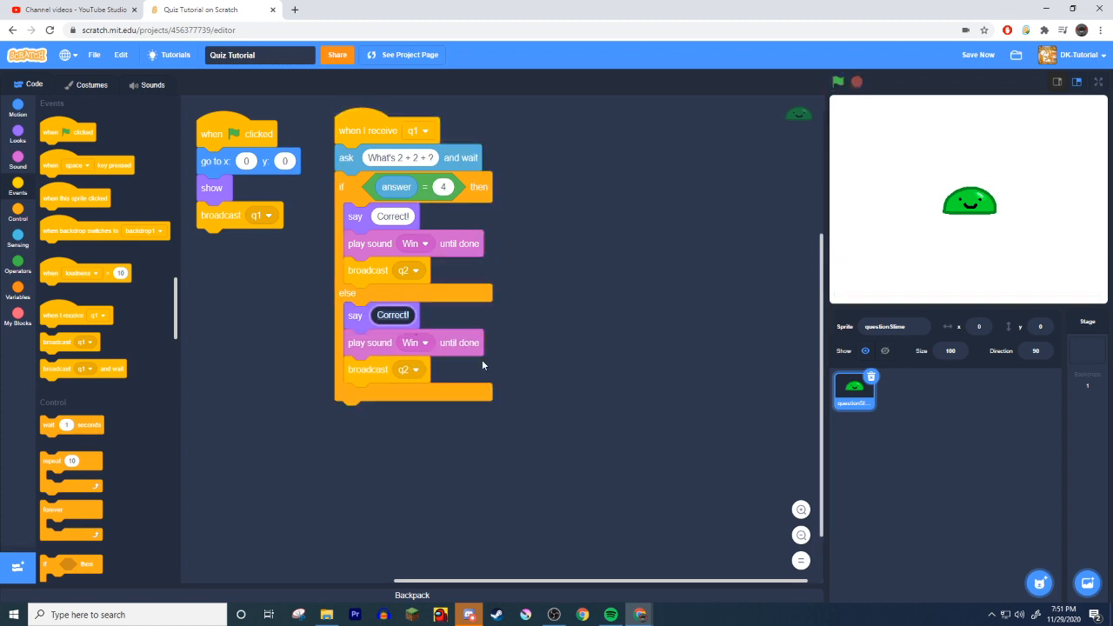
{"action": "type", "text": "Incorrect"}
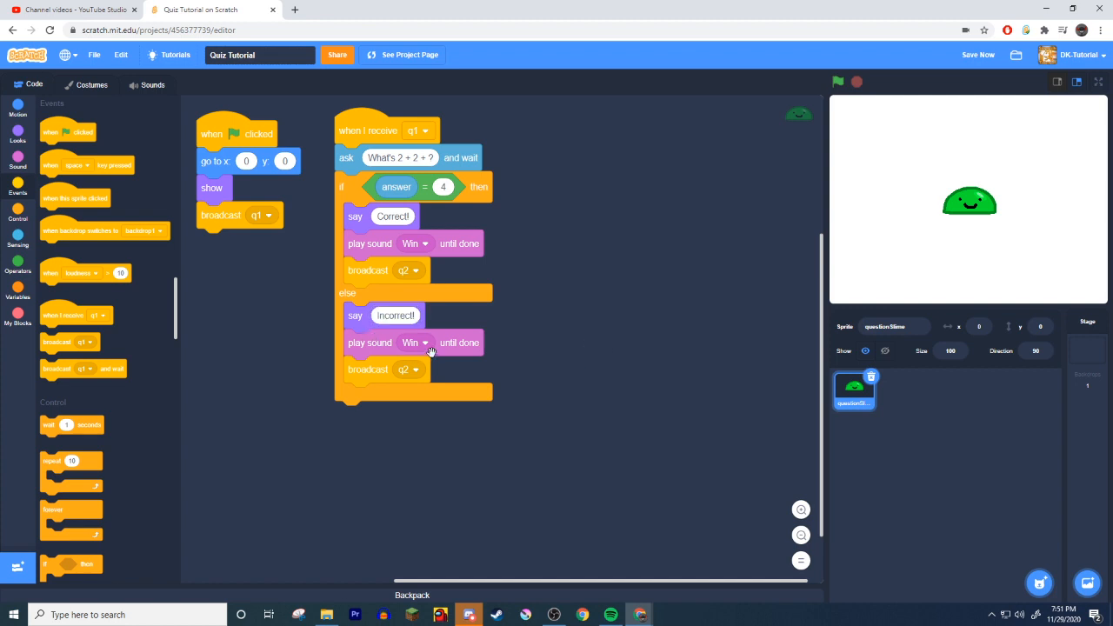
{"action": "left_click", "coordinate": [409, 369]}
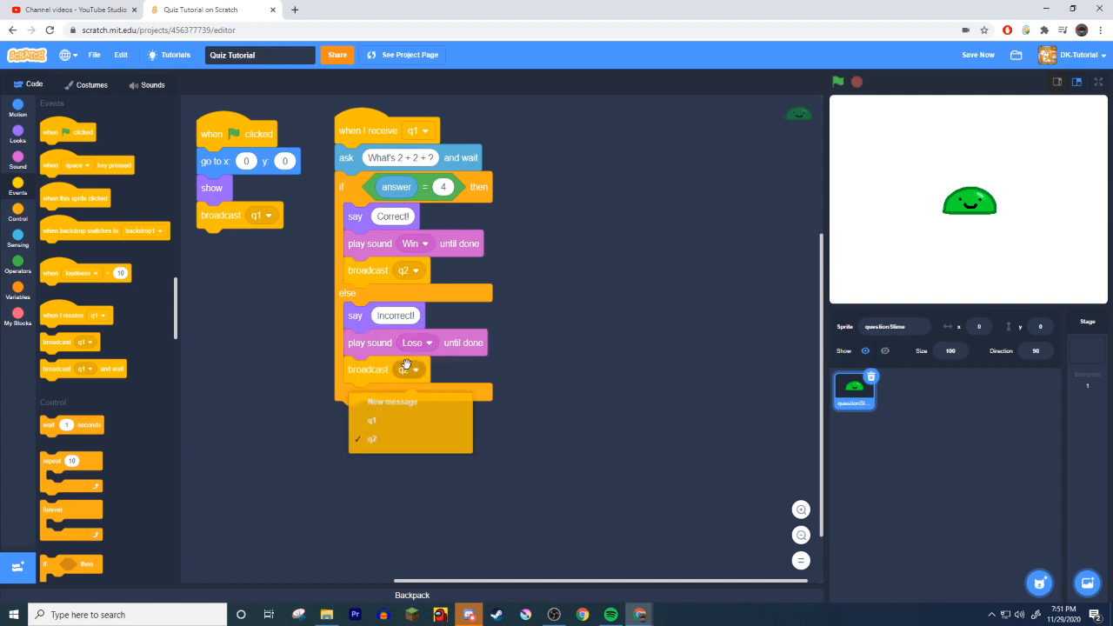
{"action": "left_click", "coordinate": [372, 419]}
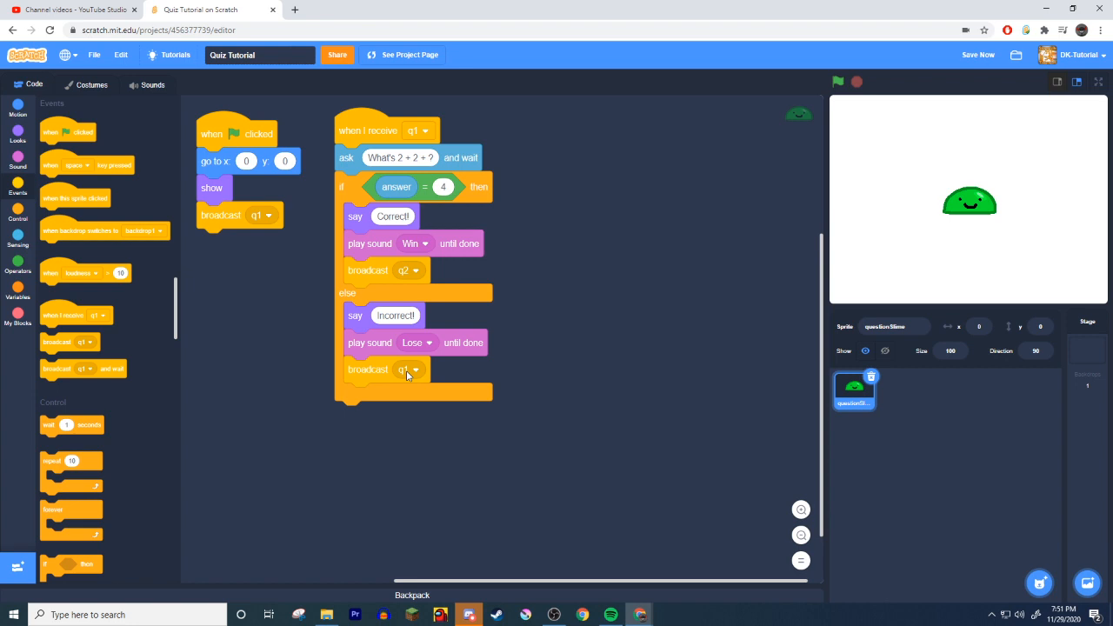
{"action": "mouse_move", "coordinate": [826, 264]}
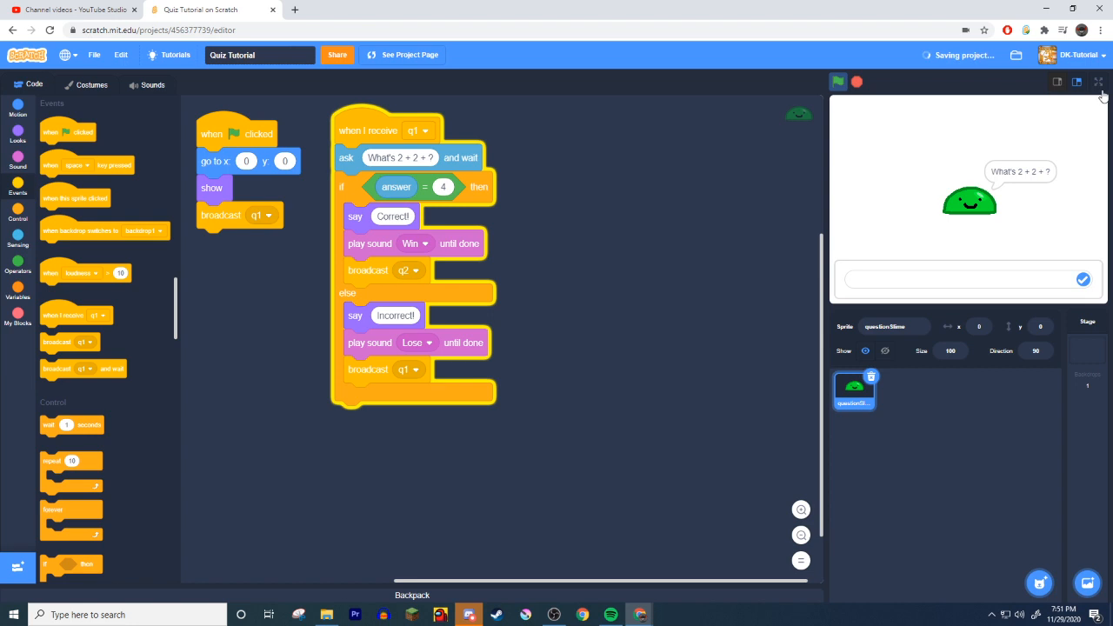
{"action": "left_click", "coordinate": [1100, 81]}
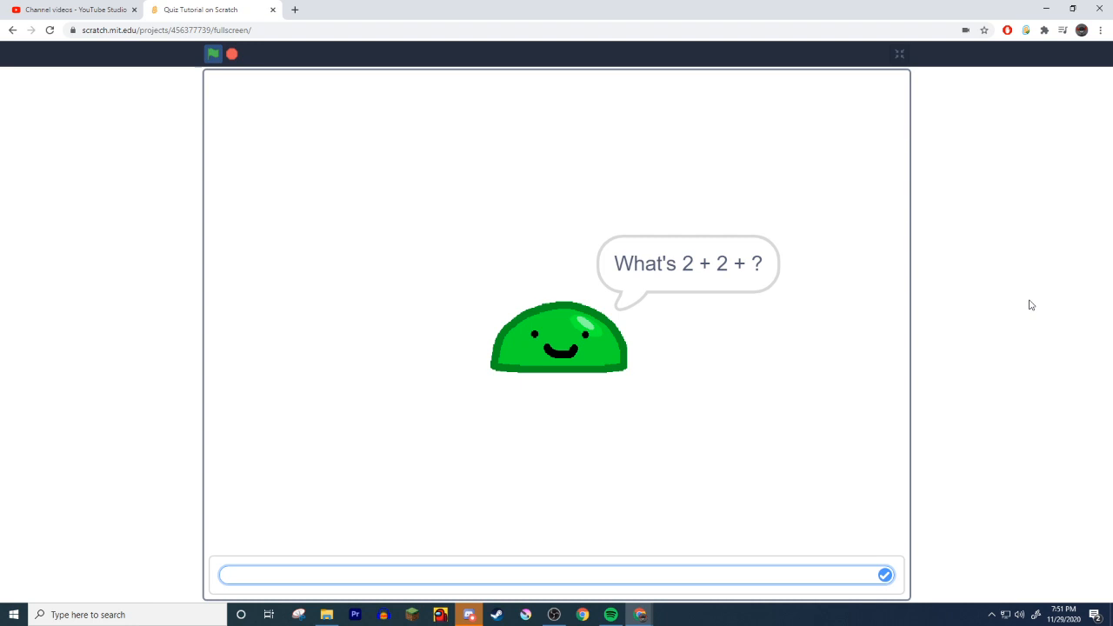
{"action": "left_click", "coordinate": [884, 574]}
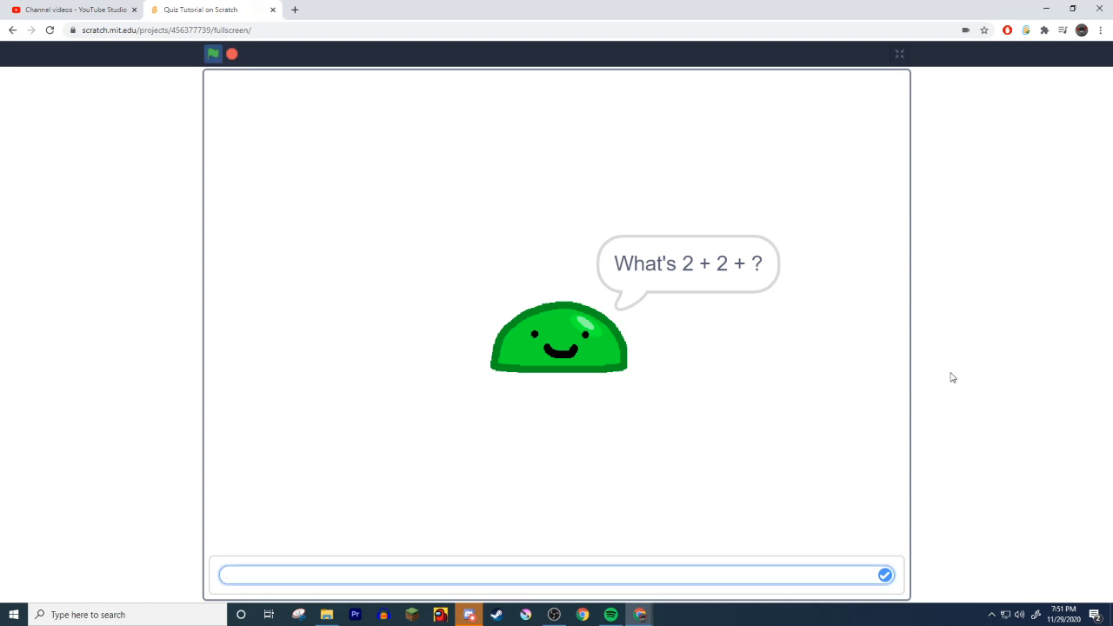
{"action": "left_click", "coordinate": [884, 574]}
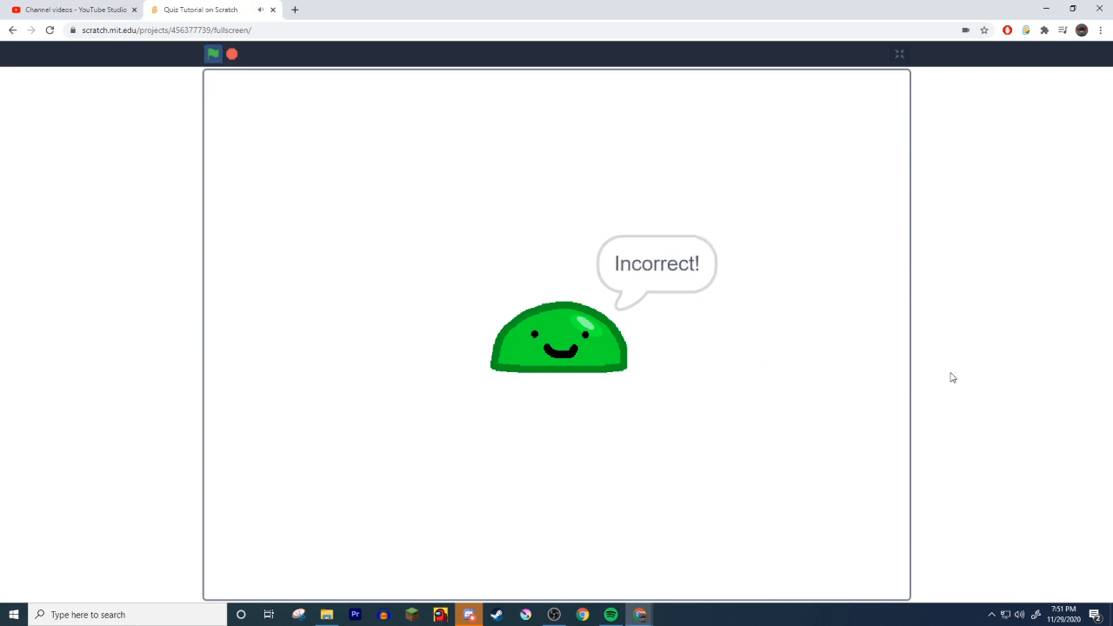
{"action": "mouse_move", "coordinate": [760, 266]}
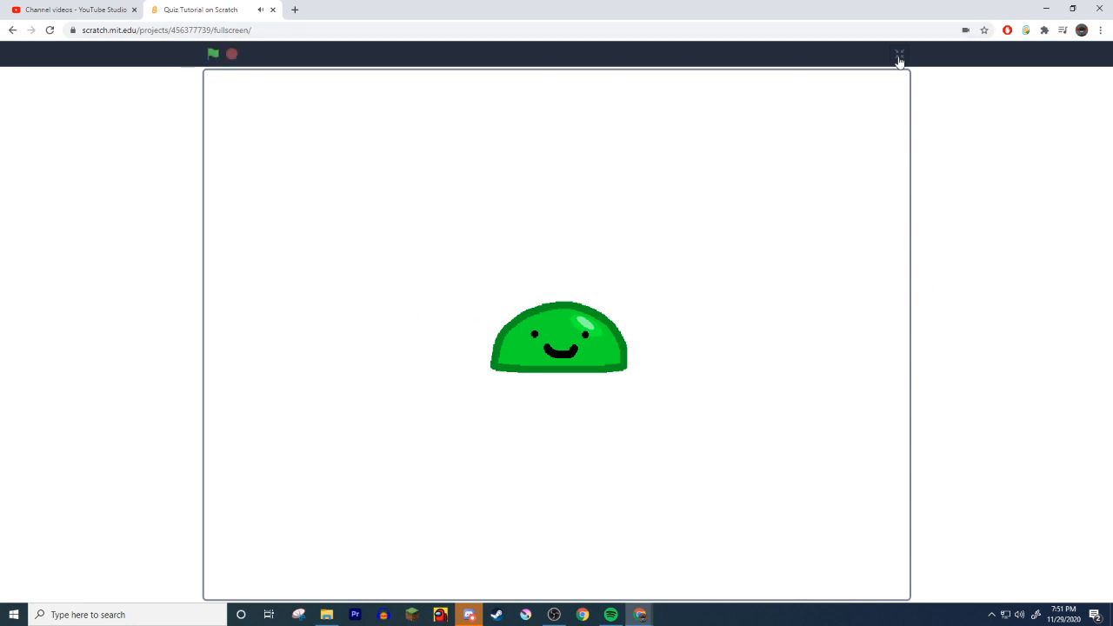
{"action": "left_click", "coordinate": [899, 54]}
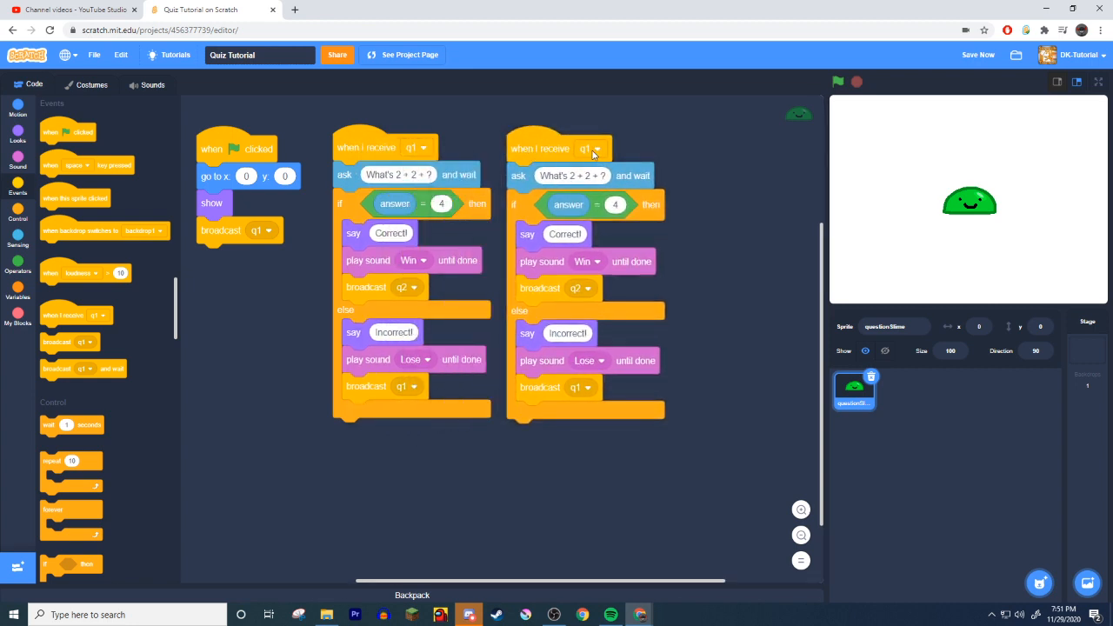
Step: Make the copied script receive q2 and ask "Are you a hat?"
{"action": "left_click", "coordinate": [595, 148]}
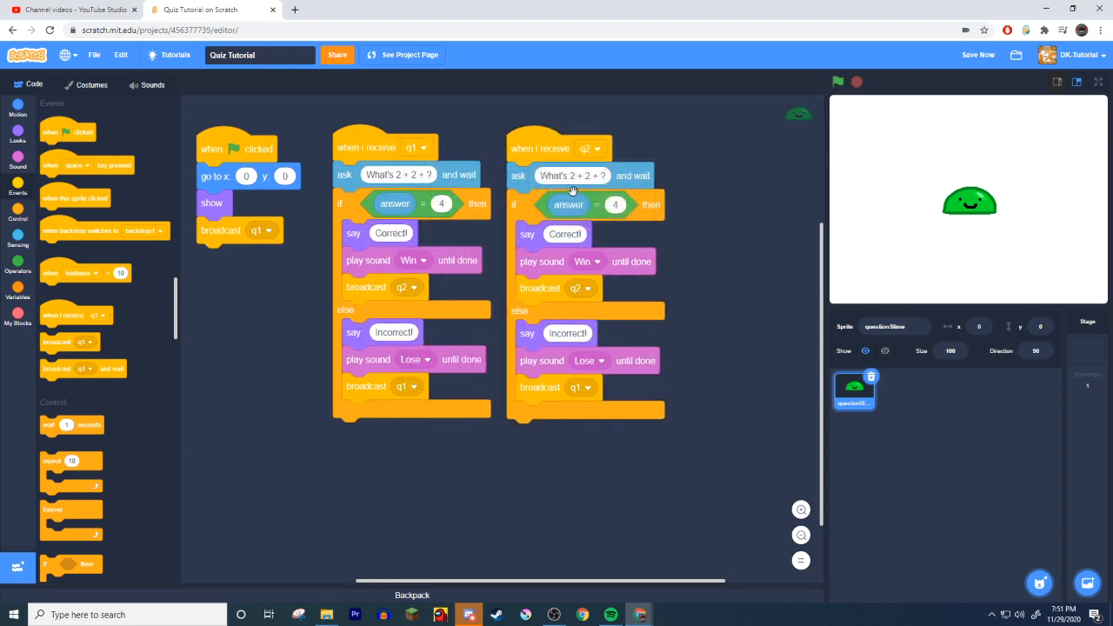
{"action": "left_click", "coordinate": [572, 174]}
{"action": "type", "text": "A"}
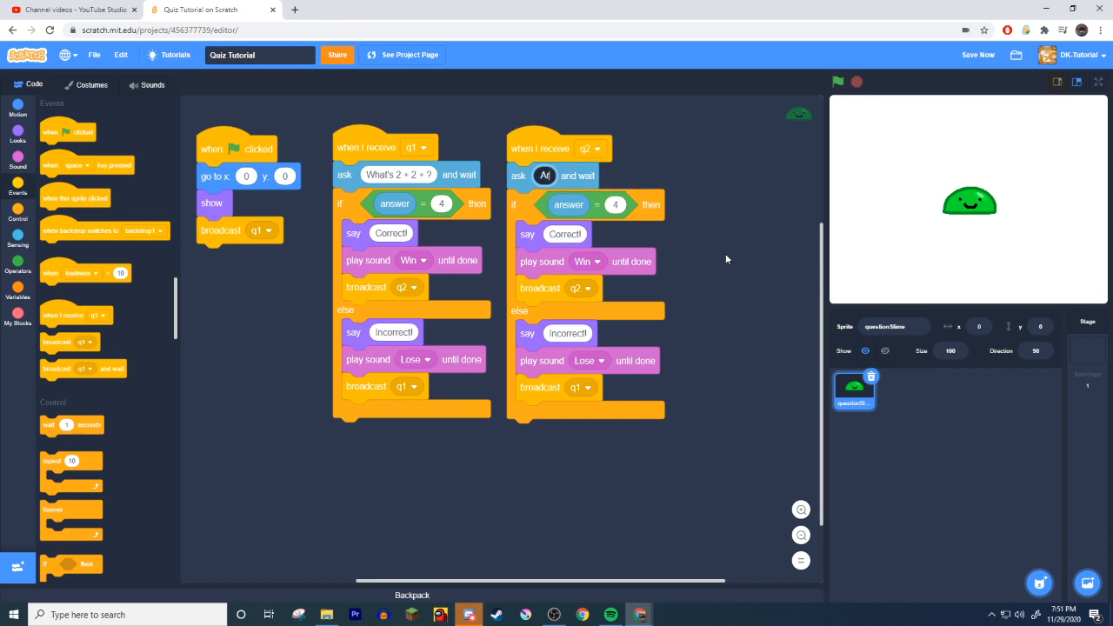
{"action": "type", "text": "re you a hat?"}
{"action": "left_click", "coordinate": [616, 203]}
{"action": "type", "text": "No"}
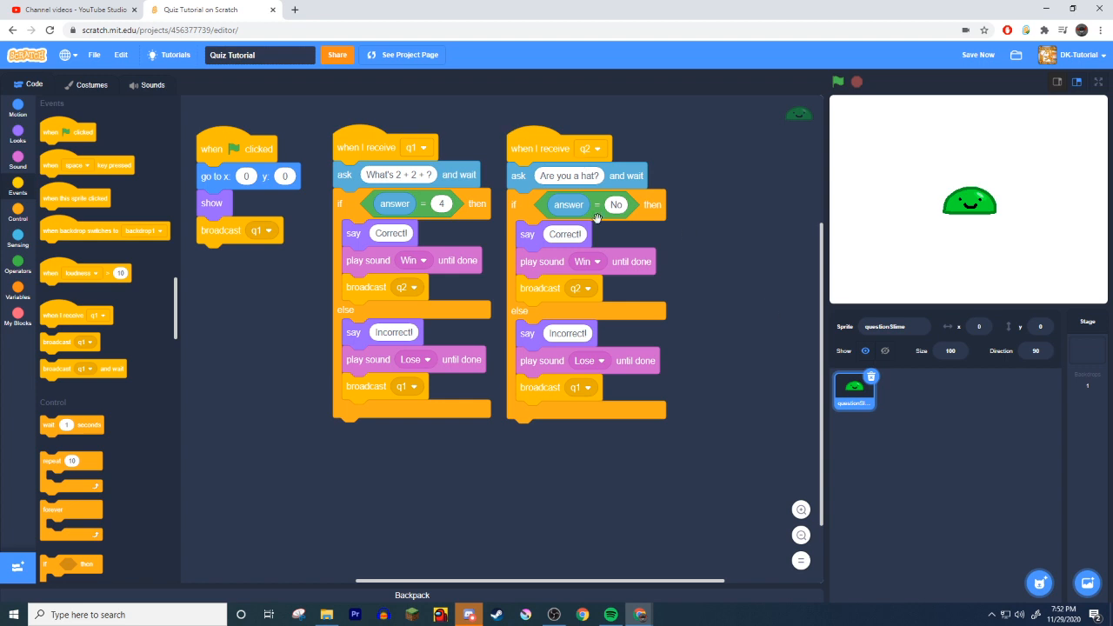
Step: Broadcast new message q3 on a correct answer and repeat q2 on a wrong one
{"action": "left_click", "coordinate": [586, 289]}
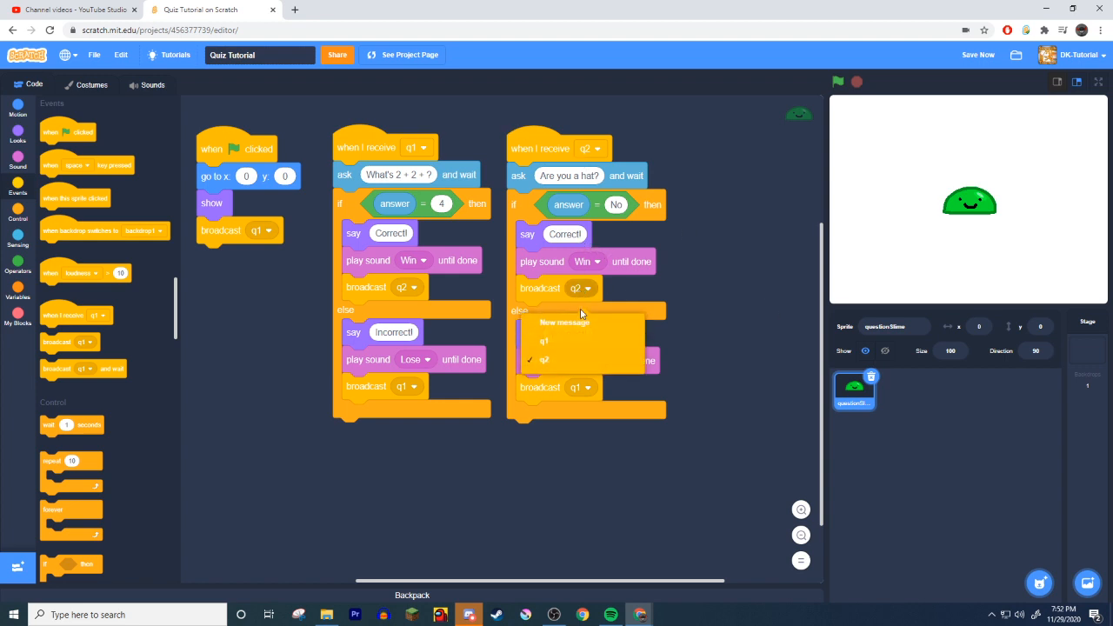
{"action": "left_click", "coordinate": [564, 321]}
{"action": "type", "text": "3"}
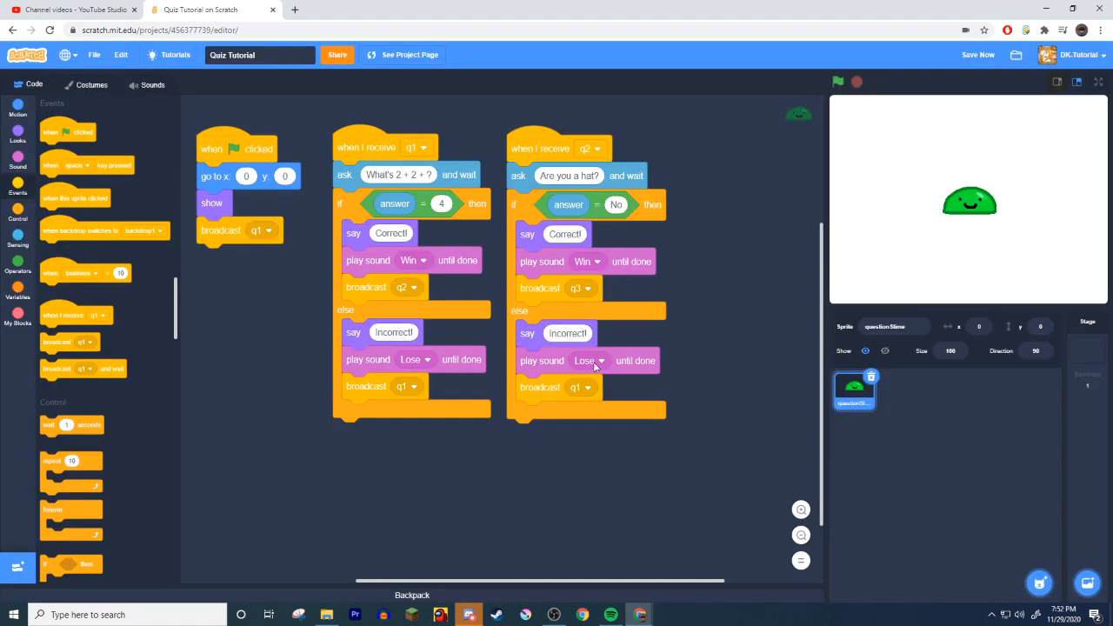
{"action": "left_click", "coordinate": [586, 386]}
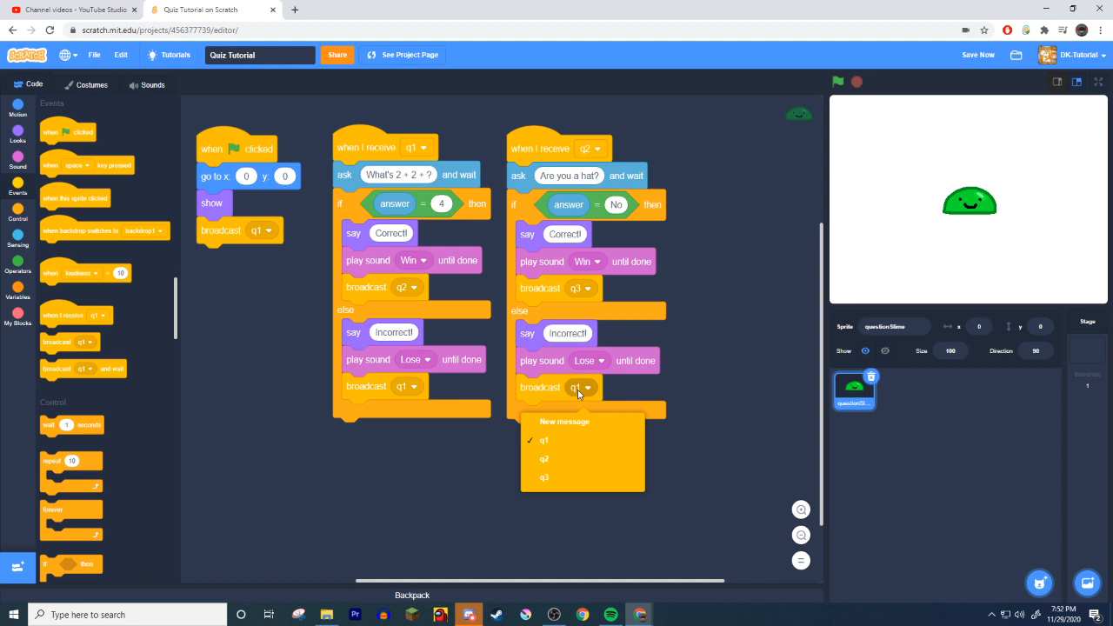
{"action": "left_click", "coordinate": [543, 459]}
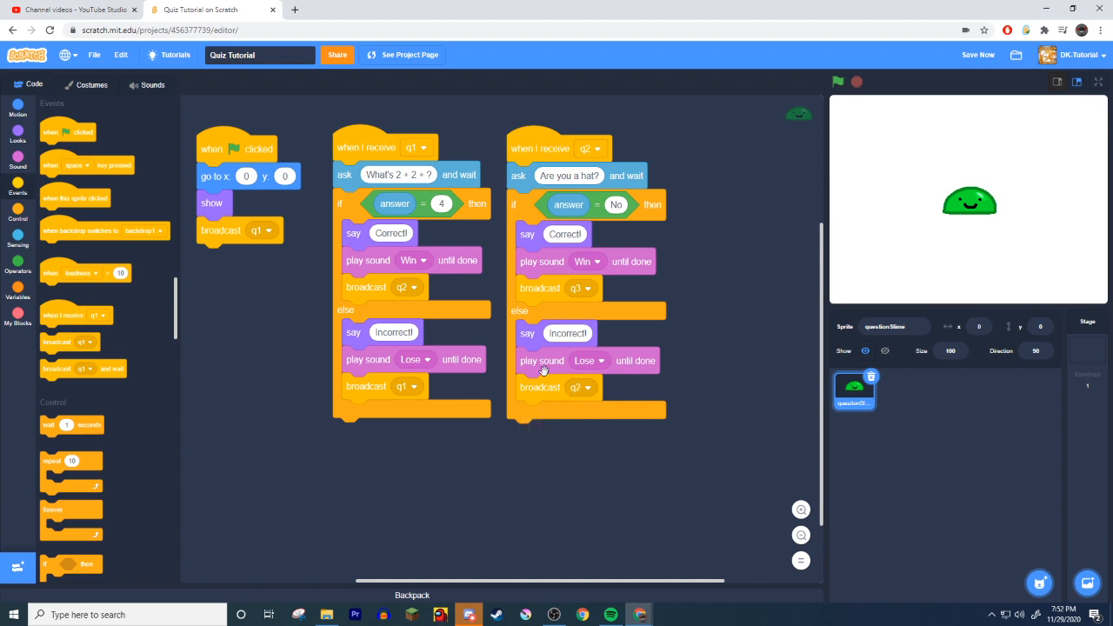
{"action": "left_click", "coordinate": [582, 386]}
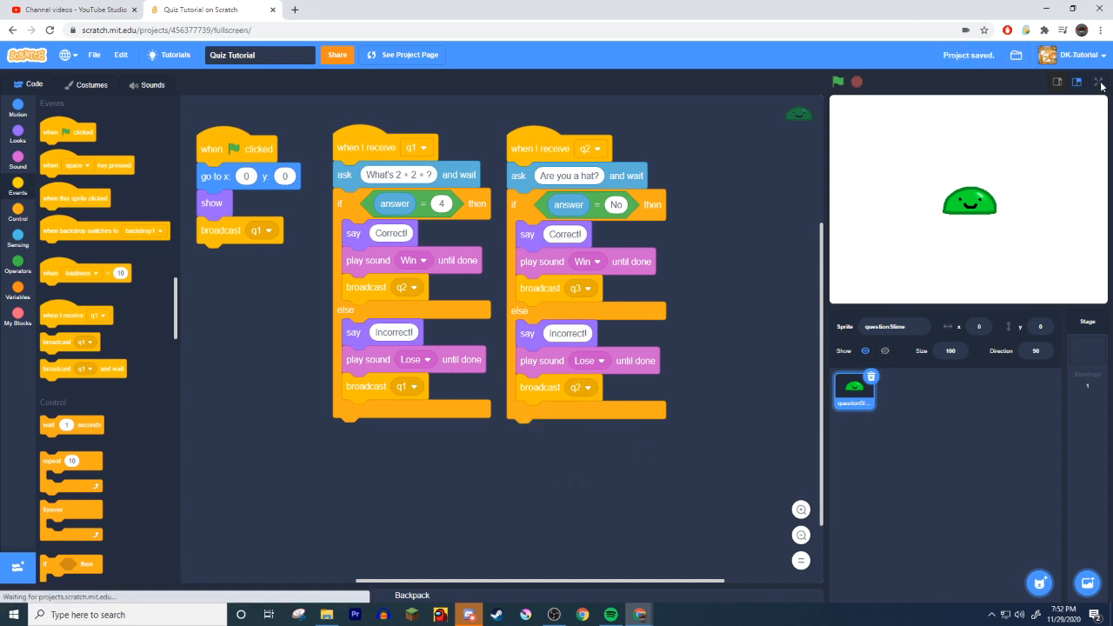
{"action": "left_click", "coordinate": [1102, 82]}
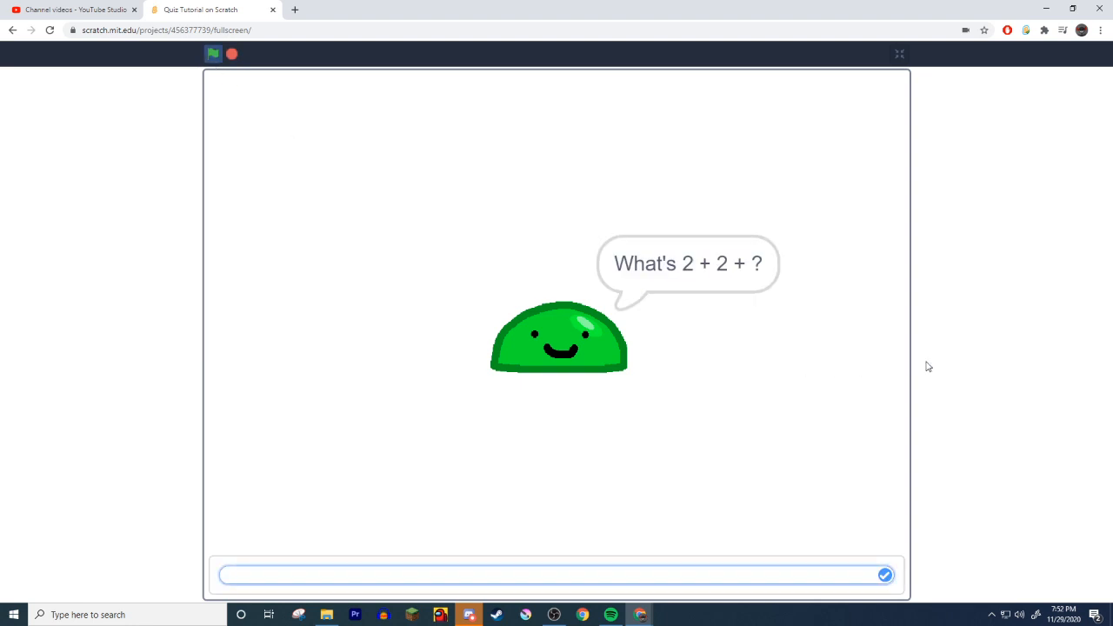
{"action": "left_click", "coordinate": [884, 574]}
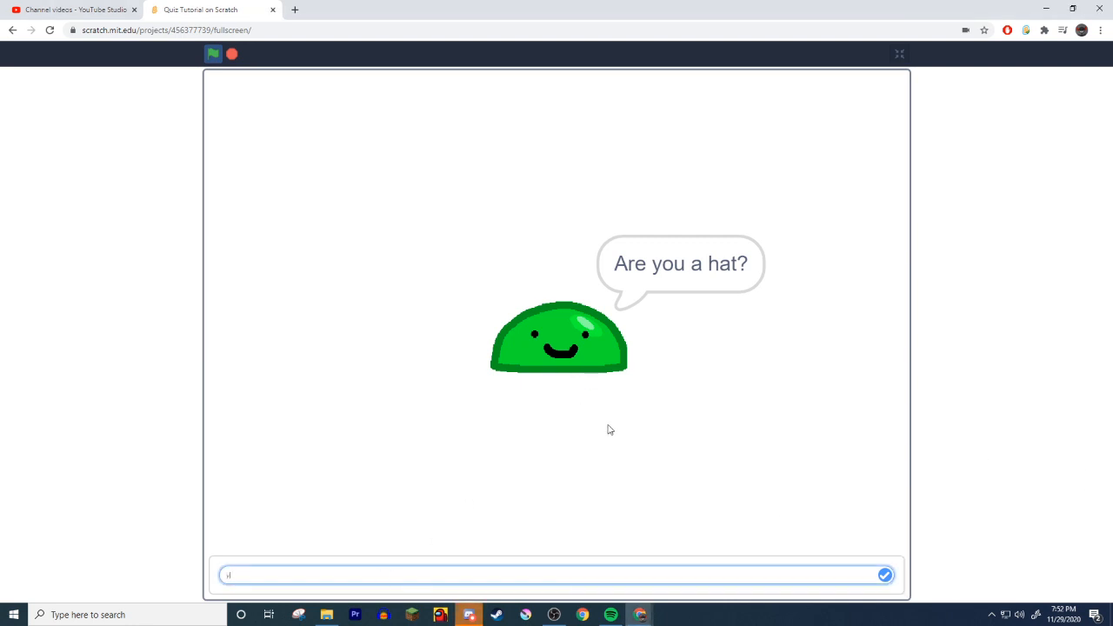
{"action": "left_click", "coordinate": [883, 574]}
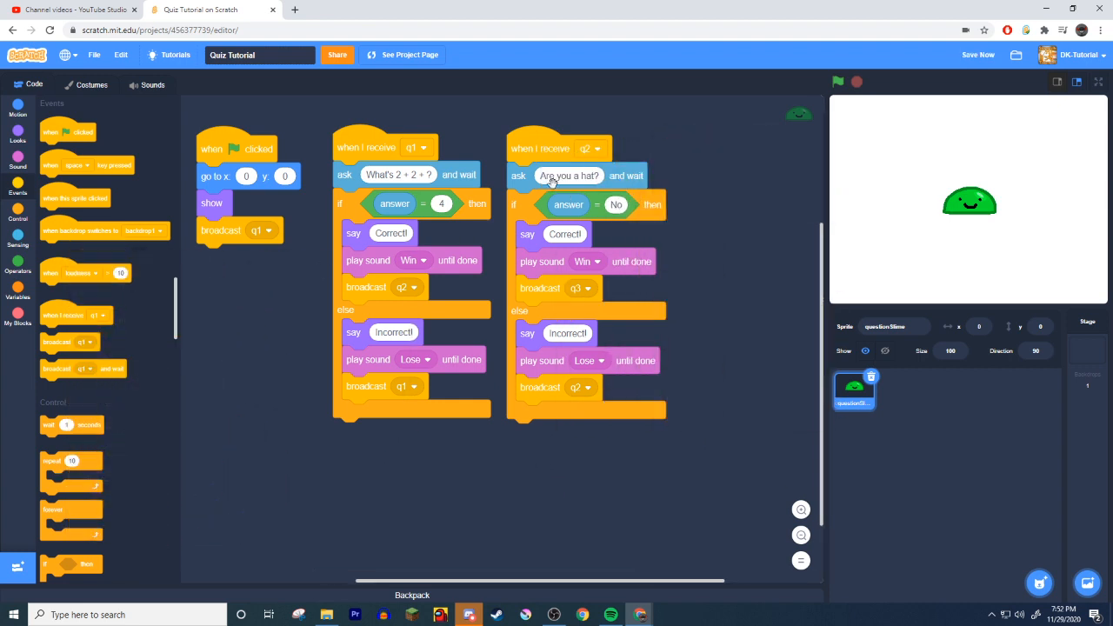
{"action": "mouse_move", "coordinate": [731, 341]}
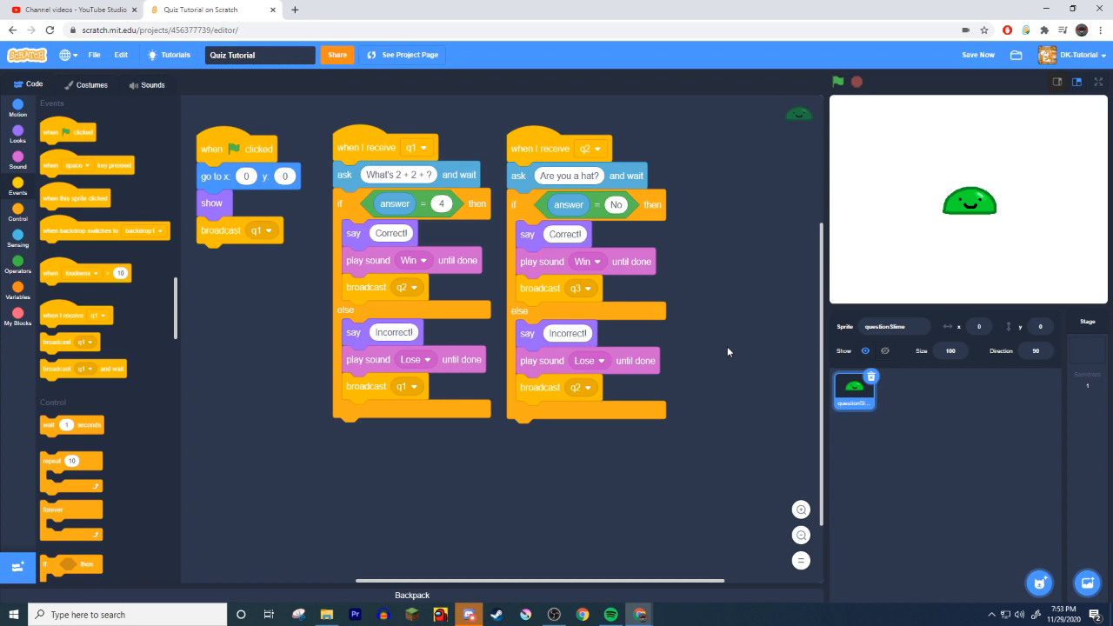
{"action": "mouse_move", "coordinate": [1042, 132]}
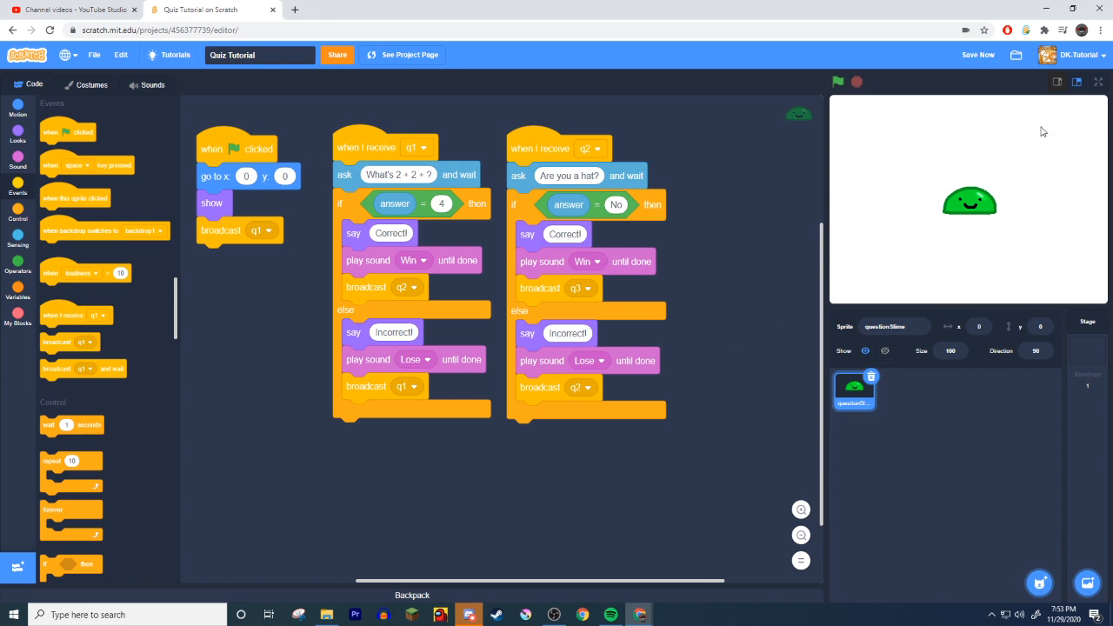
Step: Show the stage with the slime sprite full screen
{"action": "left_click", "coordinate": [1100, 82]}
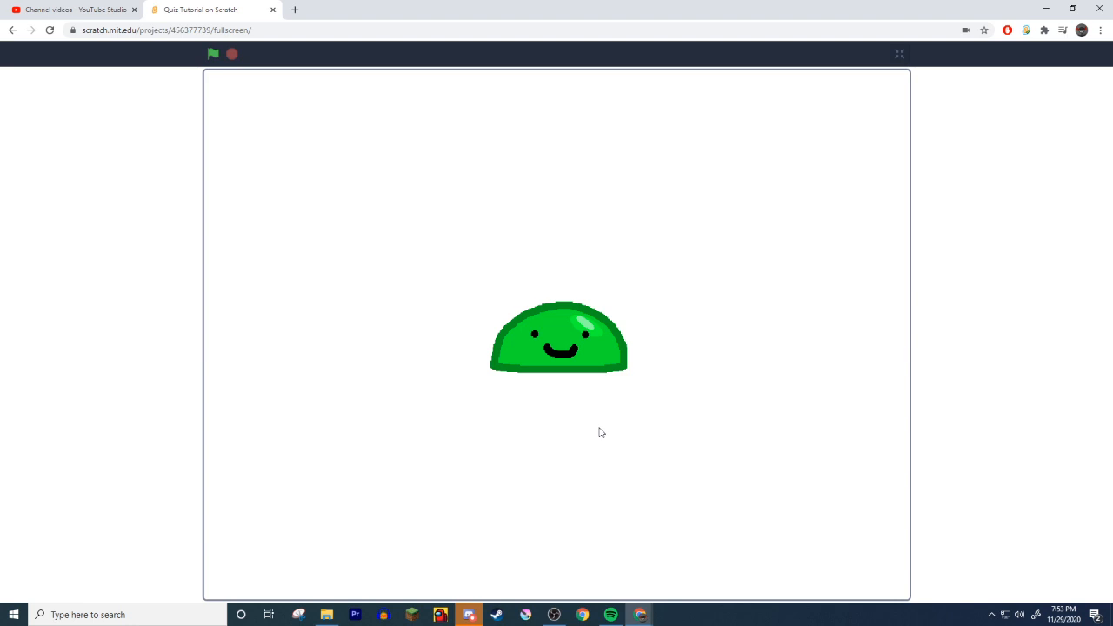
{"action": "mouse_move", "coordinate": [633, 594]}
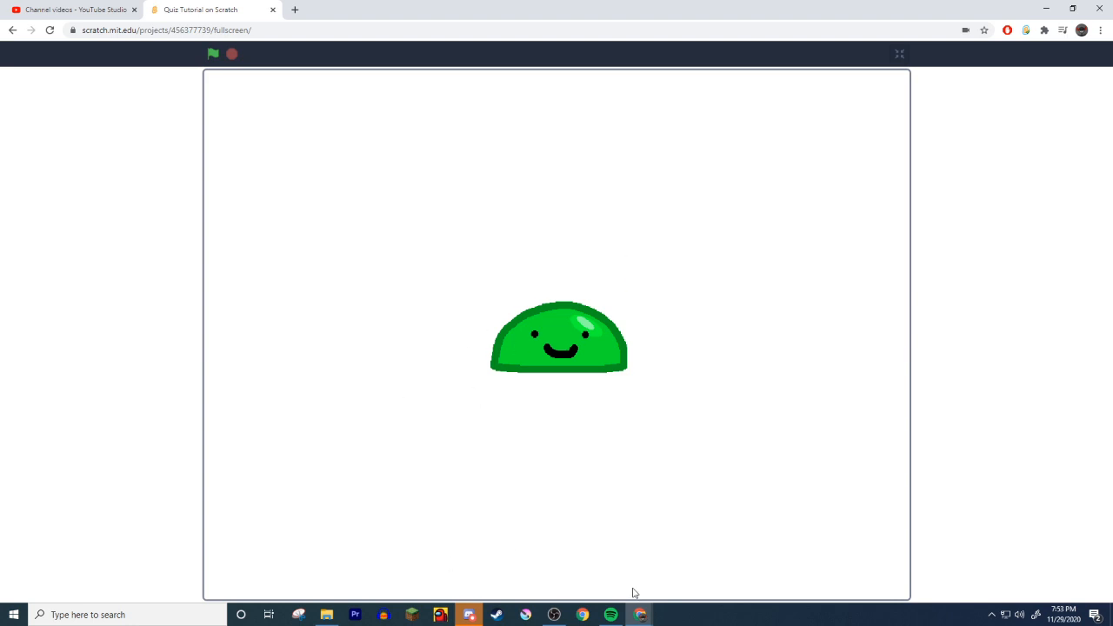
{"action": "mouse_move", "coordinate": [641, 298]}
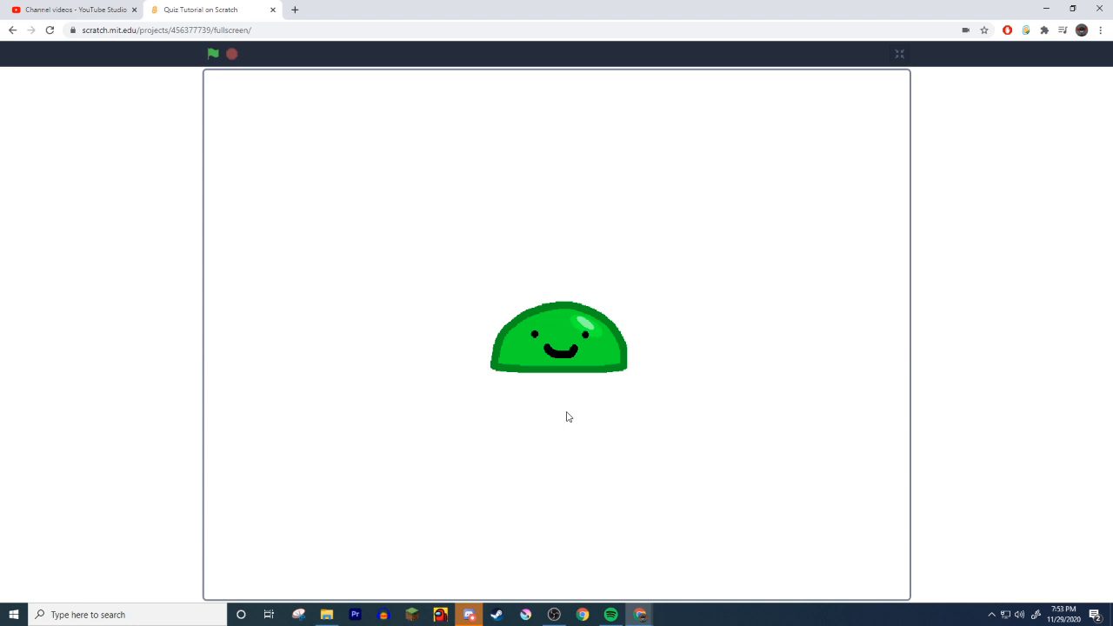
{"action": "mouse_move", "coordinate": [560, 418]}
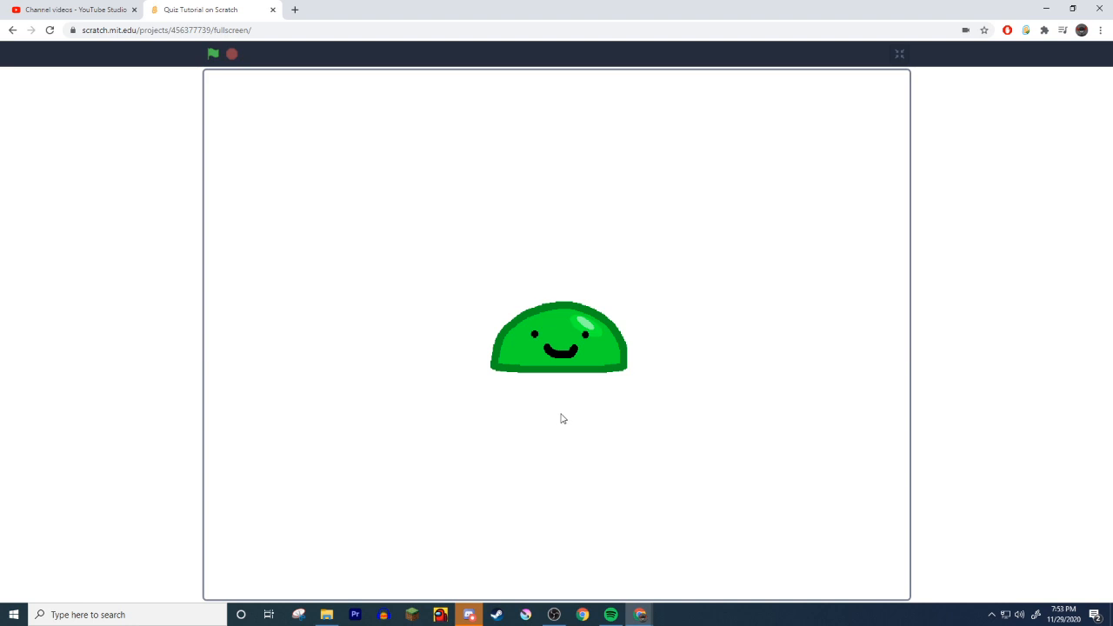
{"action": "mouse_move", "coordinate": [560, 484]}
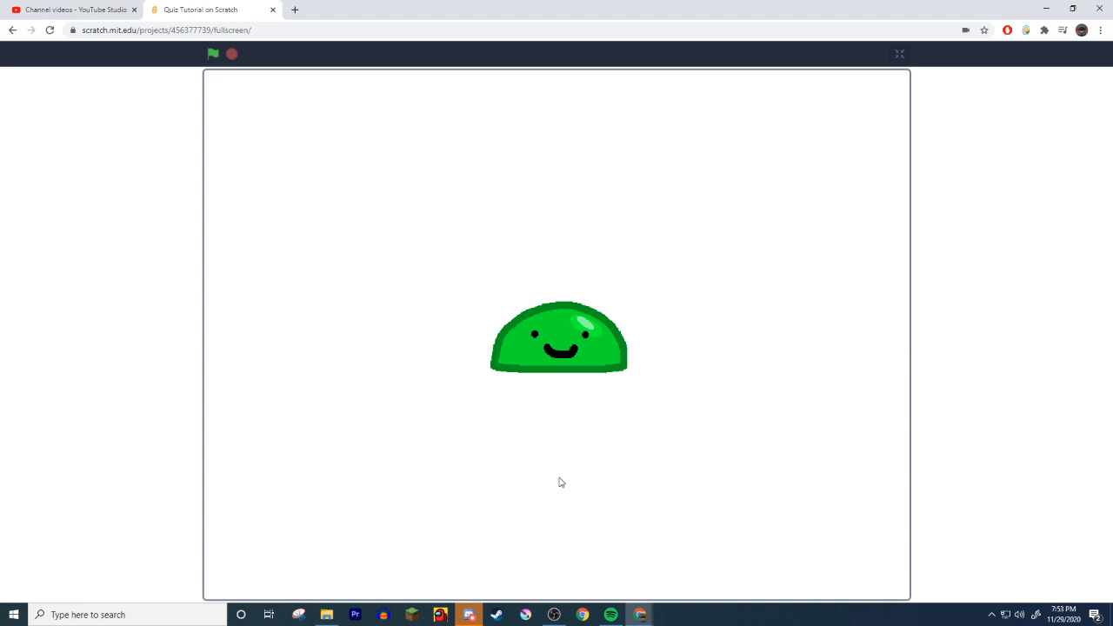
{"action": "mouse_move", "coordinate": [971, 532]}
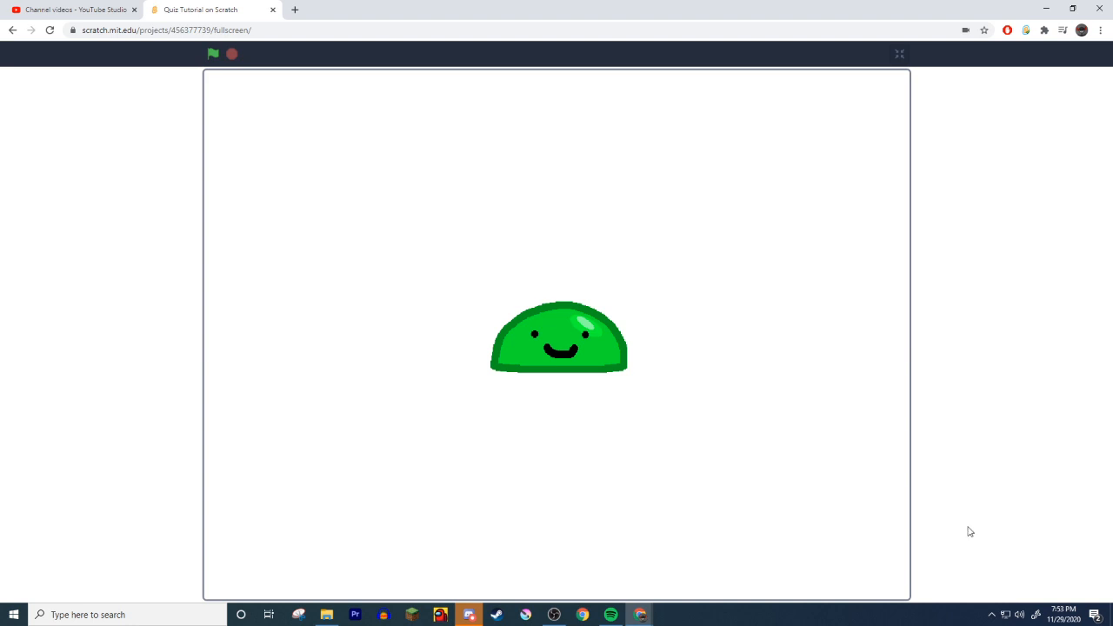